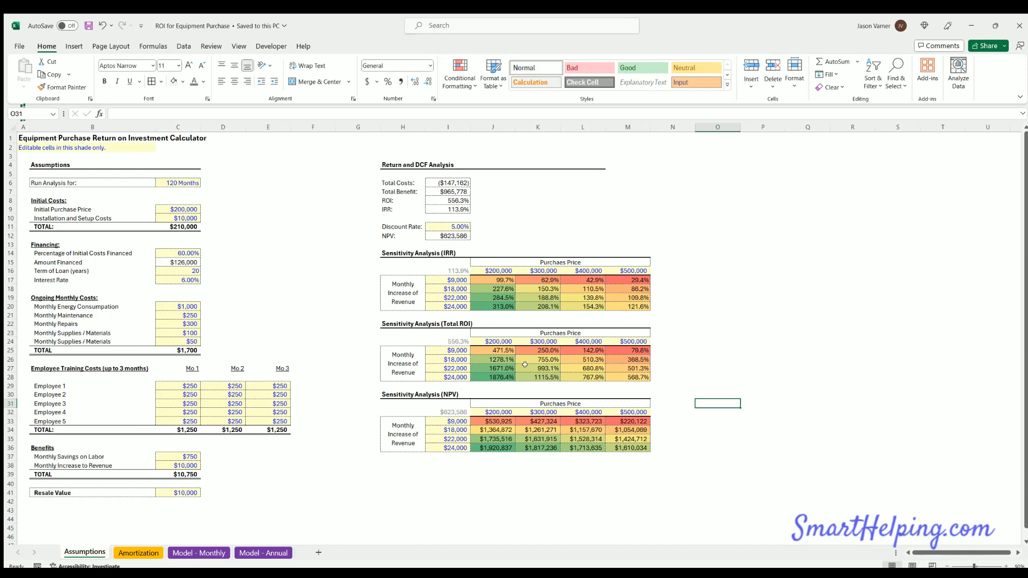
mouse_move(684, 377)
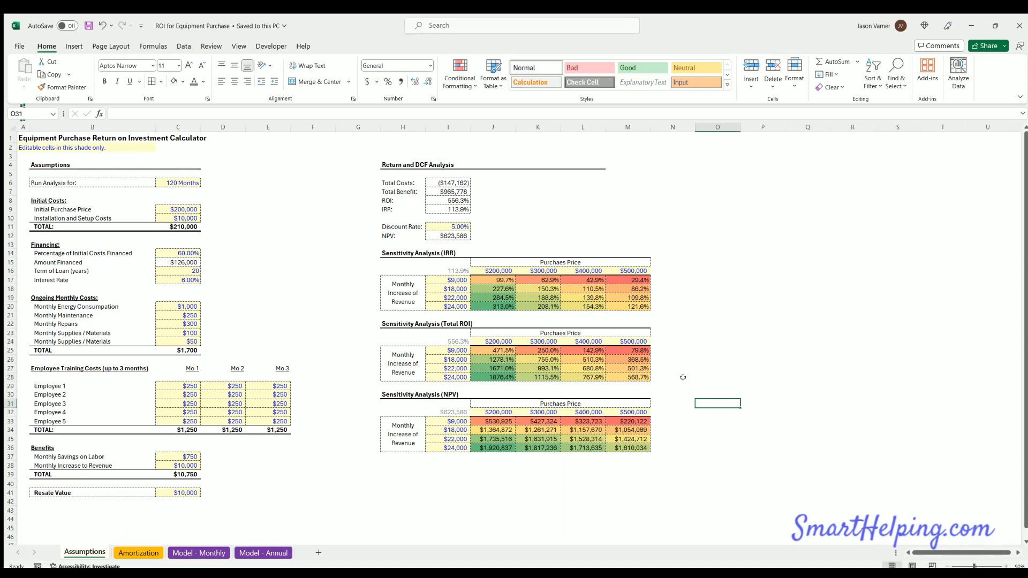
mouse_move(666, 373)
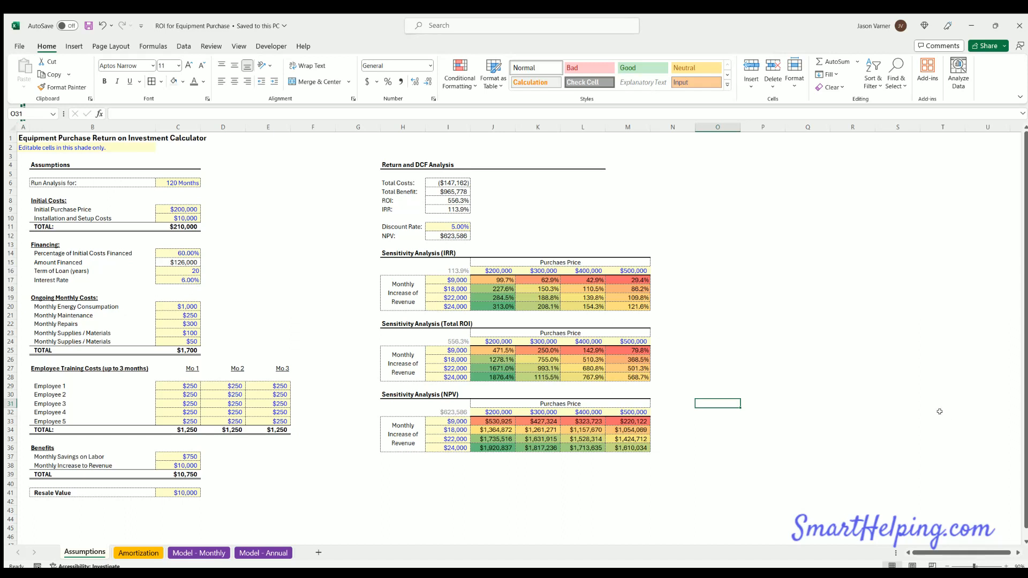
mouse_move(892, 404)
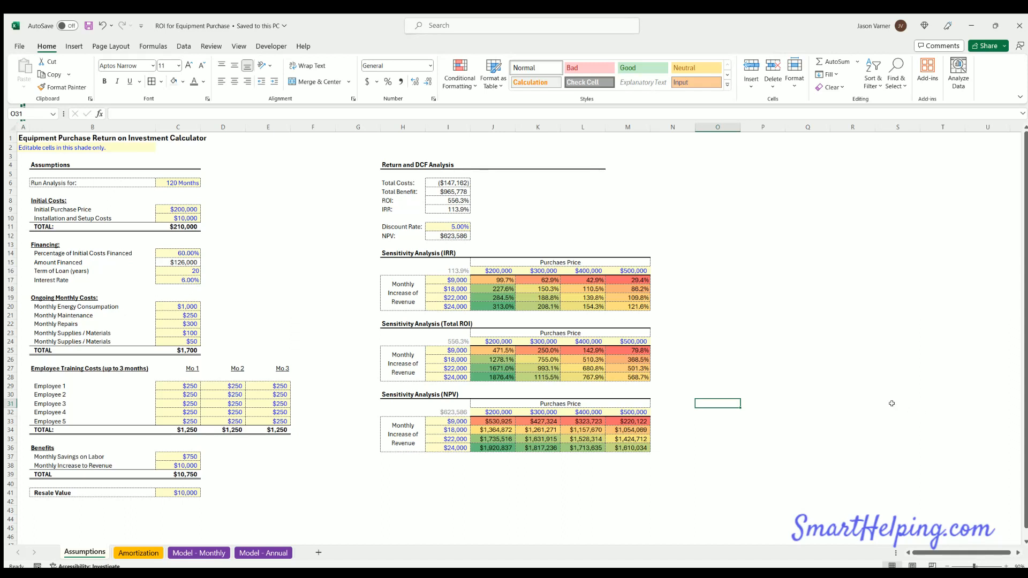
mouse_move(346, 248)
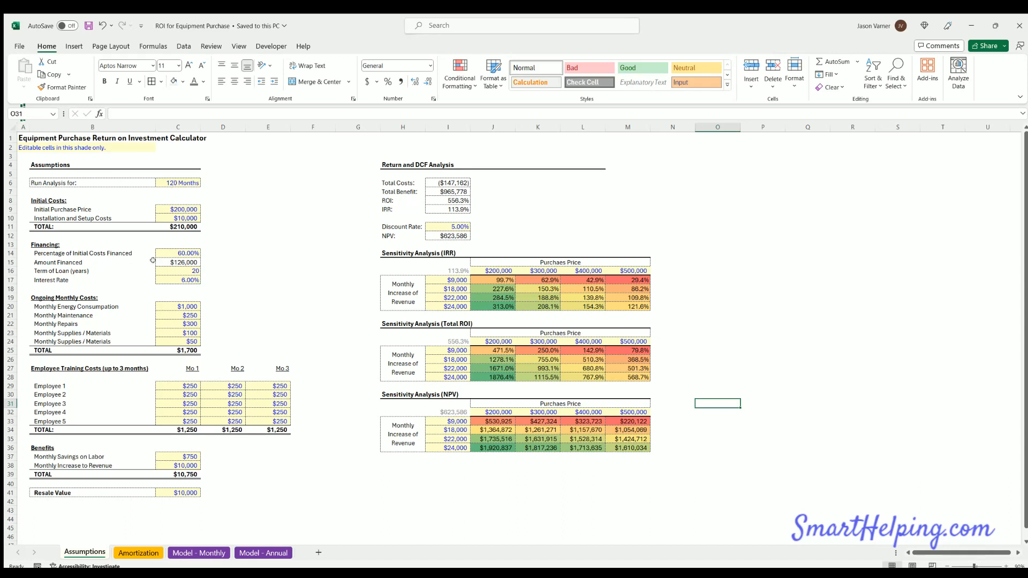
mouse_move(741, 238)
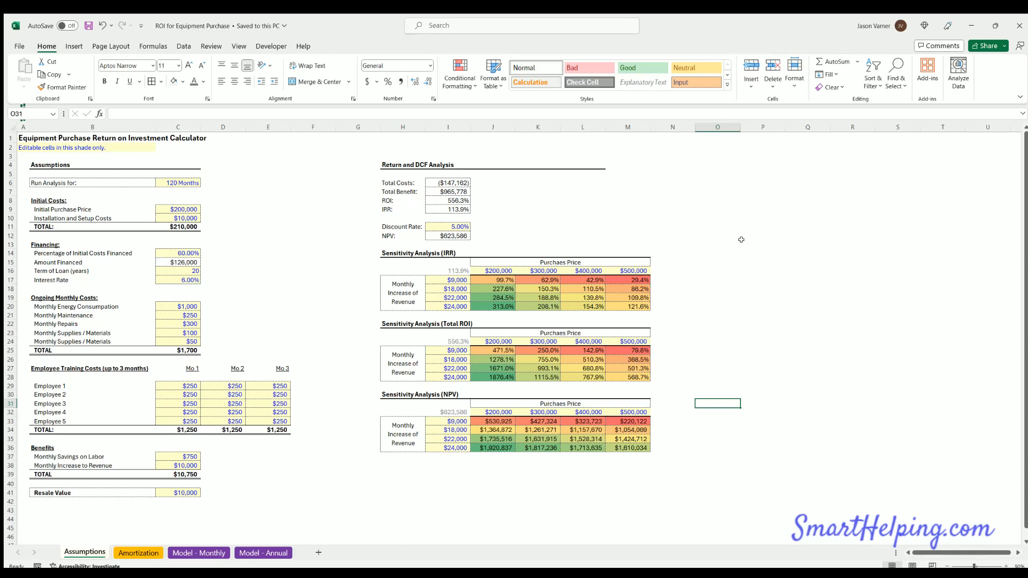
mouse_move(746, 223)
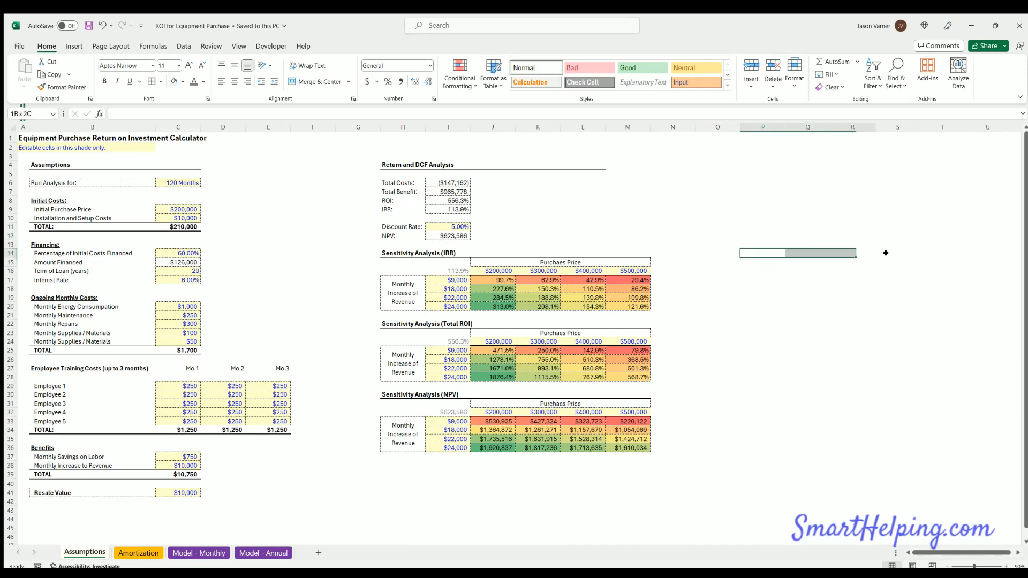
Point out the ROI result and the IRR and NPV sensitivity tables on the Assumptions sheet.
left_click(762, 304)
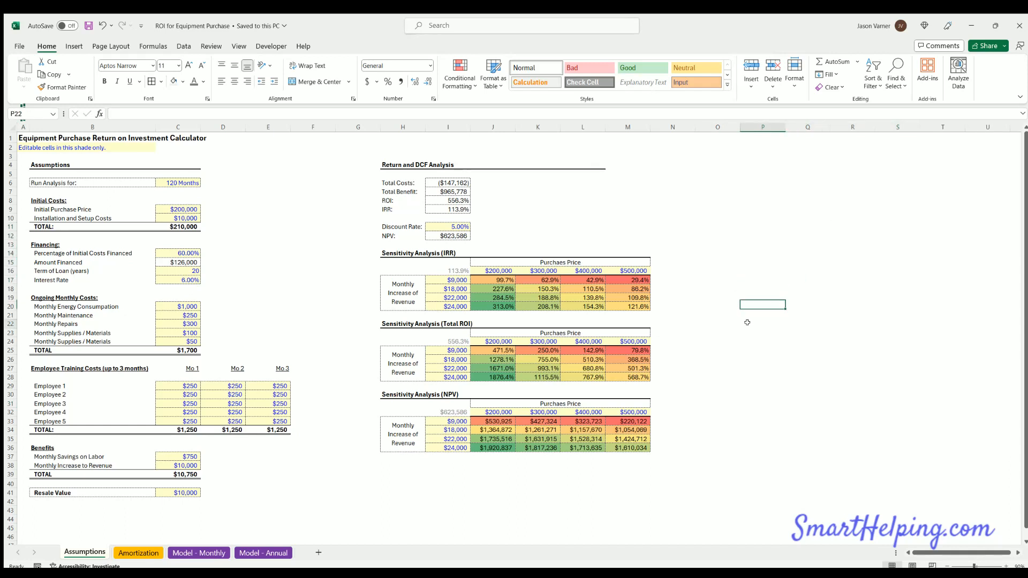
left_click(763, 252)
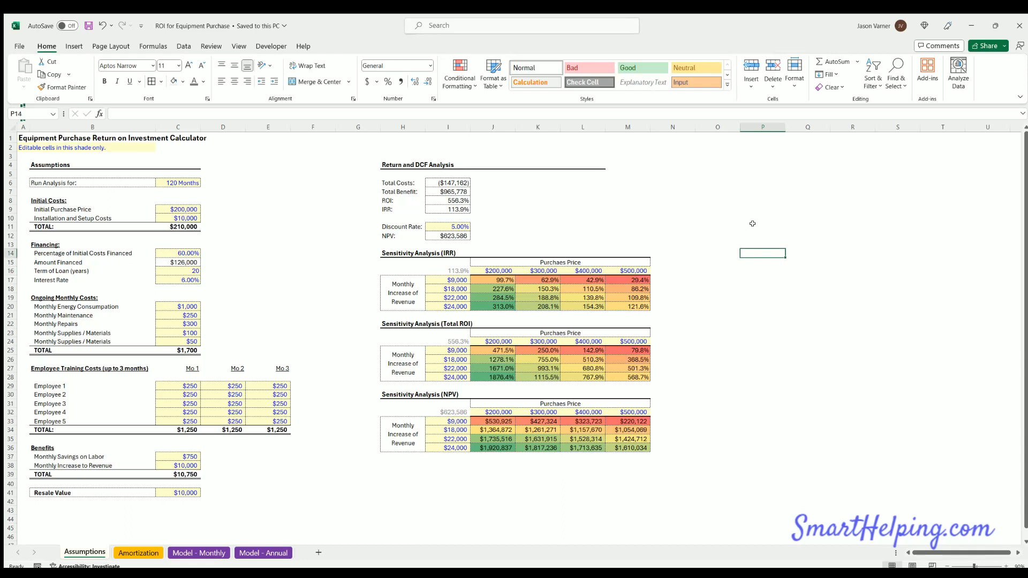
left_click(763, 226)
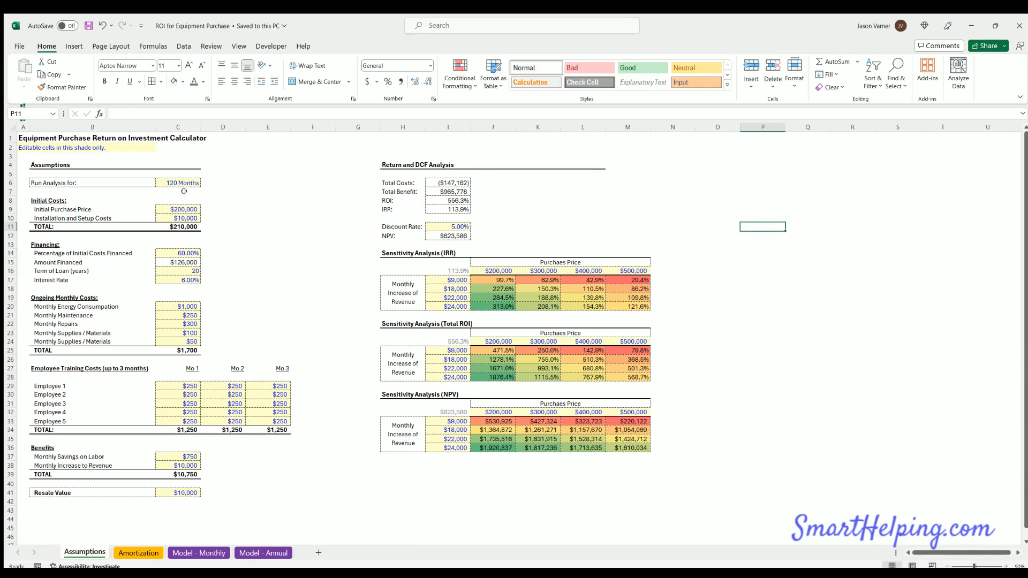
mouse_move(408, 208)
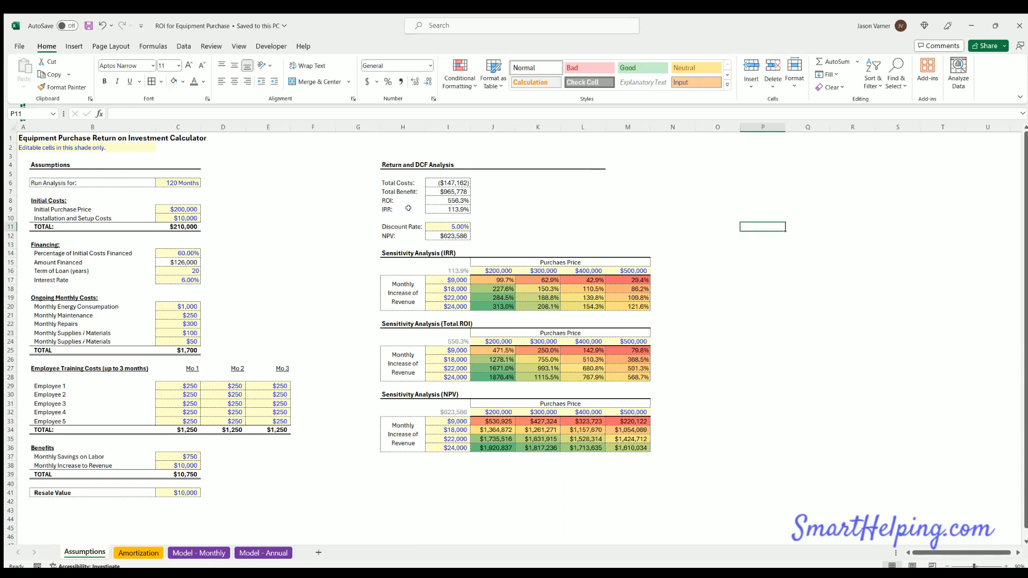
left_click(448, 209)
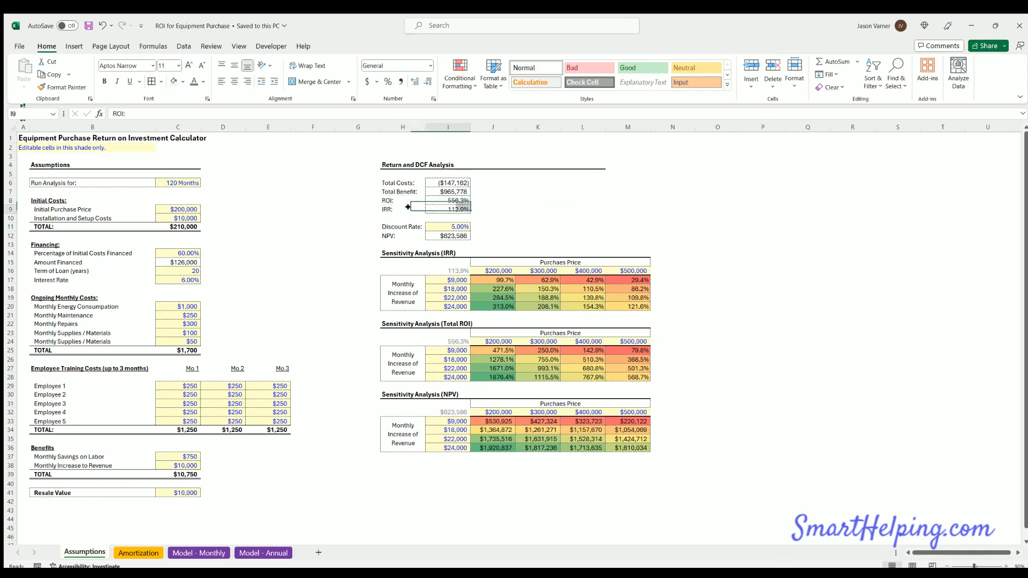
left_click(403, 253)
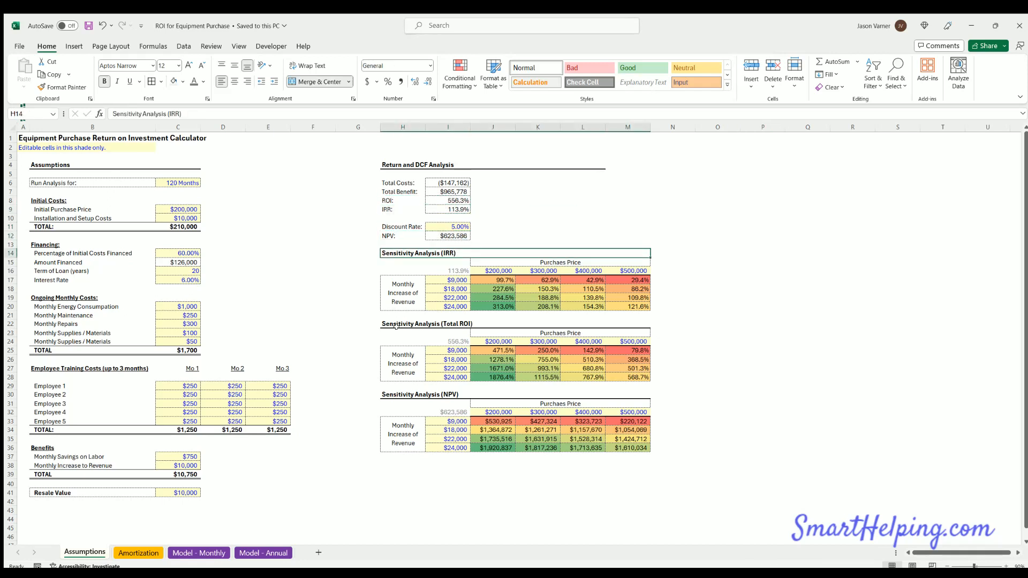
left_click(401, 395)
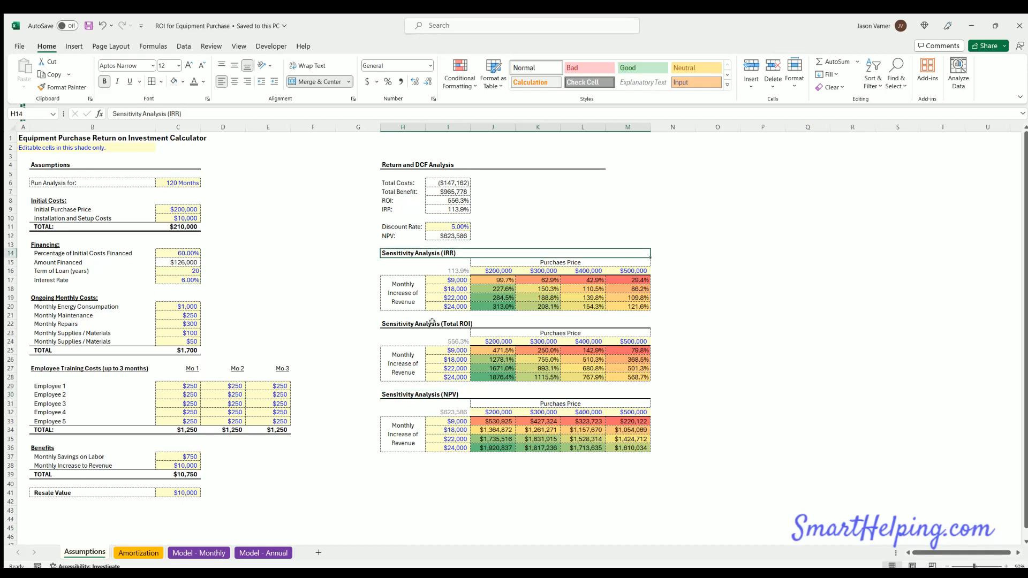
left_click(437, 409)
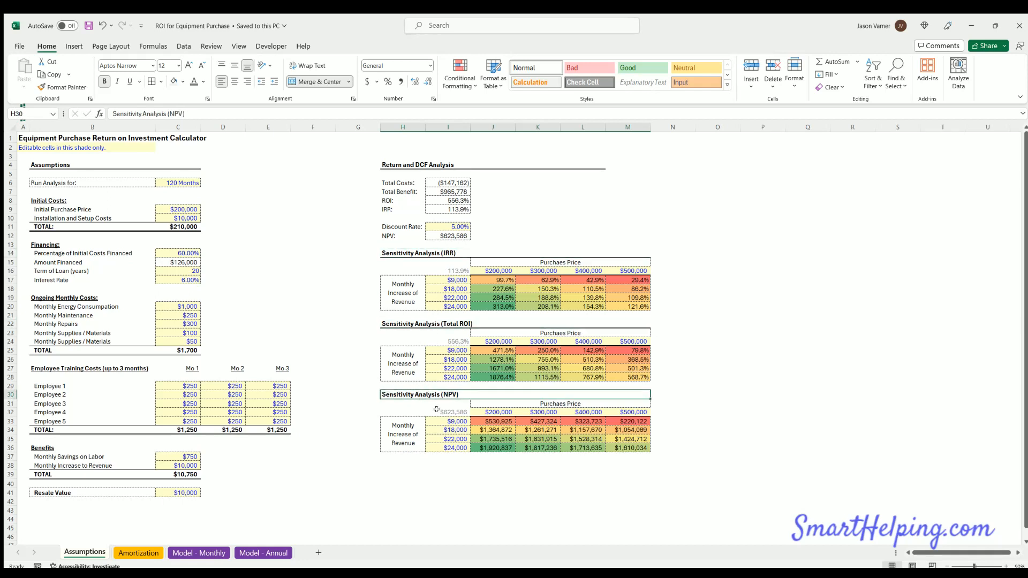
mouse_move(609, 332)
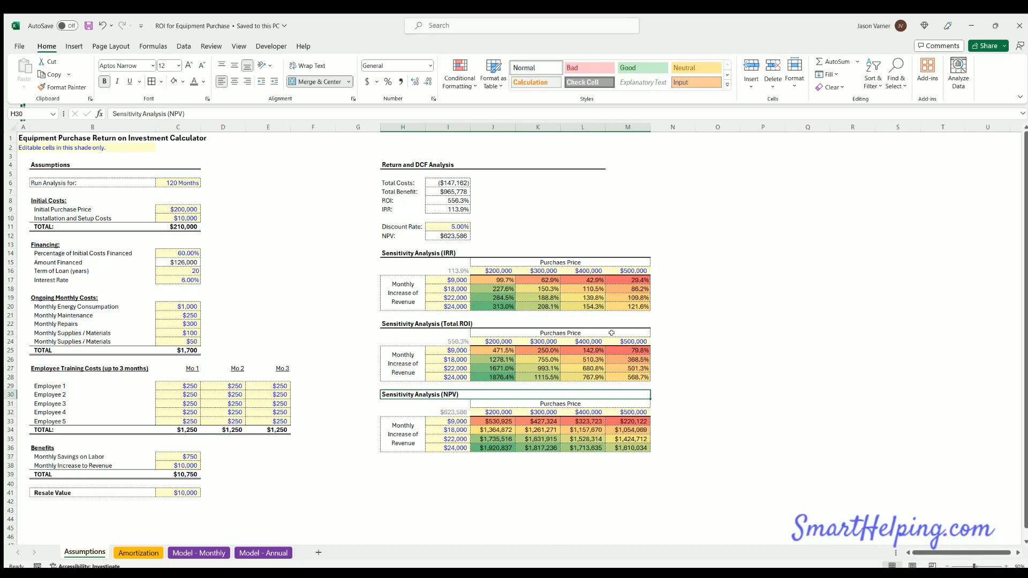
mouse_move(789, 310)
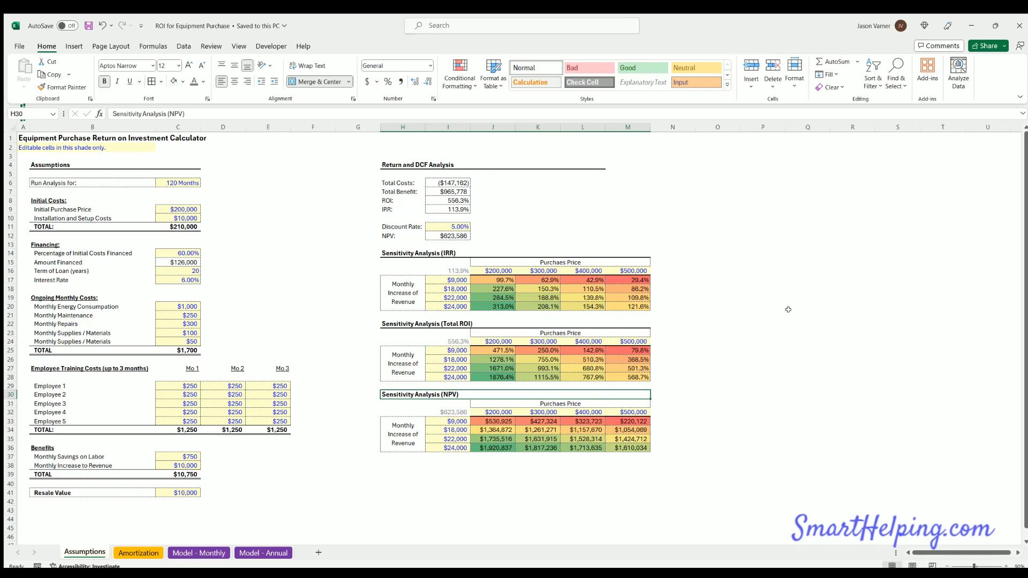
Tour the Amortization, annual and monthly model sheets, ending on the $903 PMT payment formula.
left_click(138, 553)
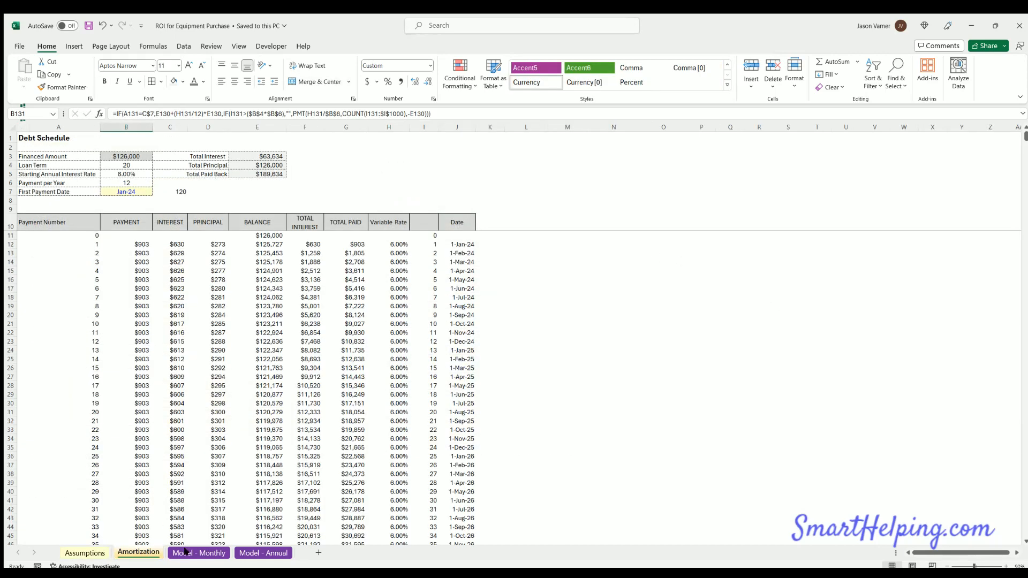
left_click(264, 553)
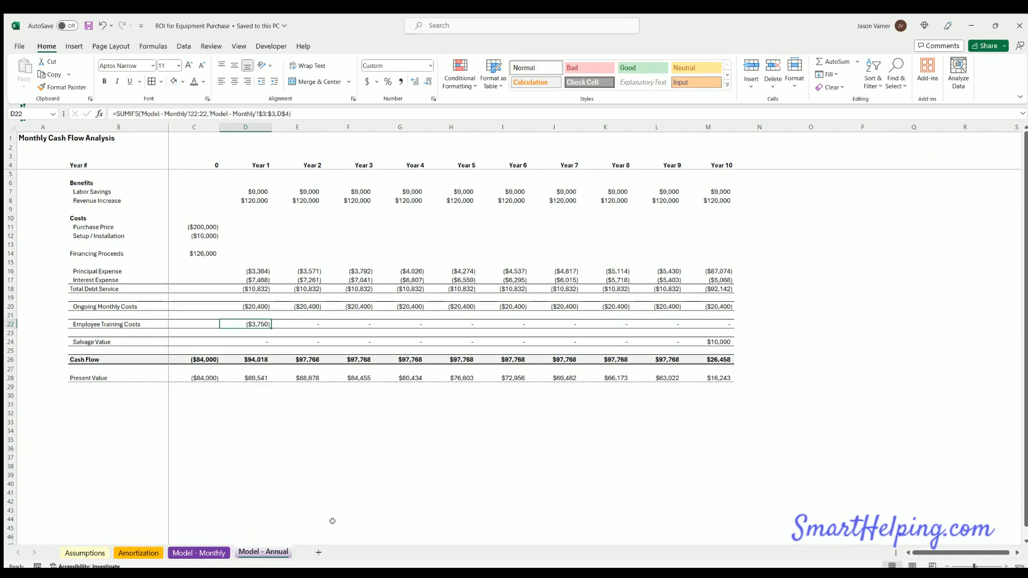
mouse_move(291, 457)
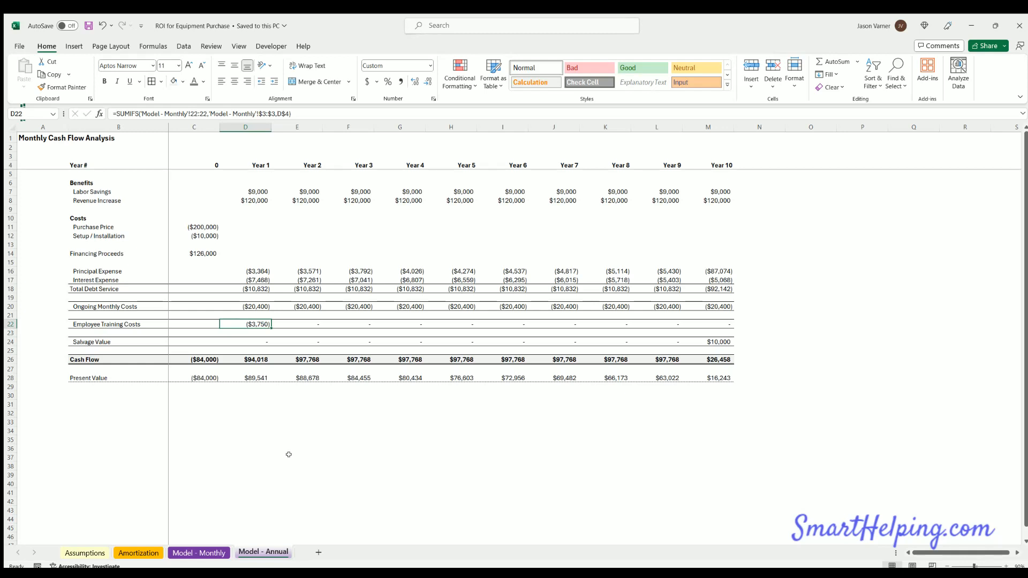
mouse_move(254, 400)
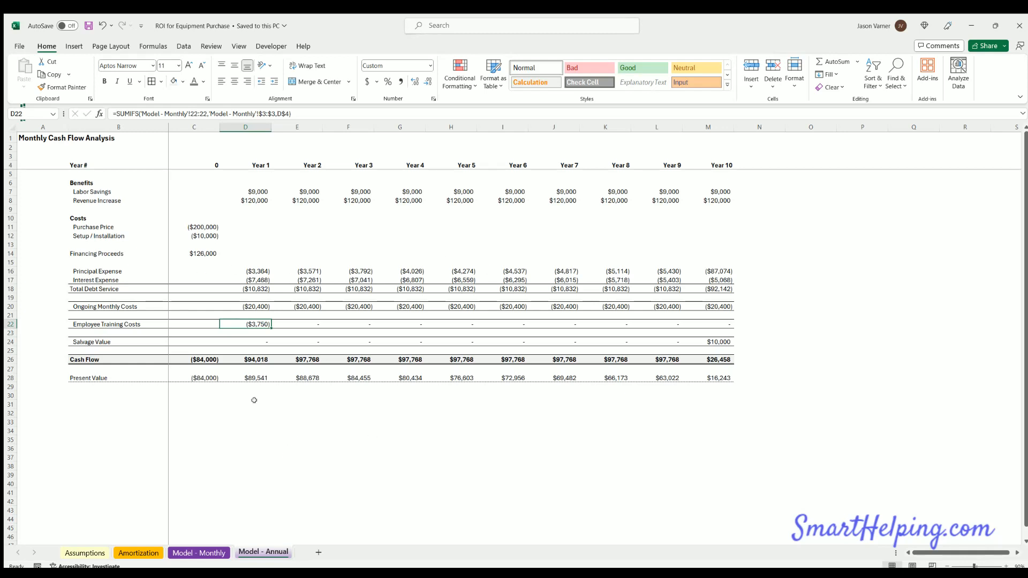
mouse_move(249, 434)
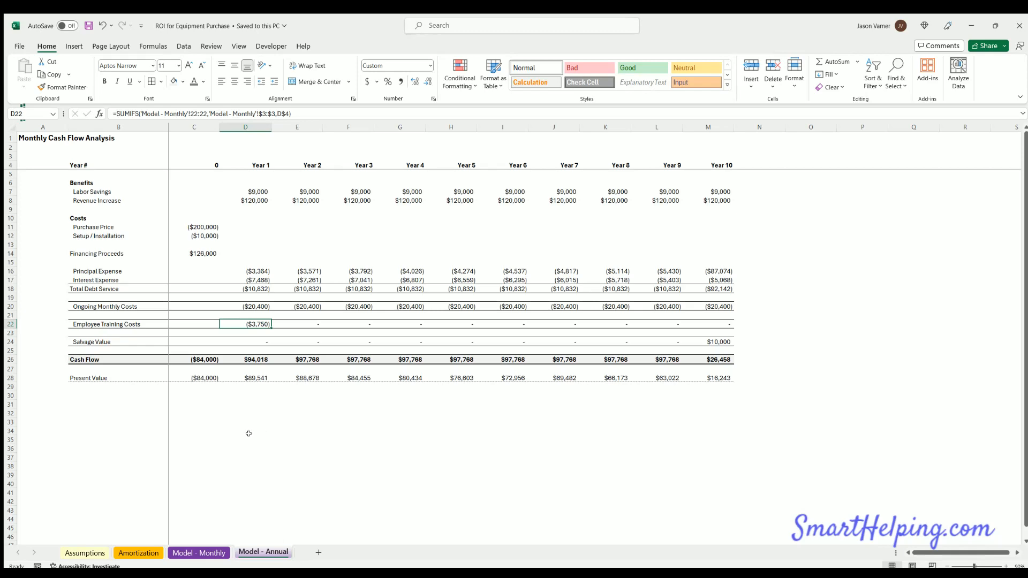
left_click(199, 553)
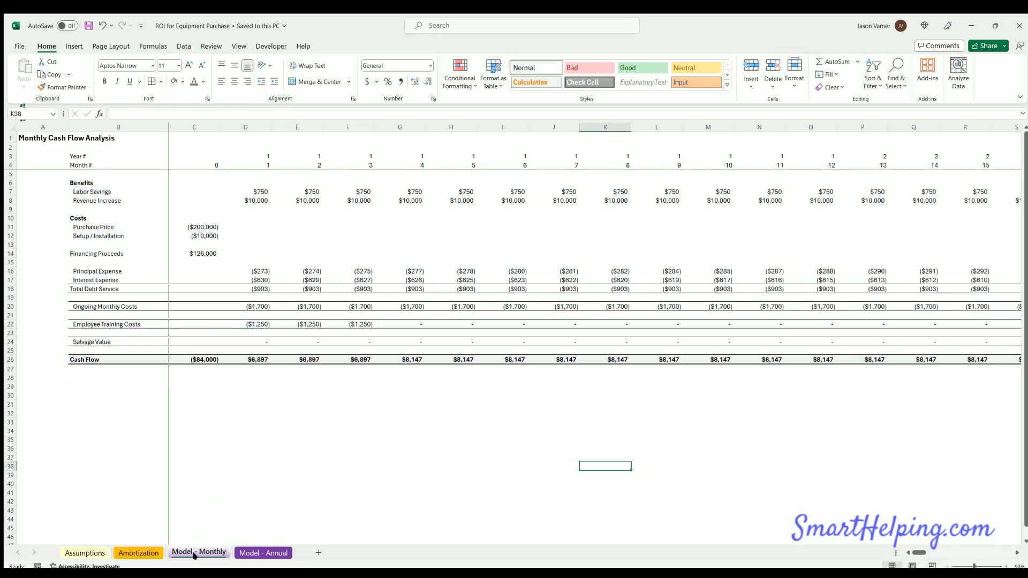
left_click(263, 553)
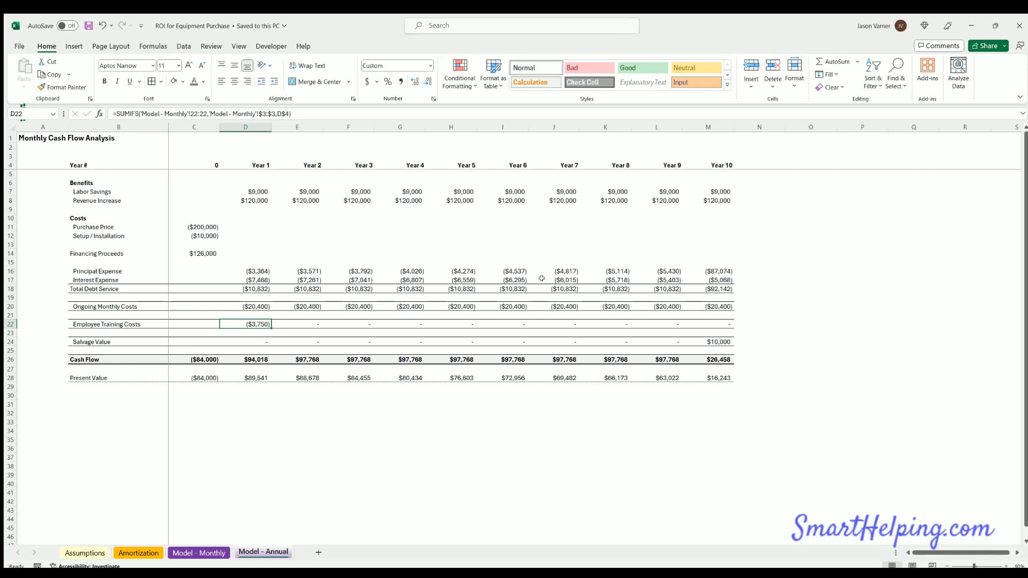
mouse_move(676, 366)
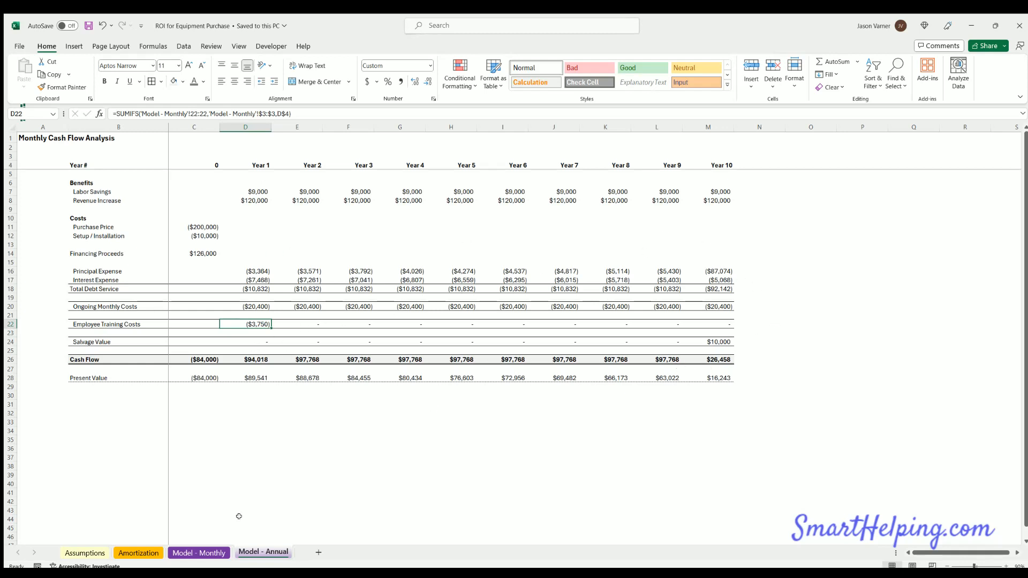
left_click(138, 553)
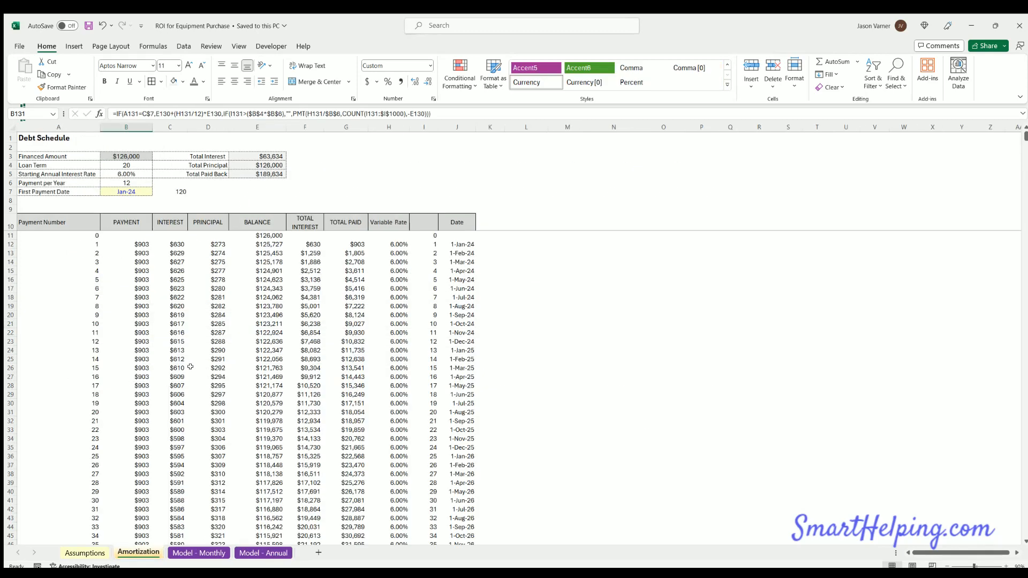
left_click(85, 552)
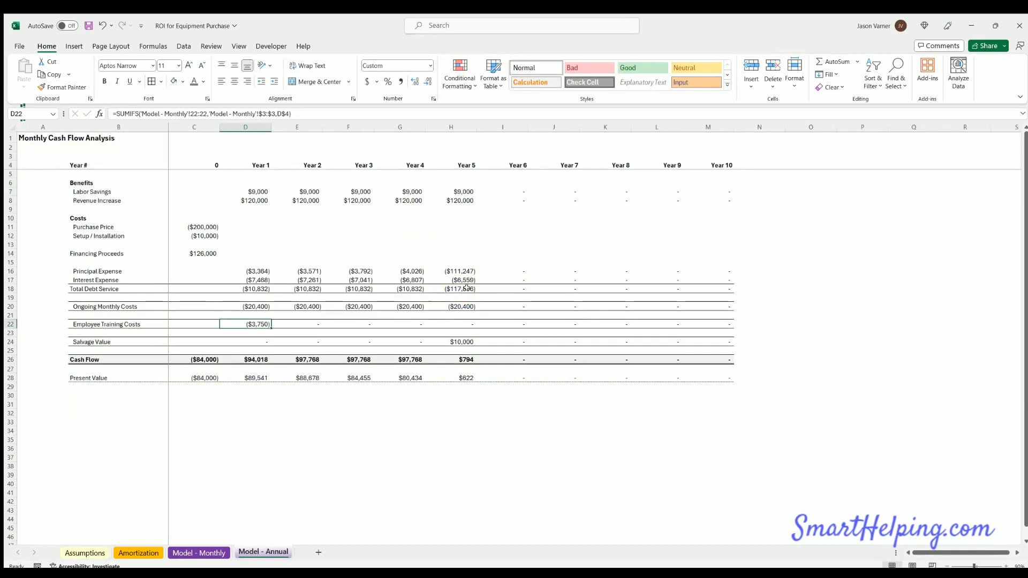
mouse_move(468, 267)
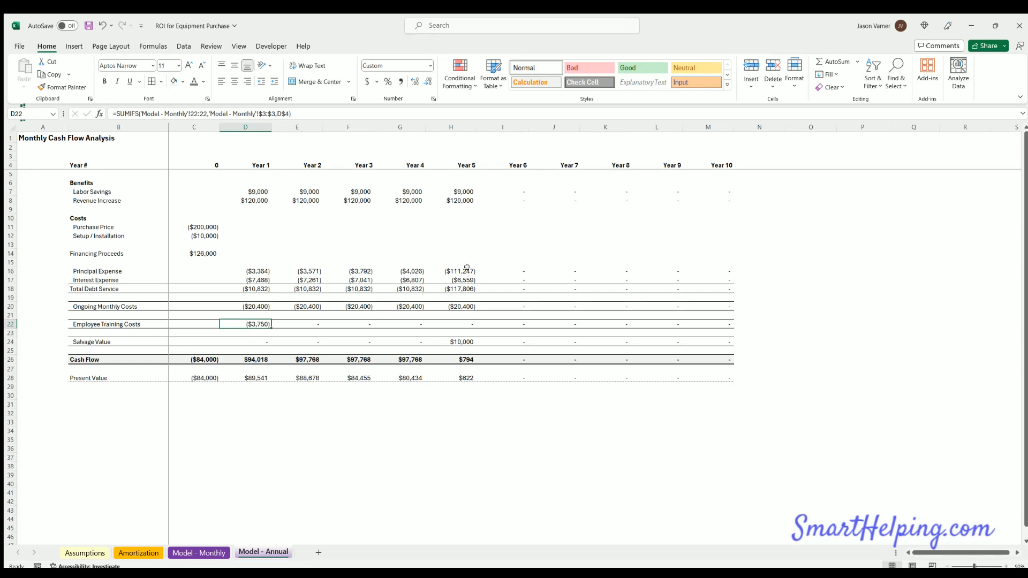
mouse_move(463, 155)
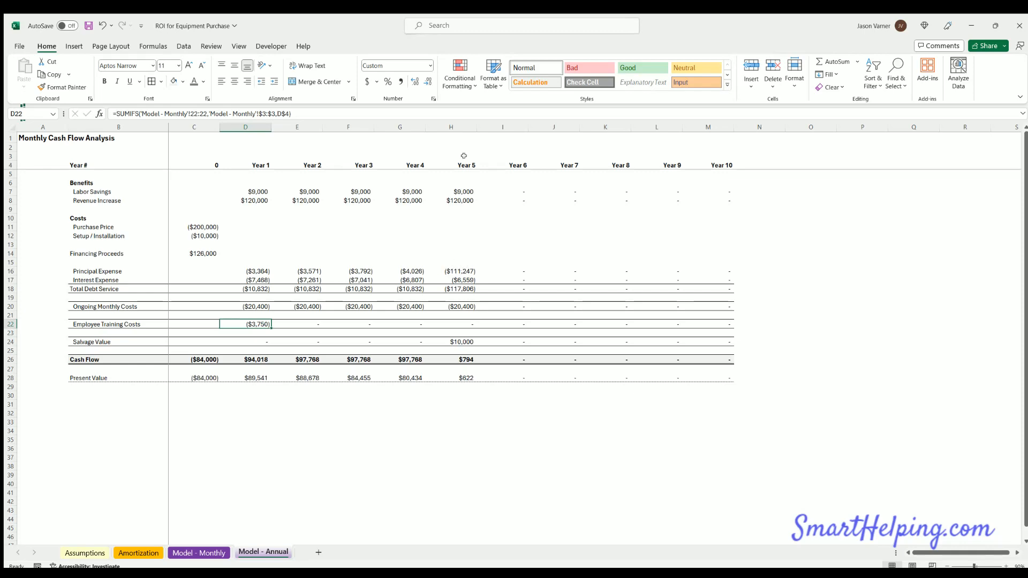
left_click(138, 553)
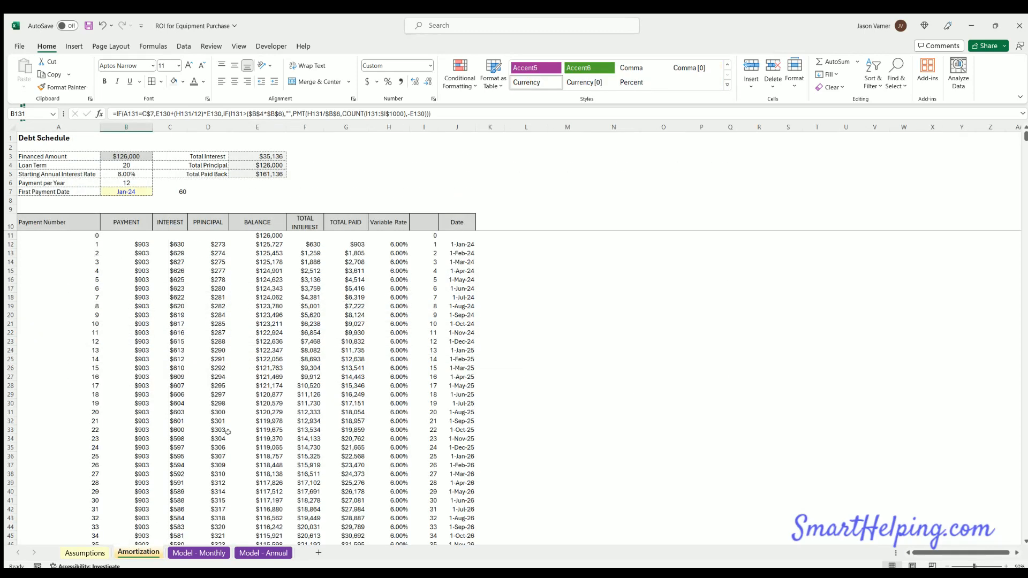
Return to the Assumptions sheet showing the 120-month run, 556.3% ROI and $623,586 NPV.
left_click(85, 553)
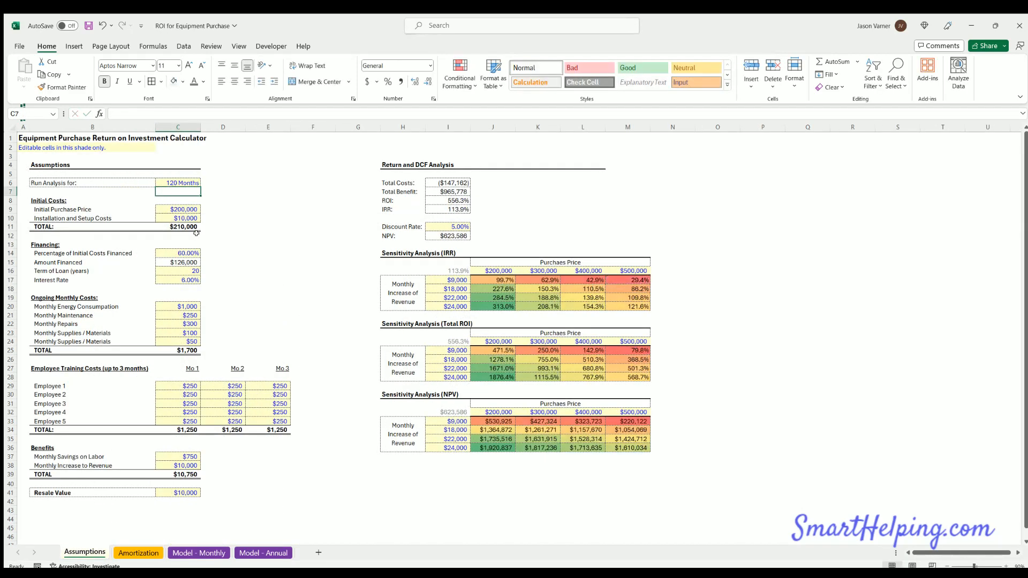
mouse_move(872, 305)
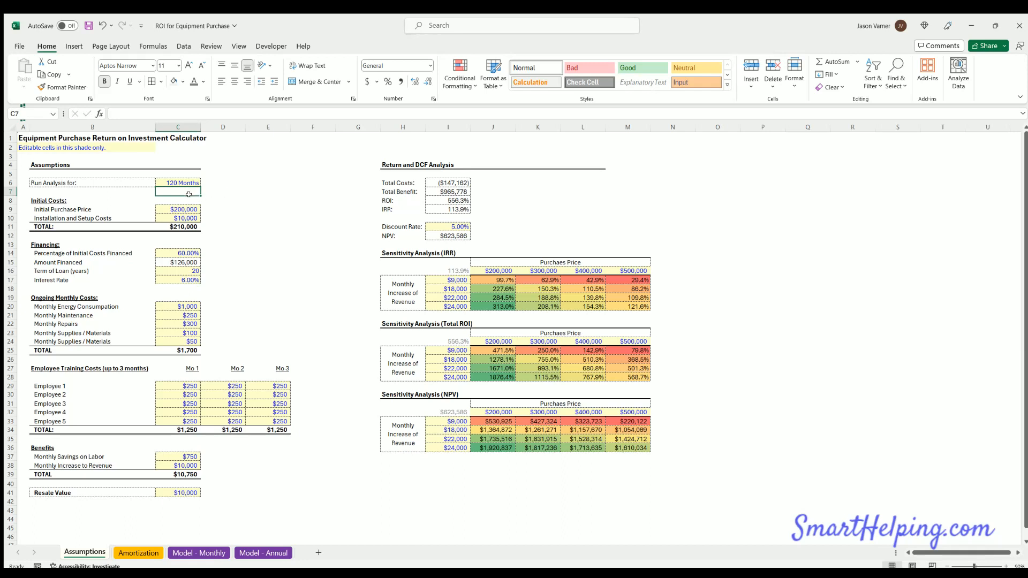
left_click(93, 182)
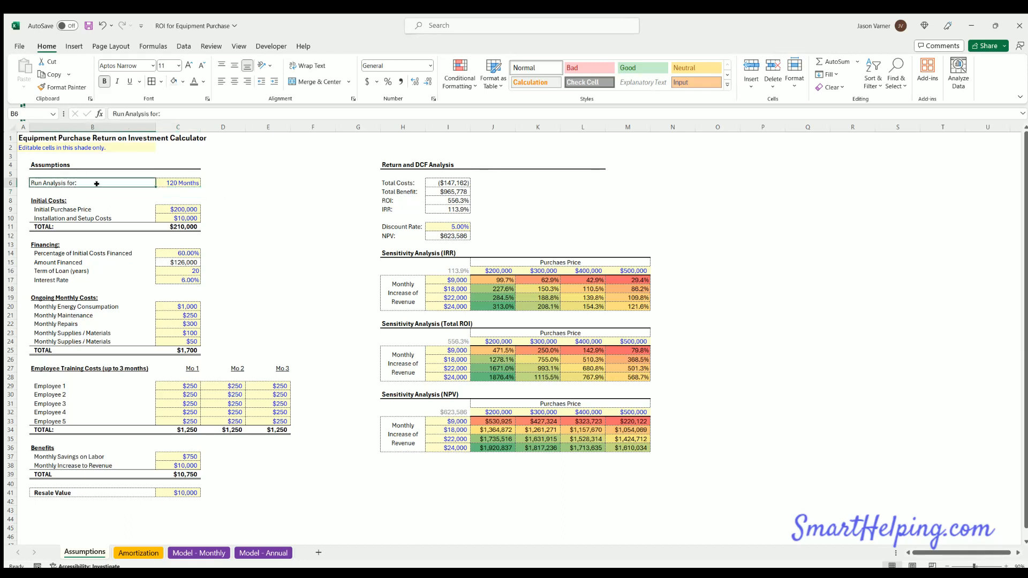
left_click(179, 183)
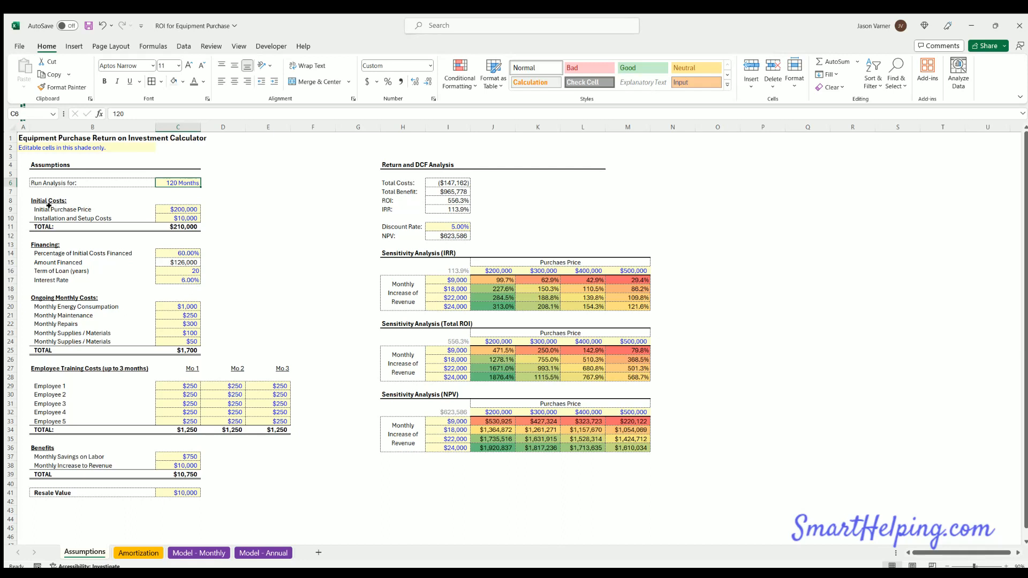
left_click(179, 209)
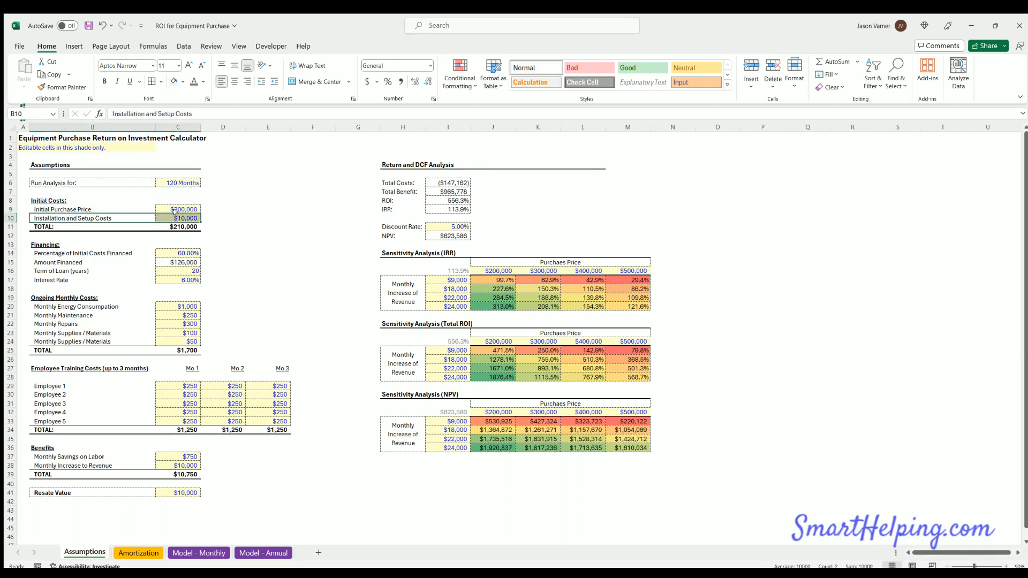
left_click(93, 236)
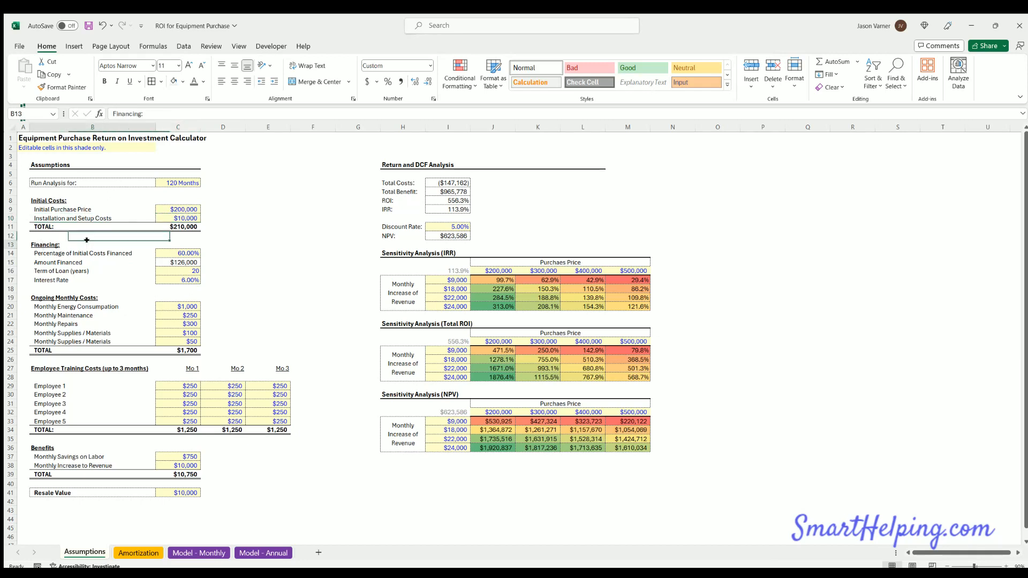
left_click(178, 253)
type("0")
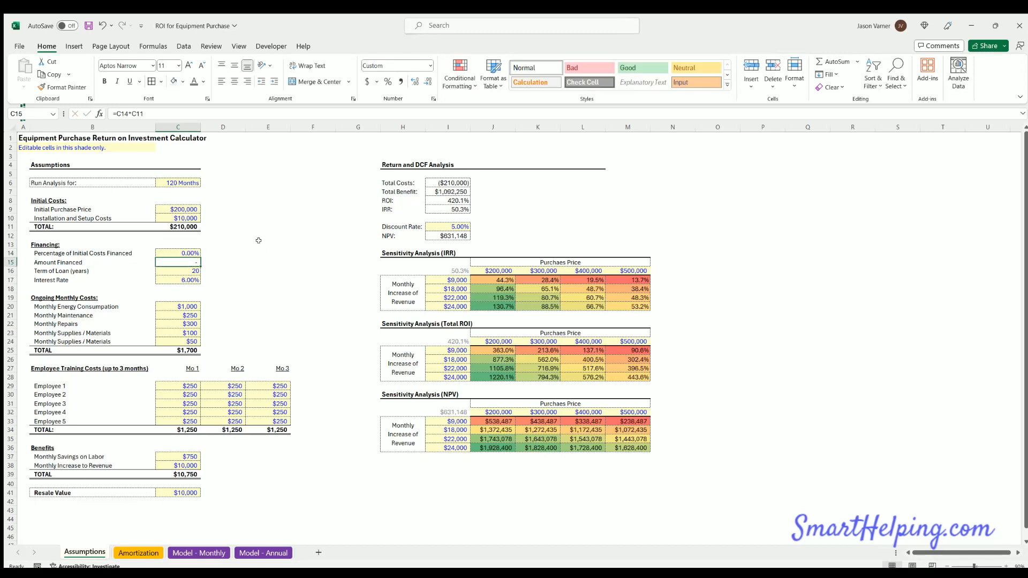
left_click(176, 253)
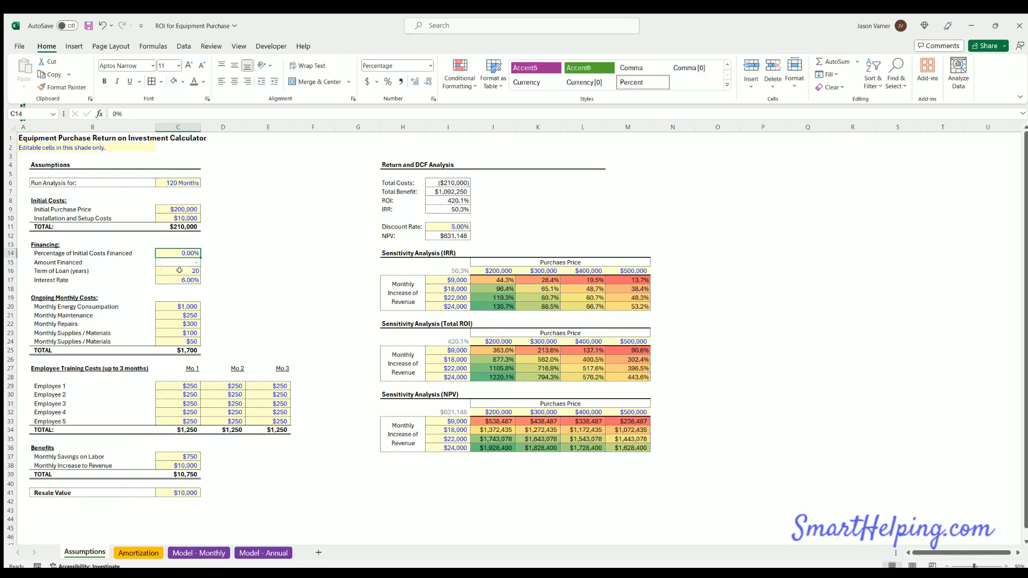
mouse_move(528, 288)
type("60")
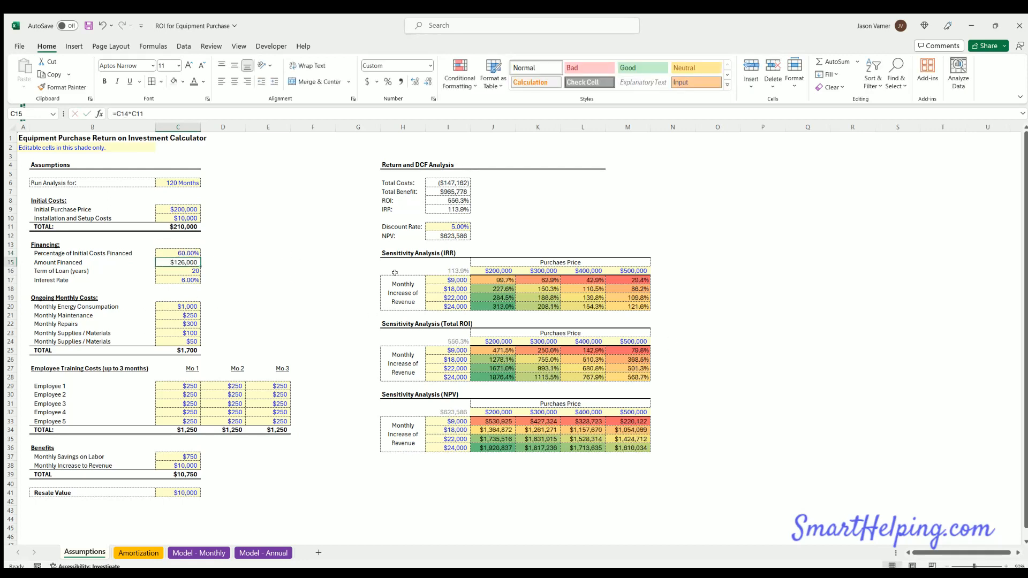
left_click(179, 253)
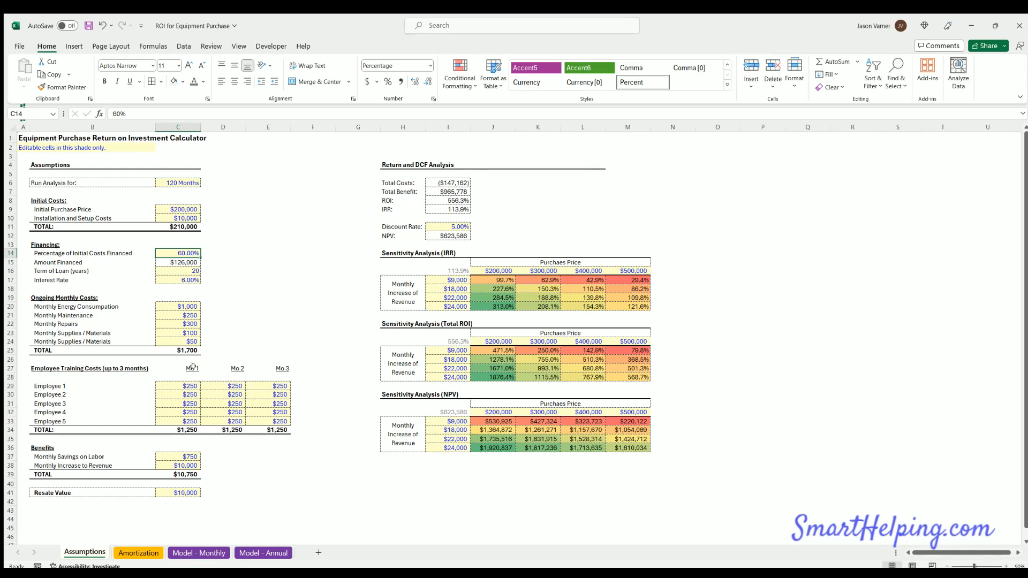
mouse_move(241, 338)
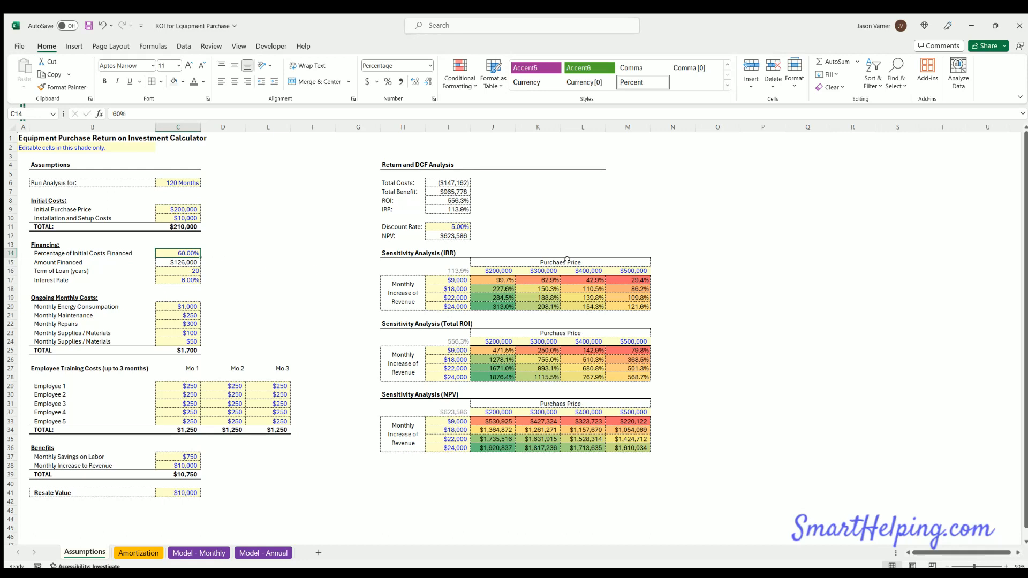
mouse_move(506, 315)
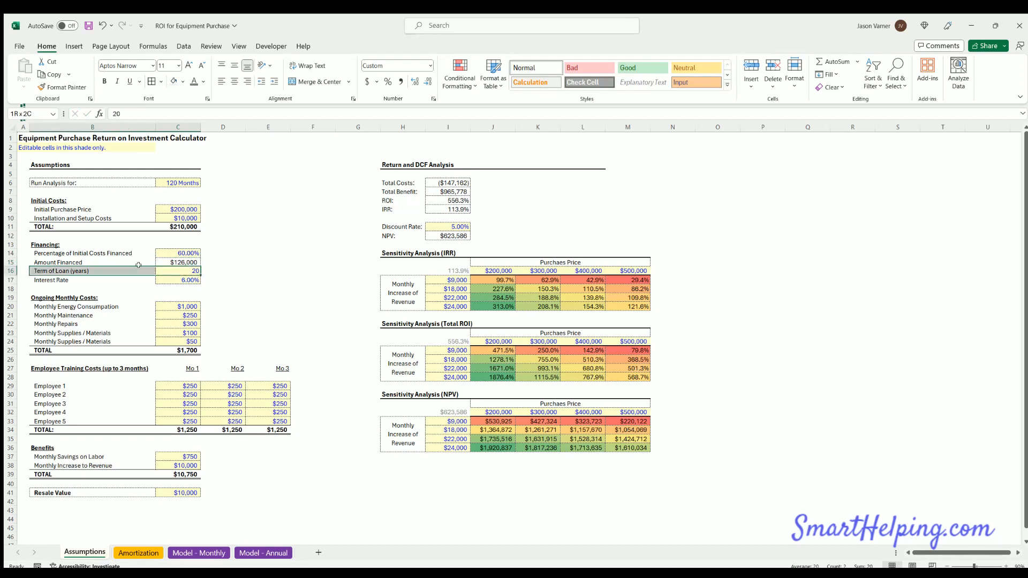
left_click(178, 280)
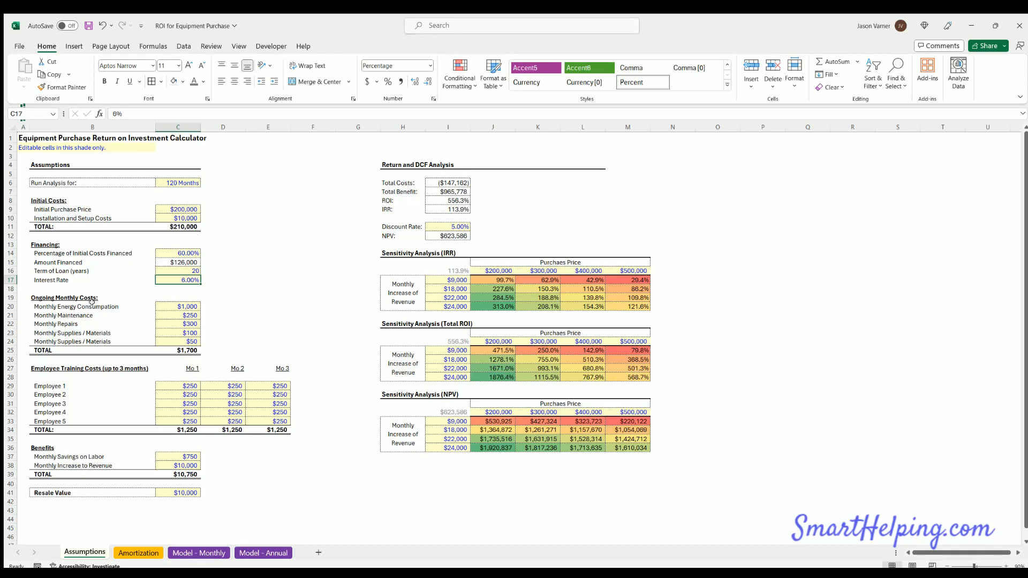
left_click(92, 307)
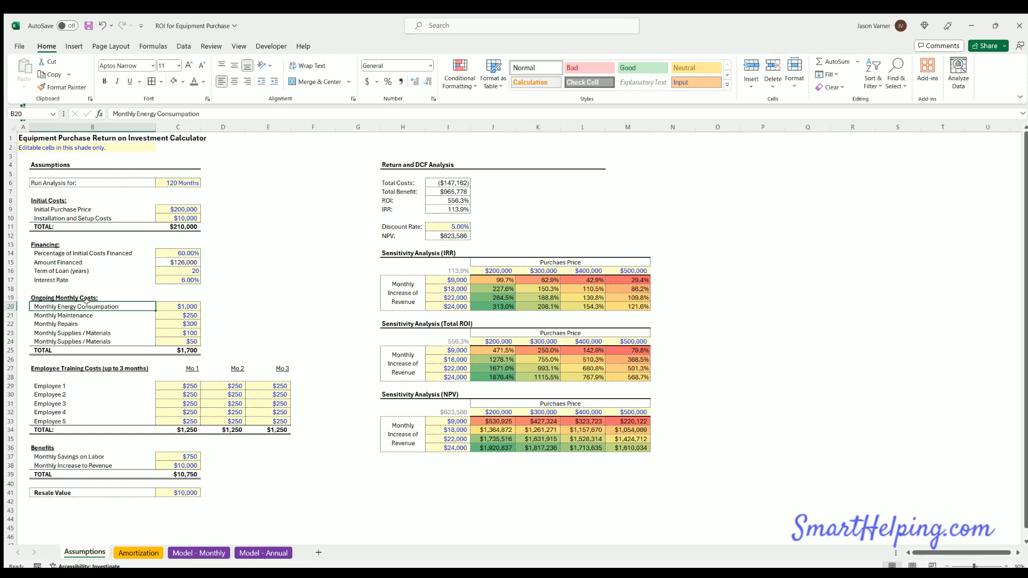
left_click(92, 333)
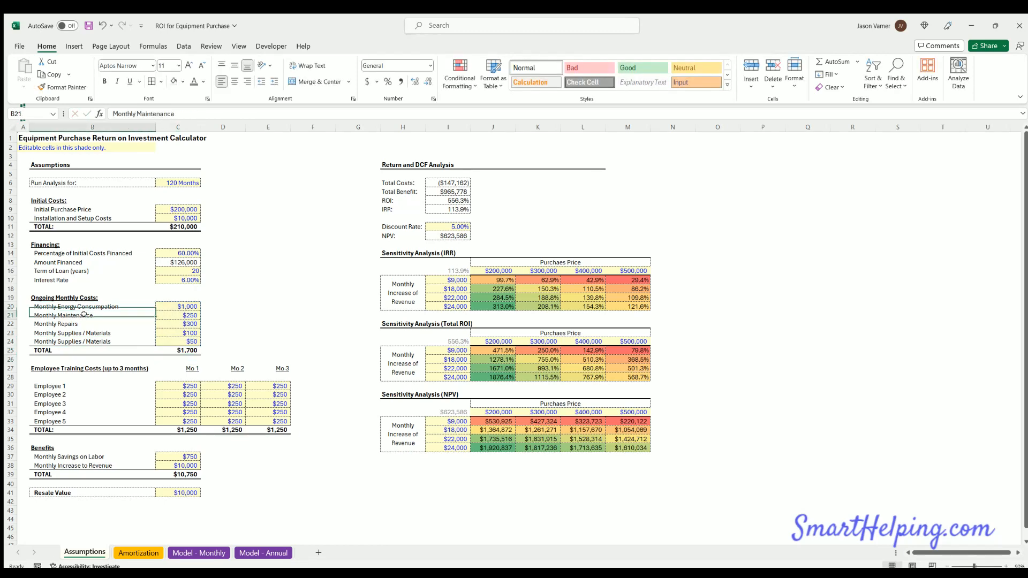
left_click(178, 315)
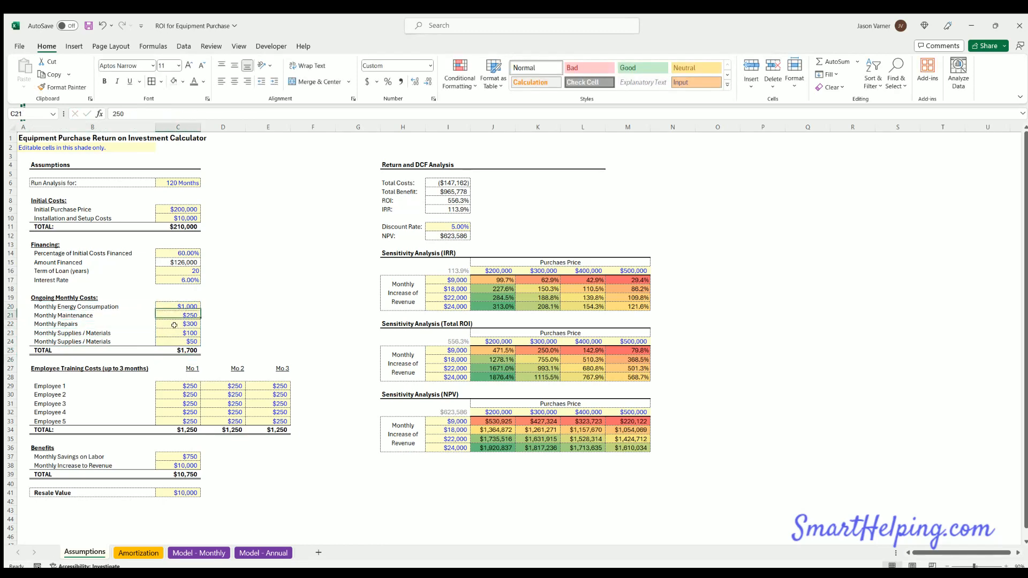
left_click(178, 332)
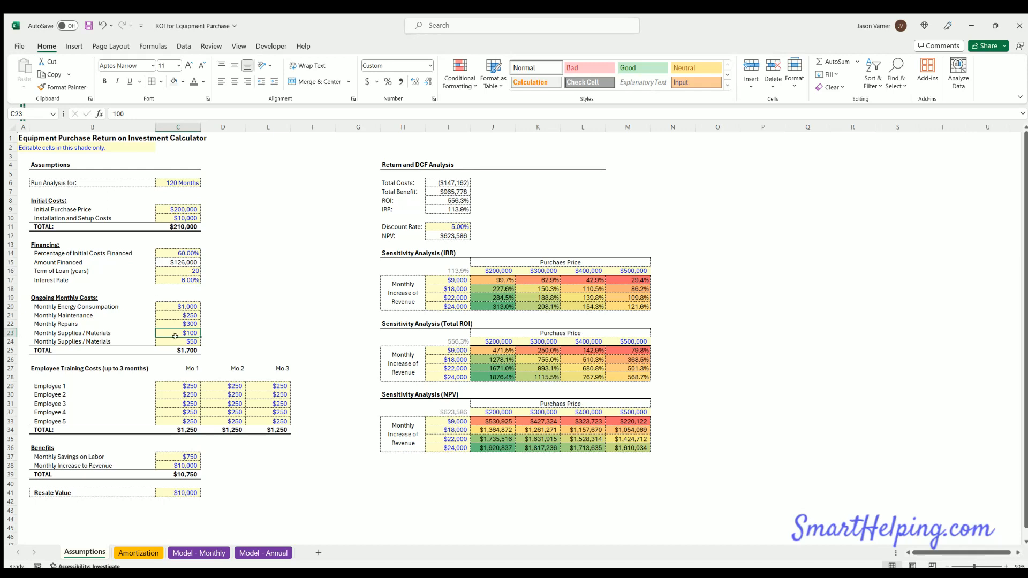
left_click(179, 307)
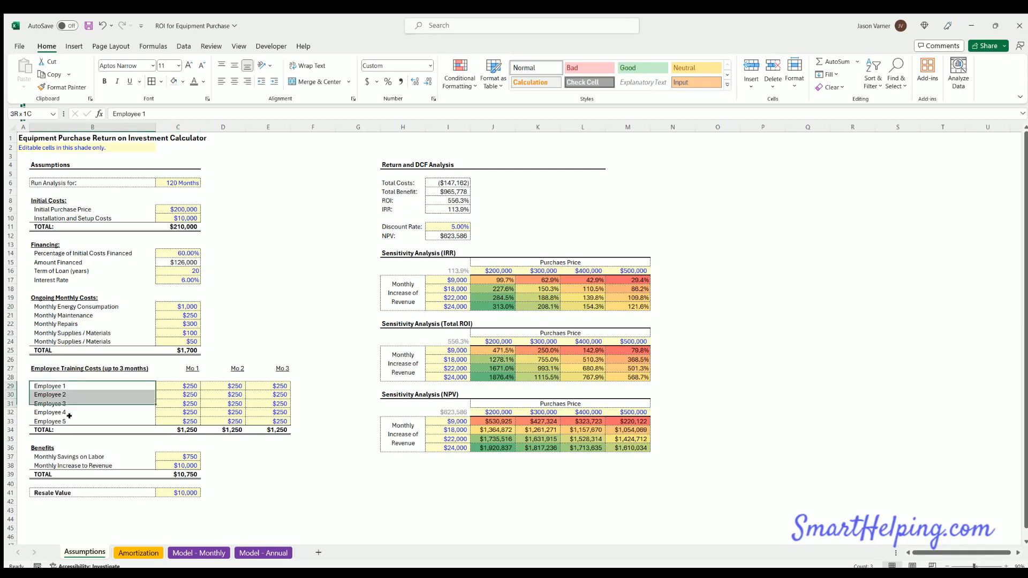
left_click(235, 386)
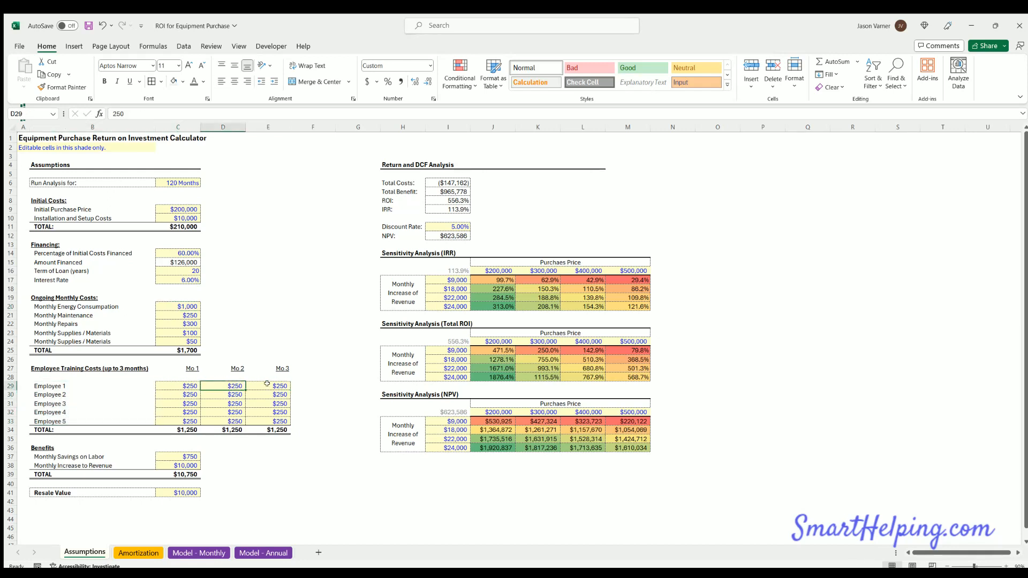
left_click(199, 553)
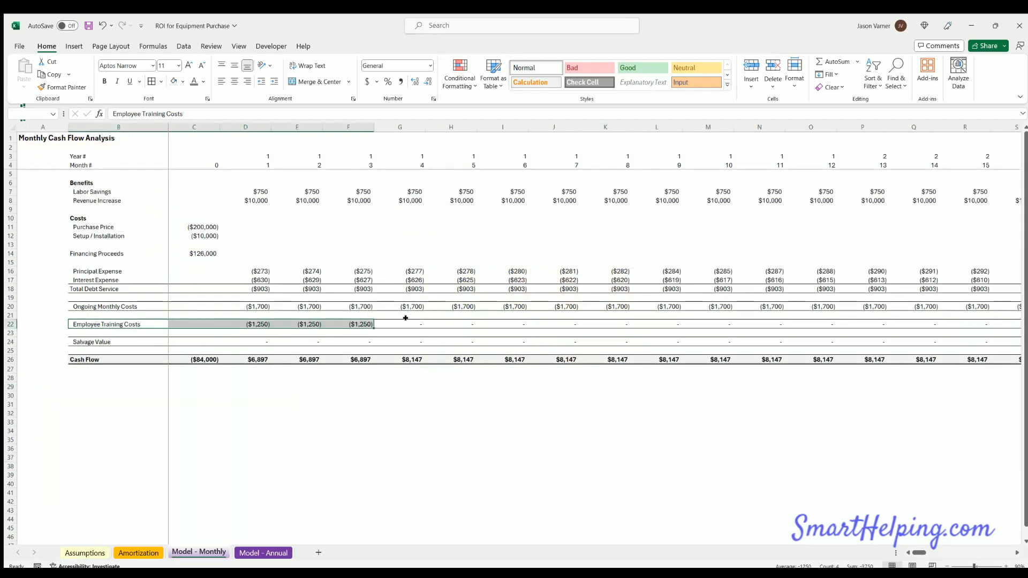
left_click(348, 449)
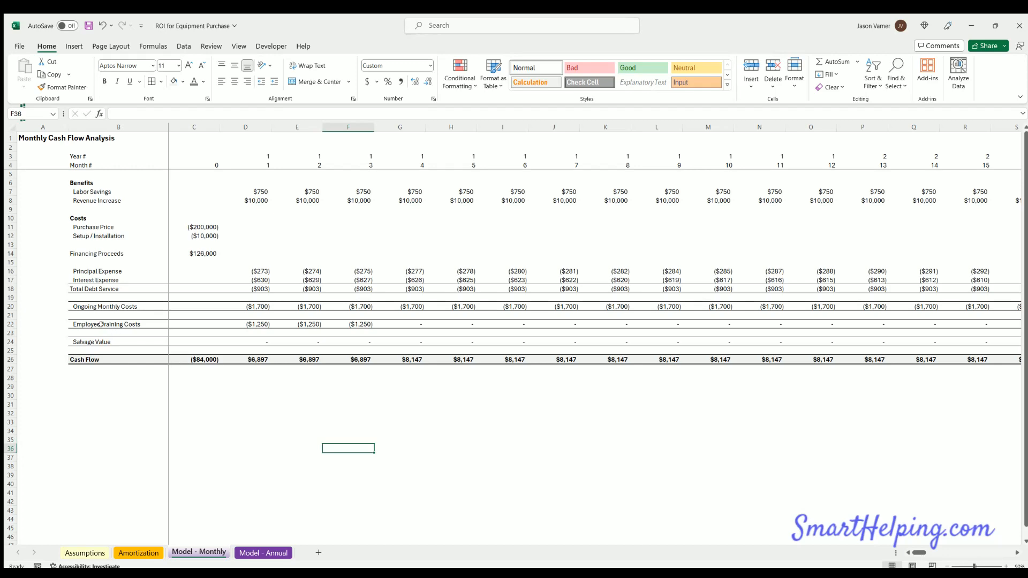
left_click(84, 552)
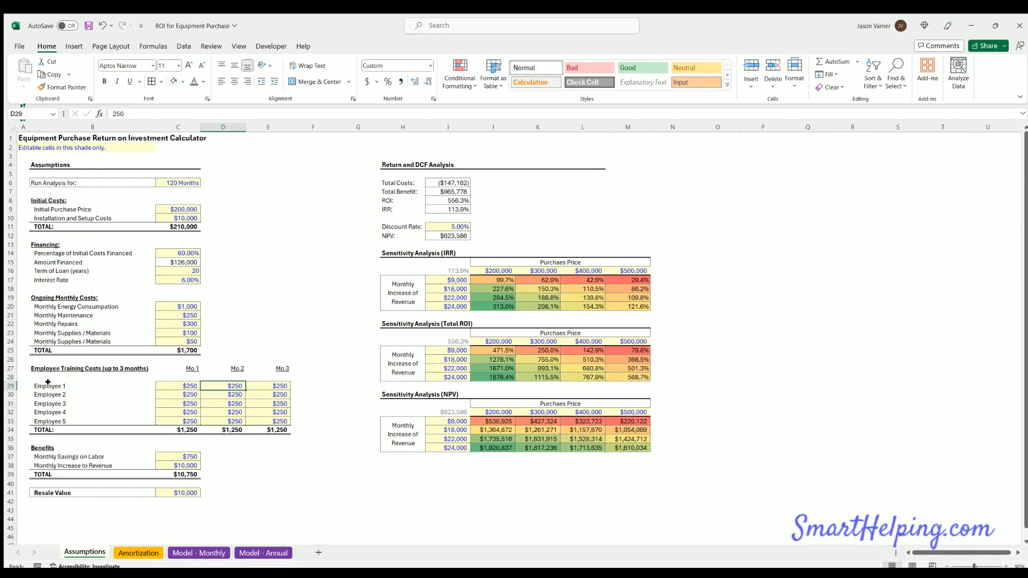
left_click(178, 386)
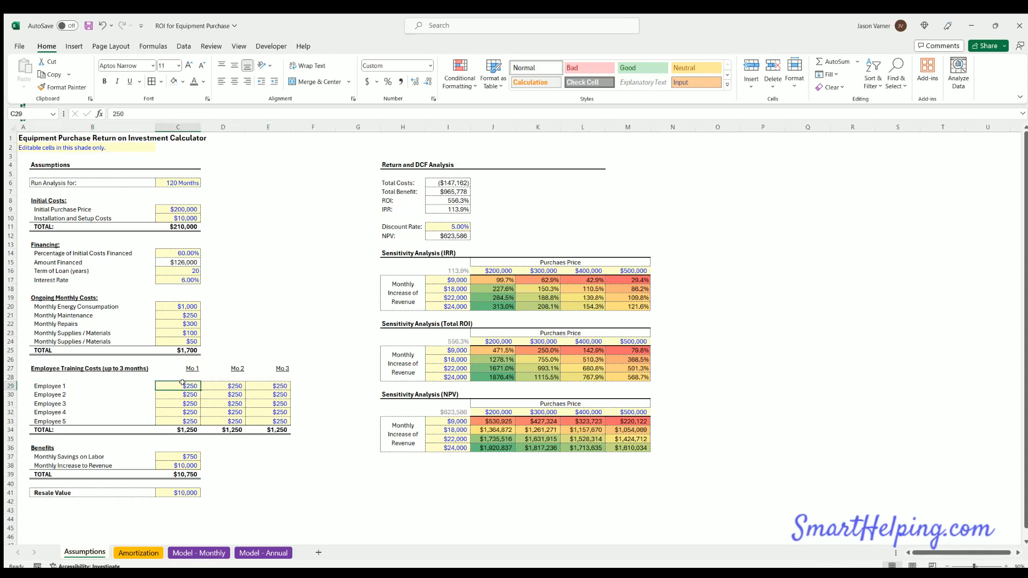
left_click(279, 386)
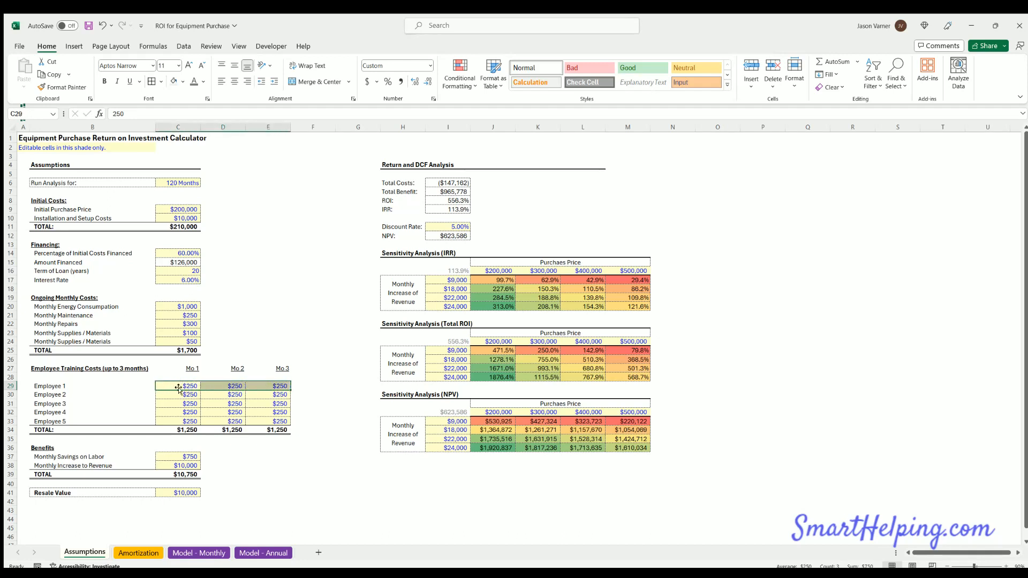
left_click(223, 404)
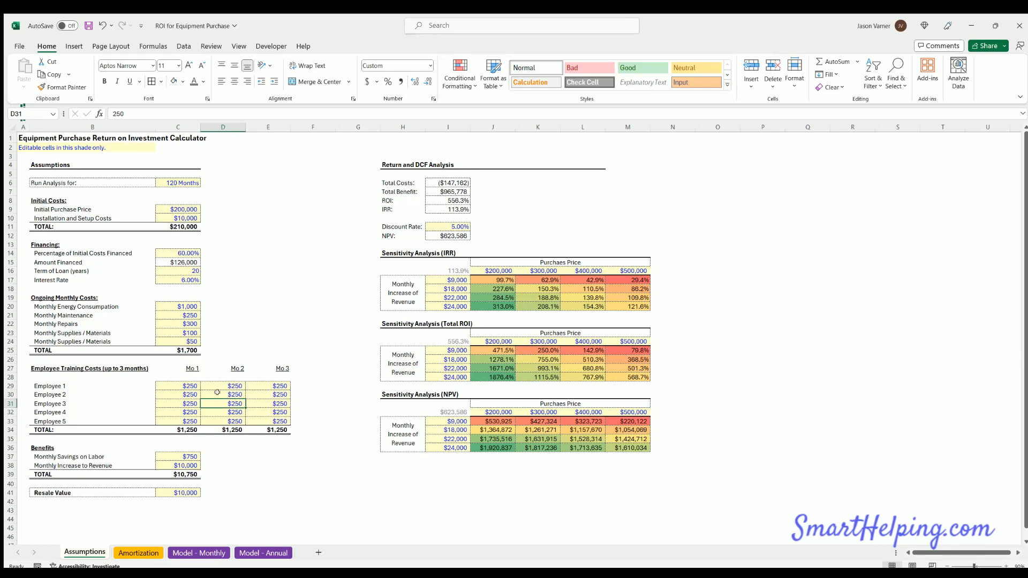
left_click(178, 386)
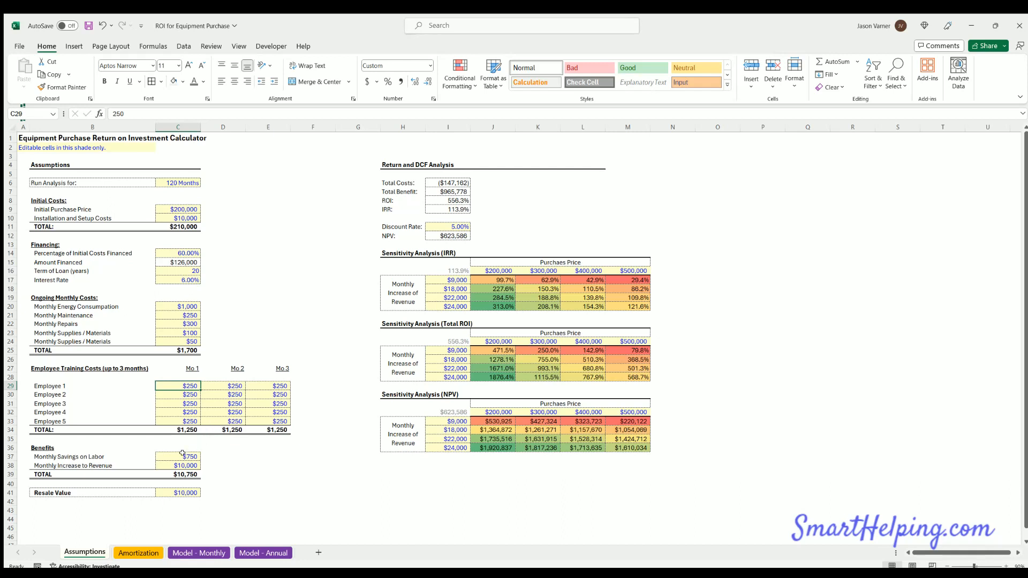
mouse_move(273, 440)
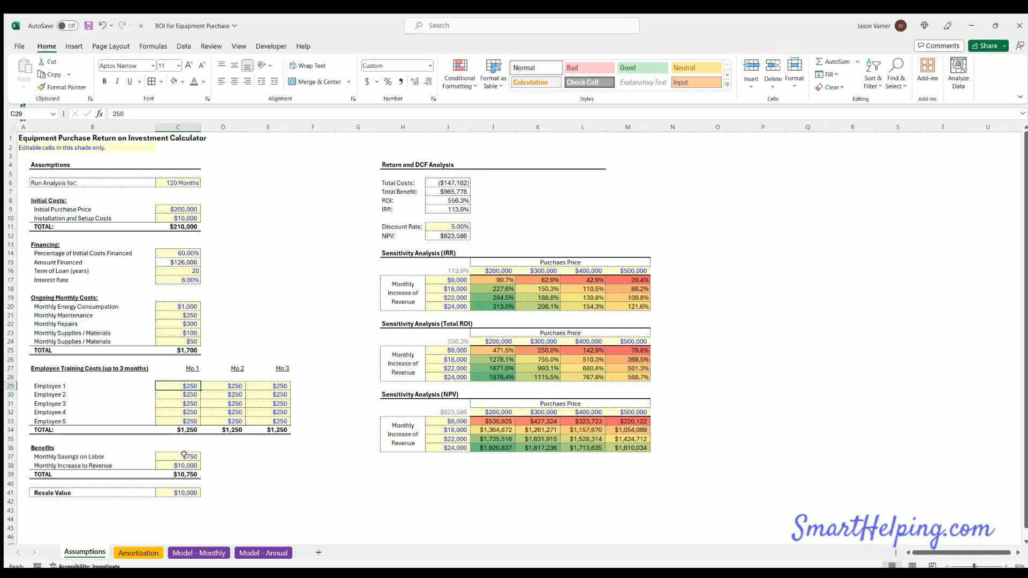
left_click(176, 456)
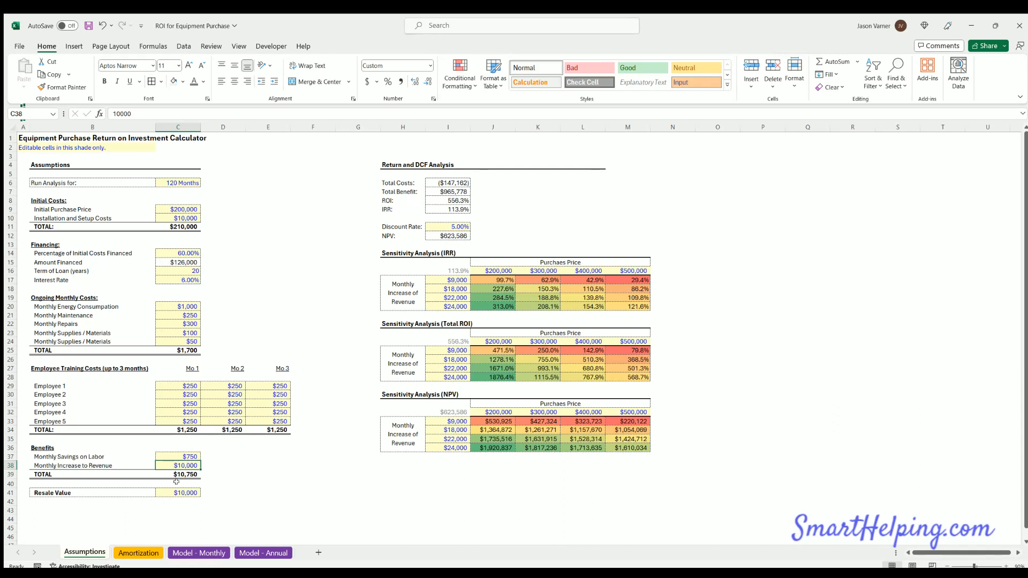
left_click(178, 492)
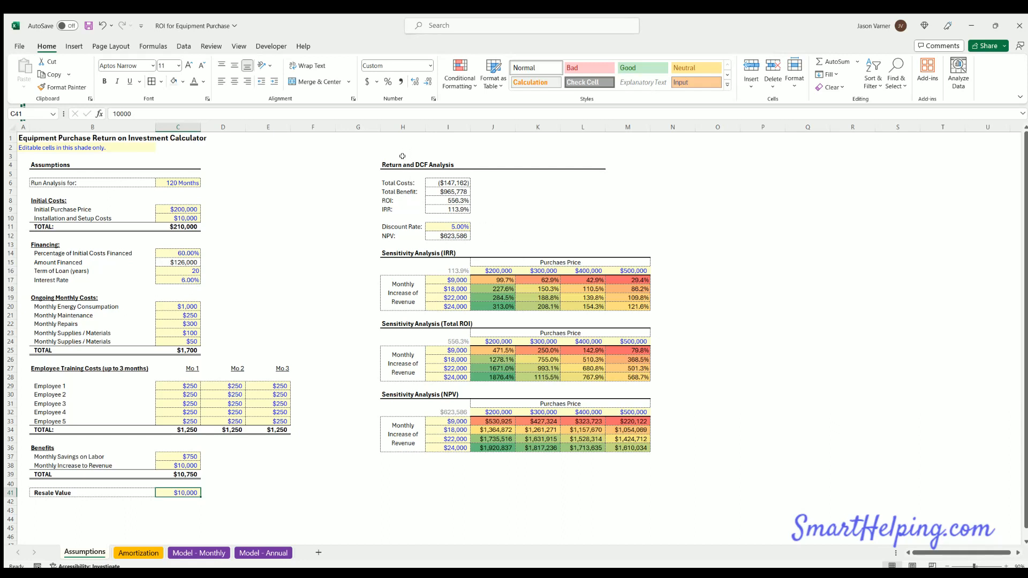
left_click(403, 165)
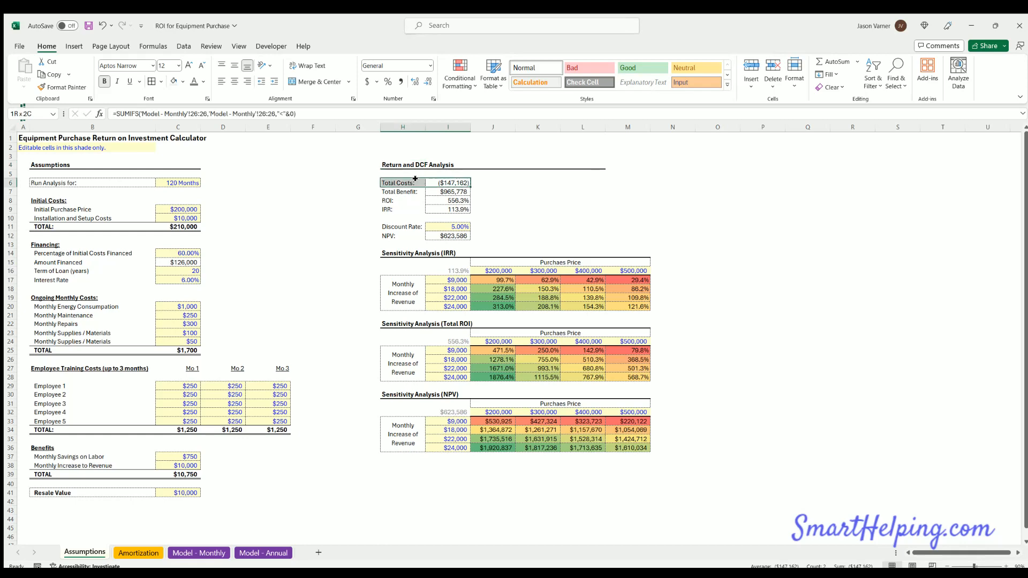
left_click(448, 183)
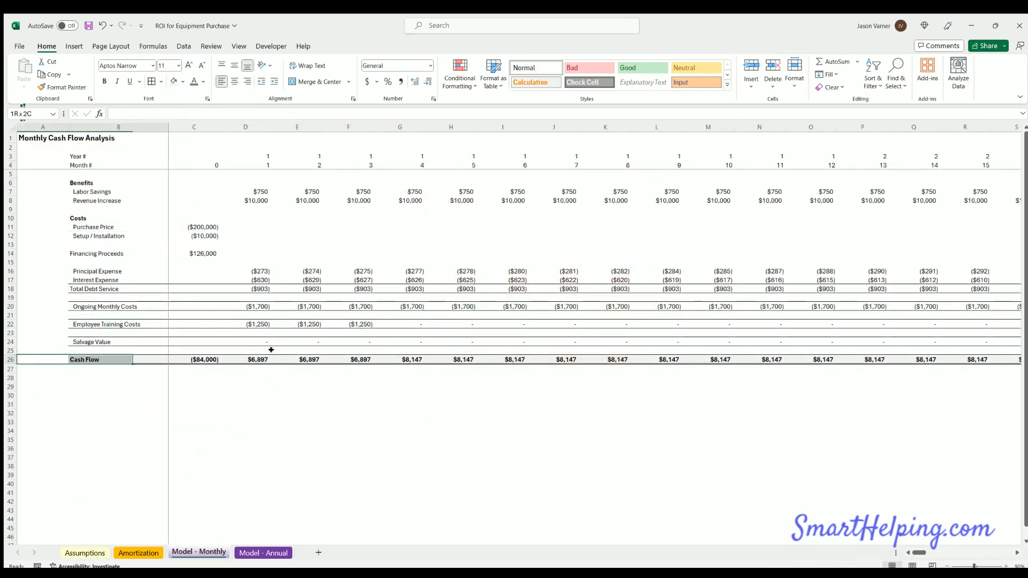
left_click(85, 552)
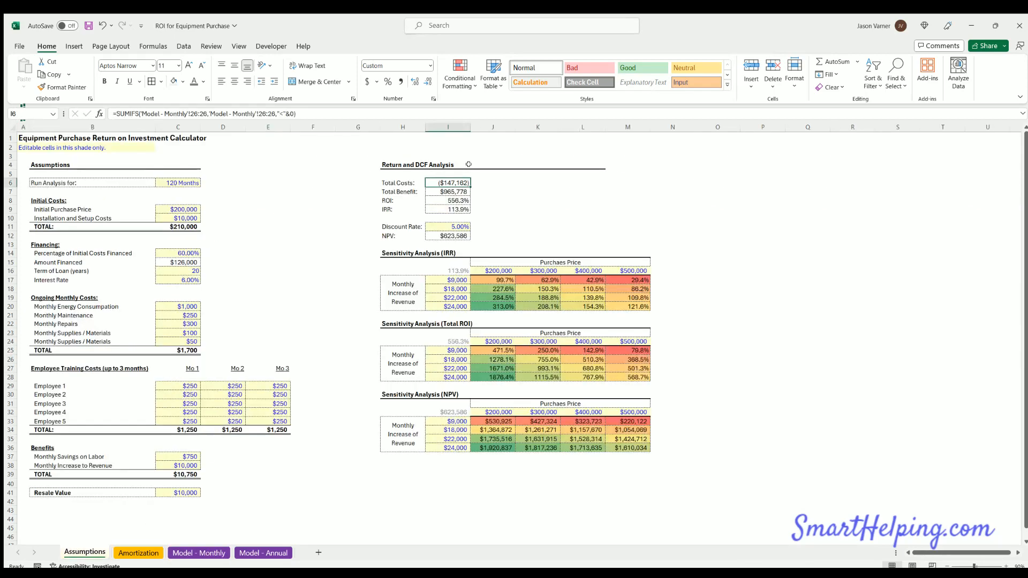
left_click(448, 191)
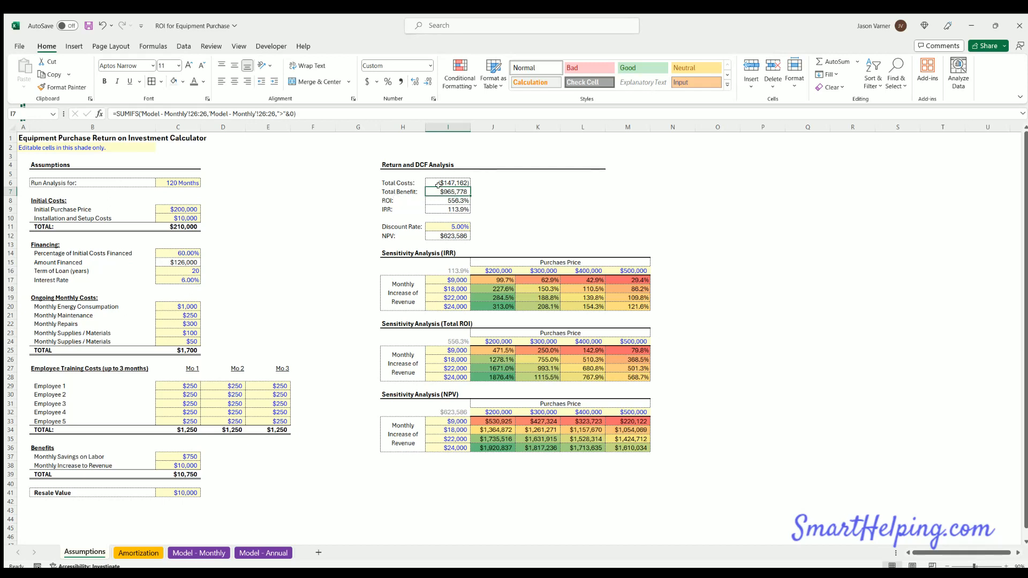
mouse_move(492, 195)
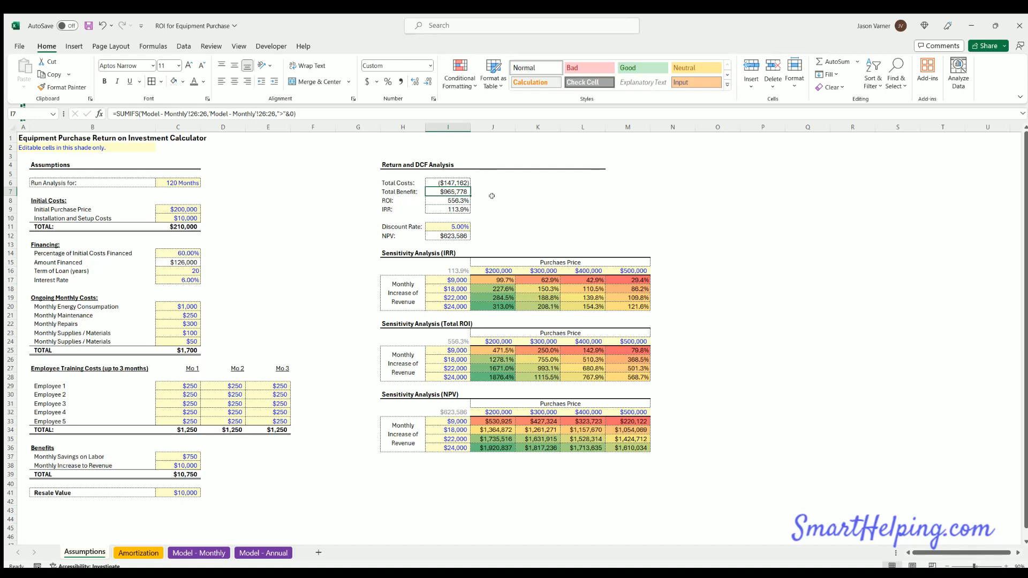
left_click(448, 200)
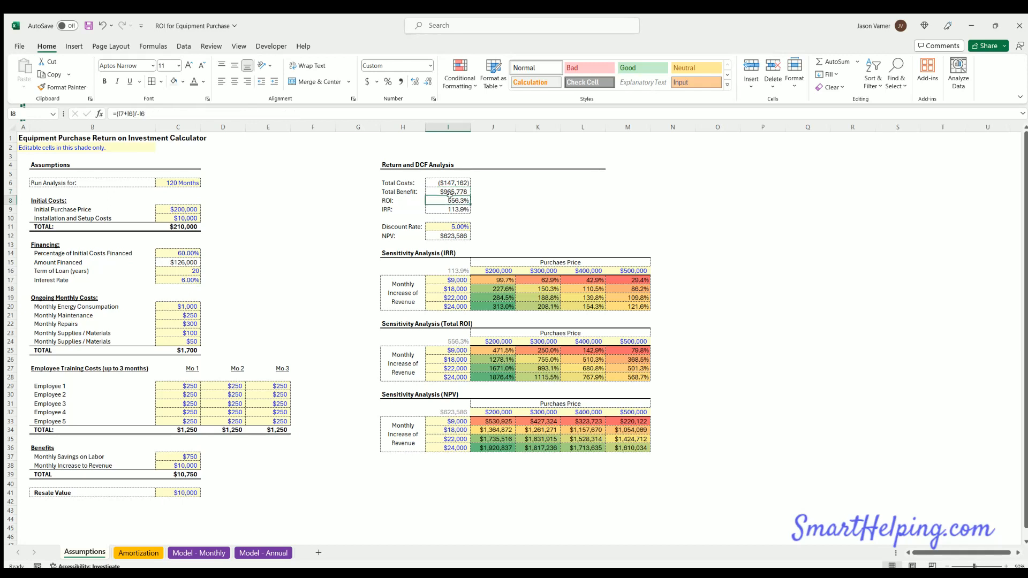
left_click(538, 209)
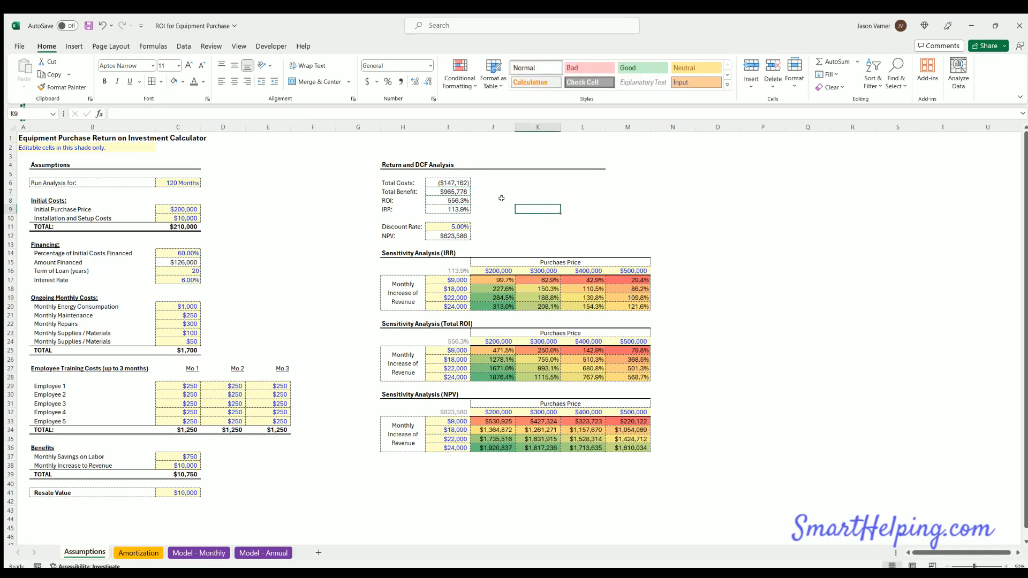
left_click(635, 209)
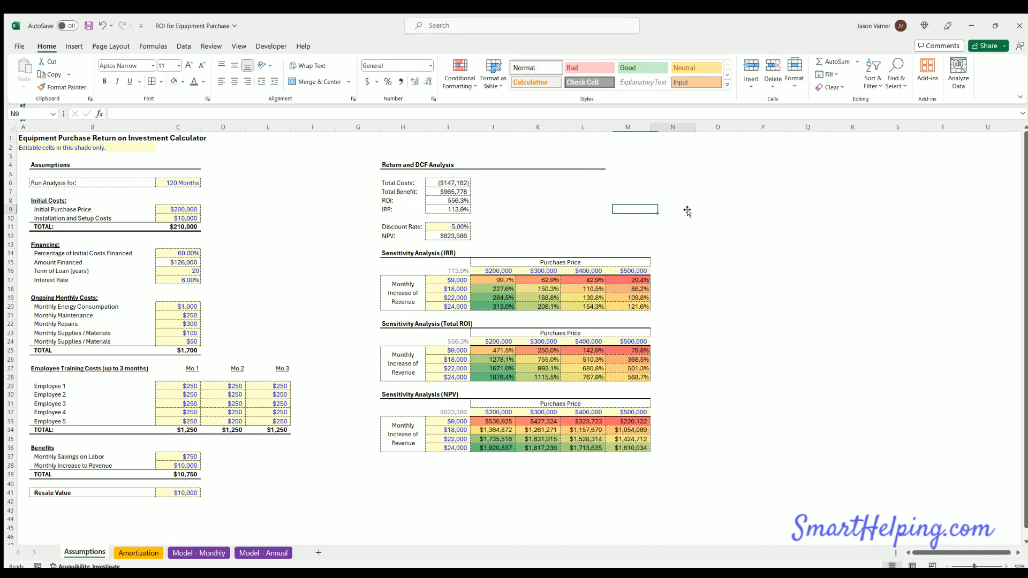
left_click(536, 209)
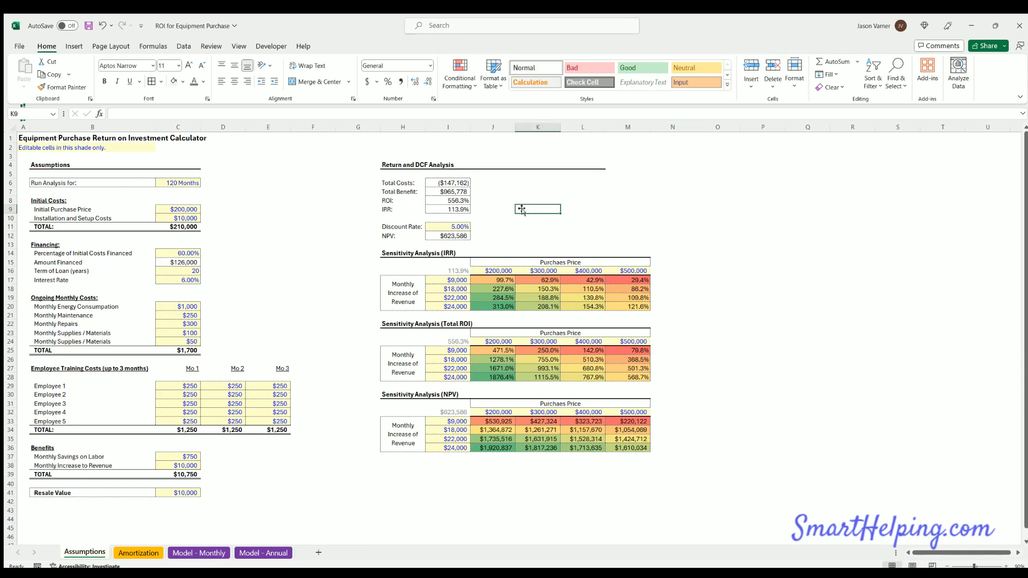
mouse_move(491, 206)
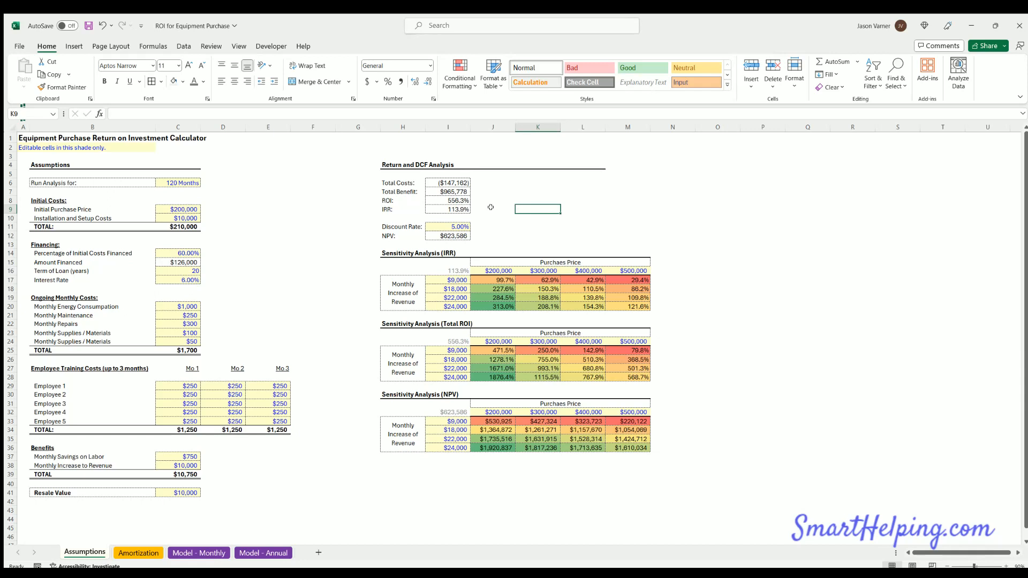
left_click(403, 208)
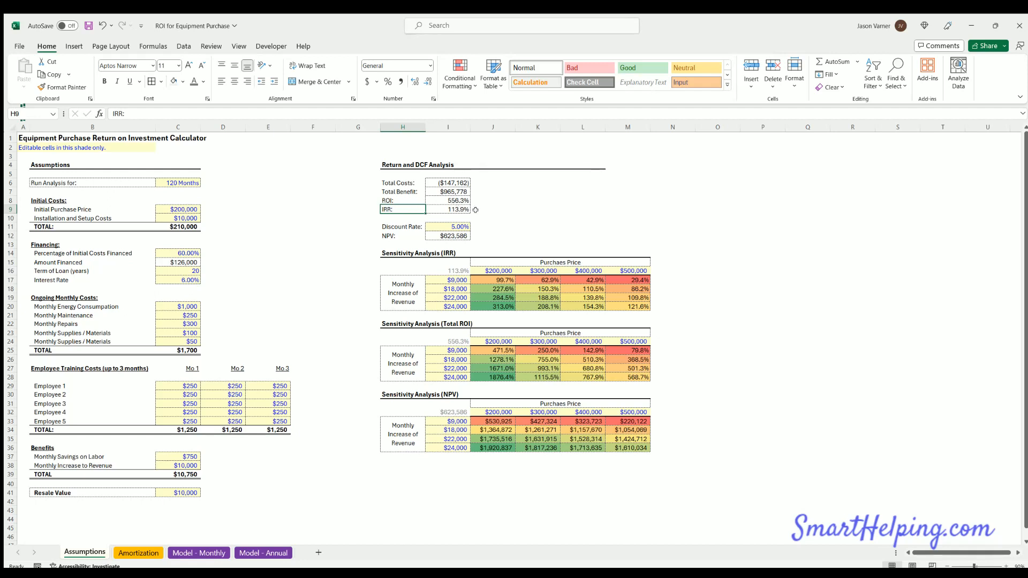
left_click(583, 209)
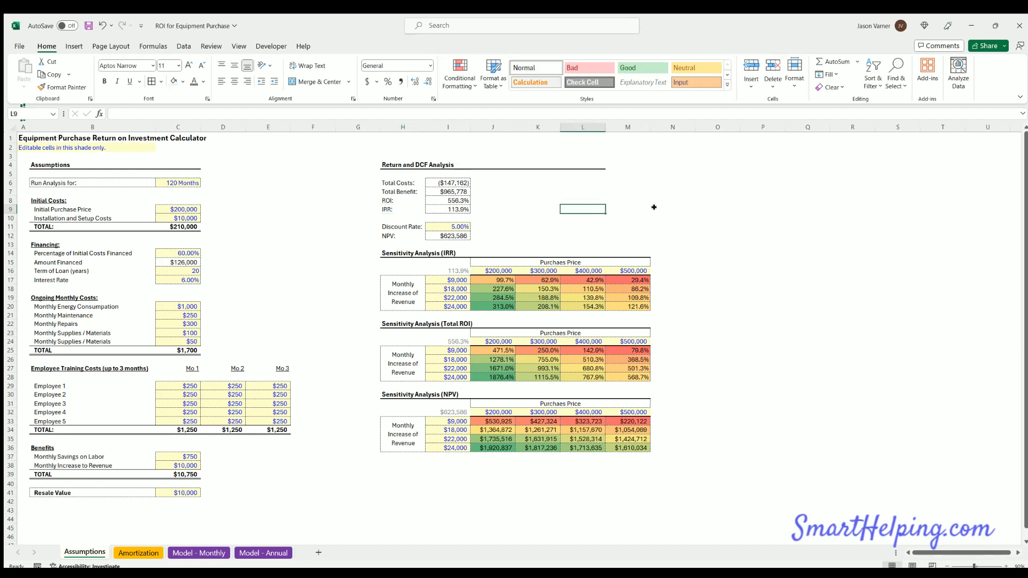
left_click(672, 208)
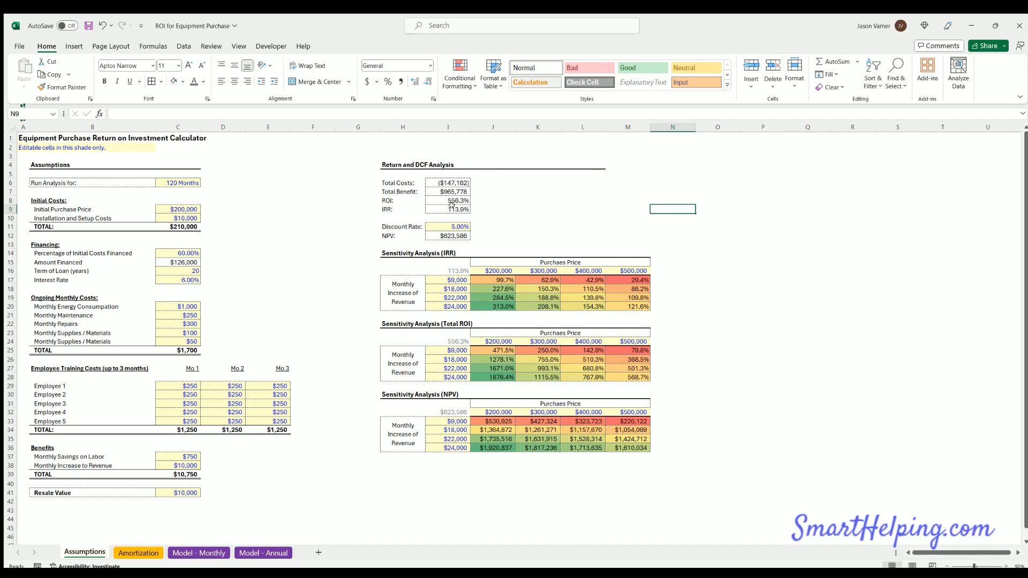
mouse_move(460, 223)
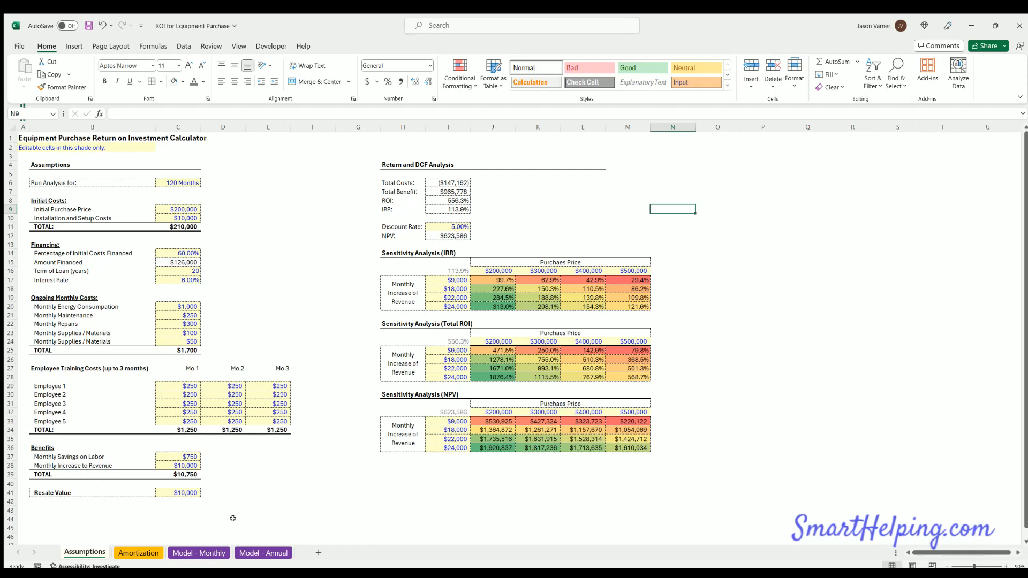
left_click(264, 552)
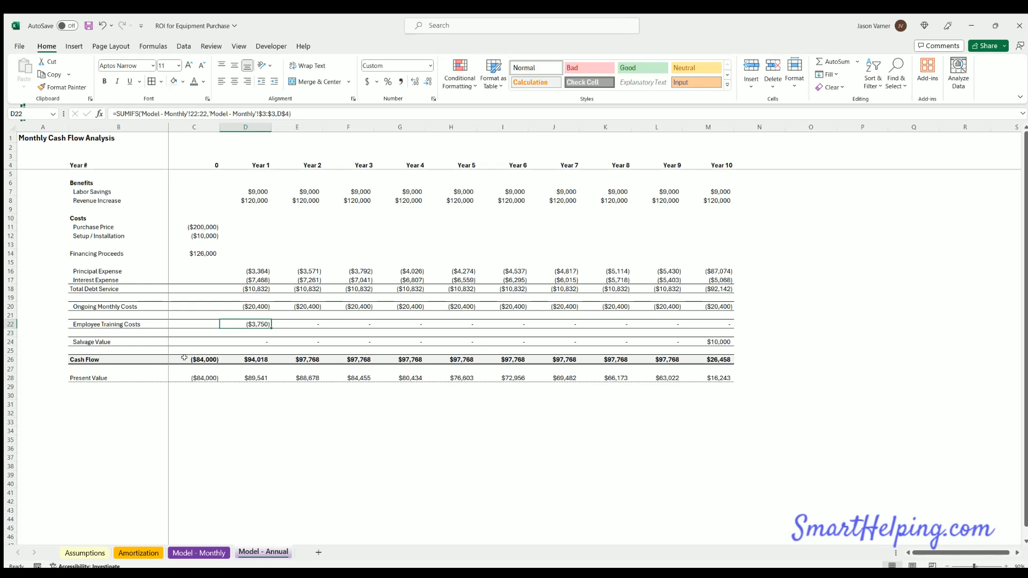
mouse_move(685, 372)
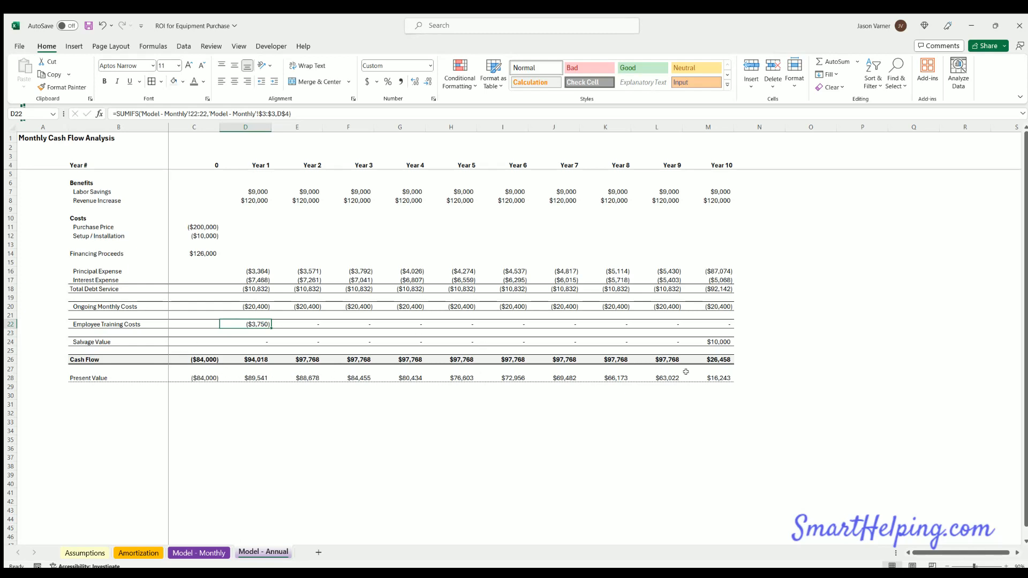
mouse_move(256, 392)
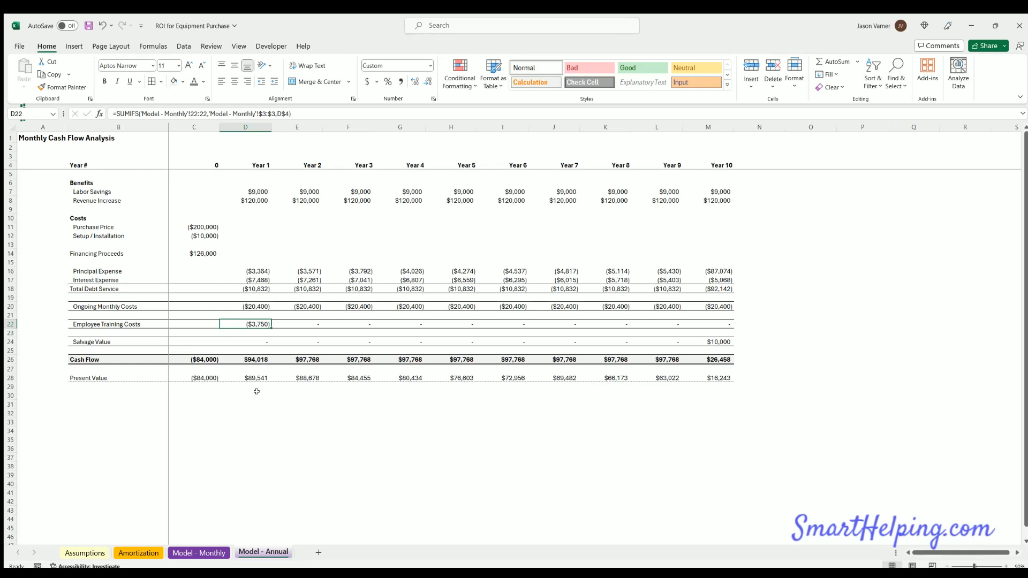
mouse_move(251, 385)
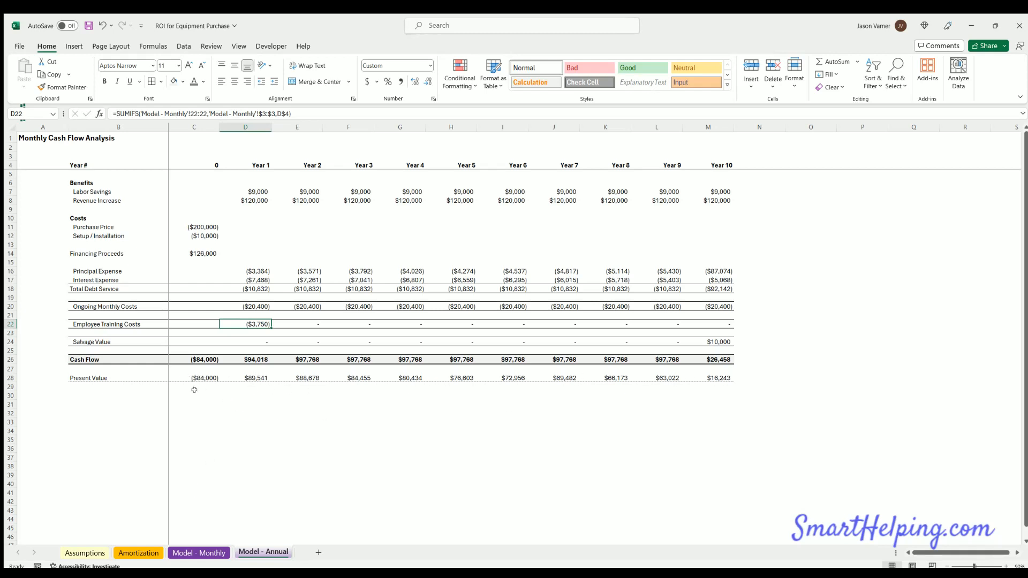
Reuse the 113.9% IRR as discount rate (NPV $0), then restore 5% giving NPV $623,586.
left_click(85, 553)
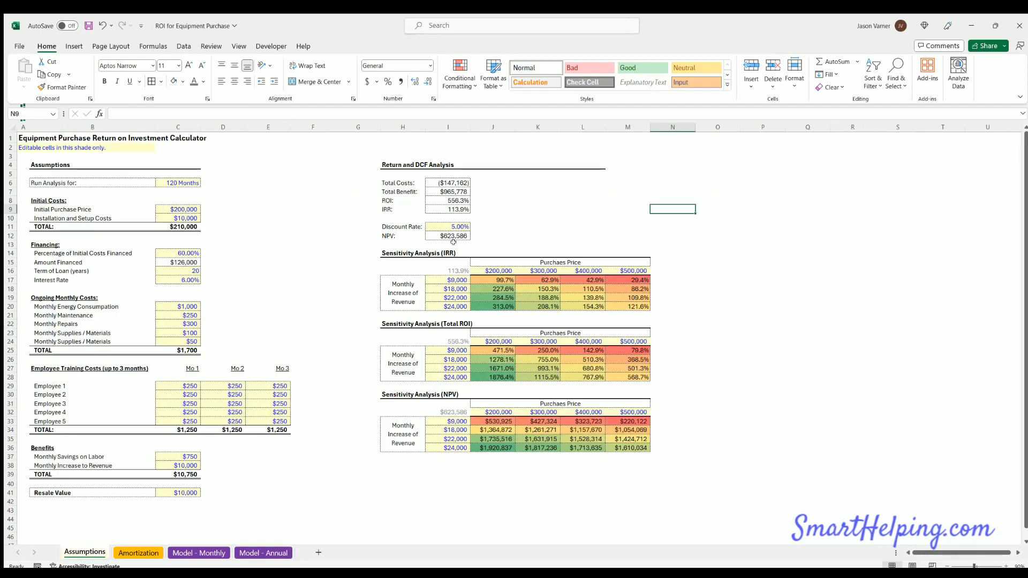
mouse_move(433, 218)
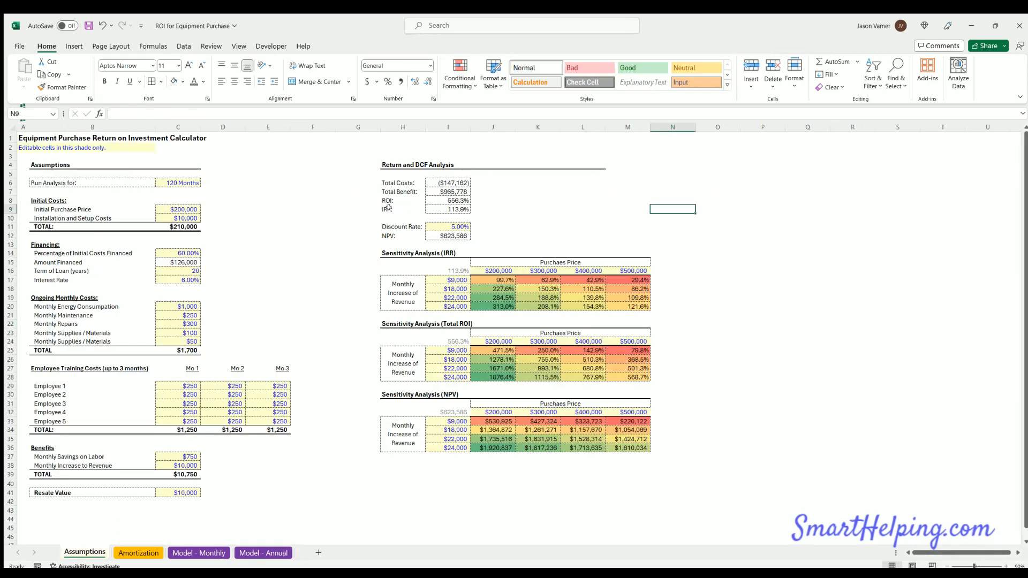
left_click(403, 209)
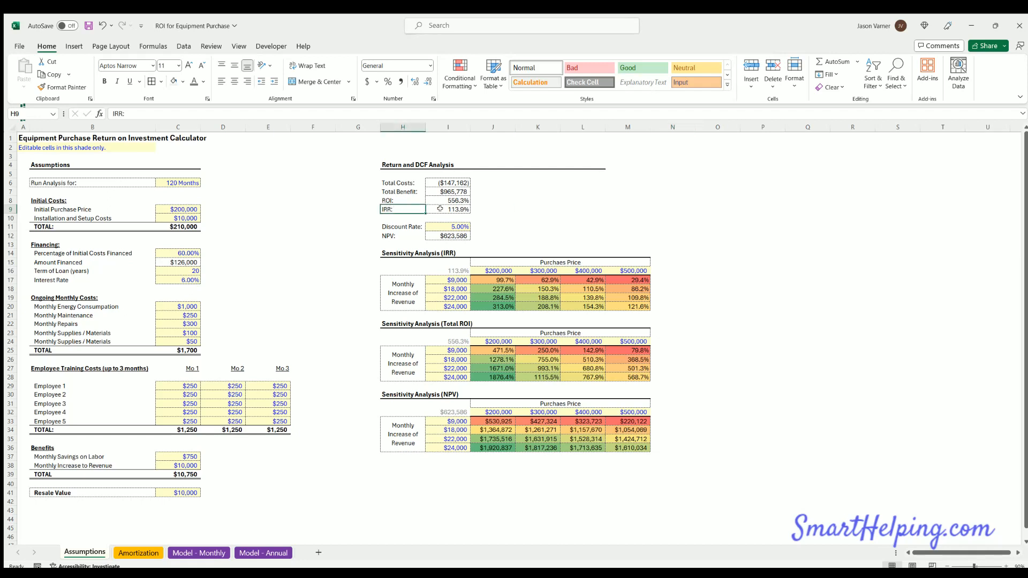
left_click(448, 208)
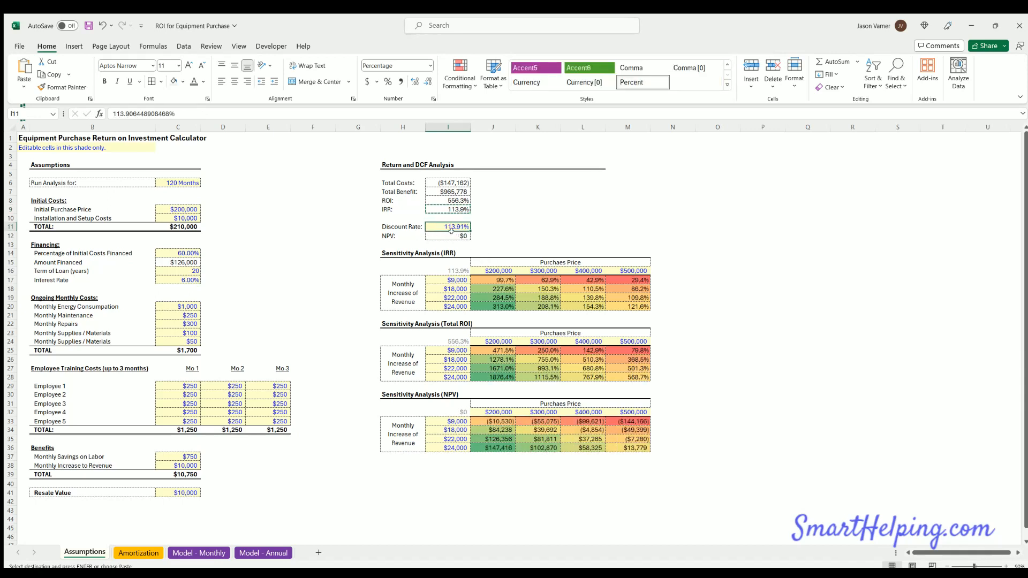
left_click(448, 235)
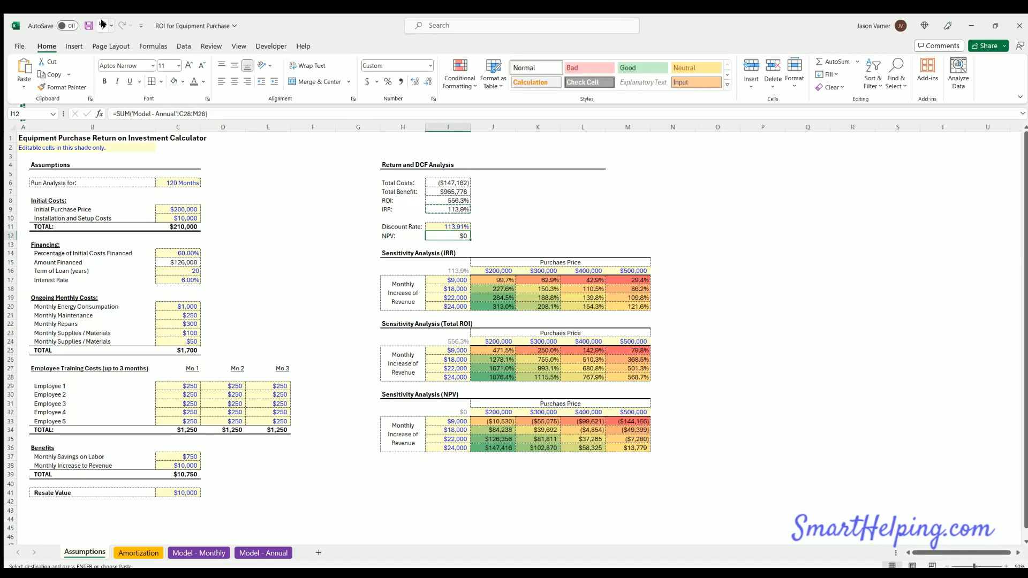
type("5%")
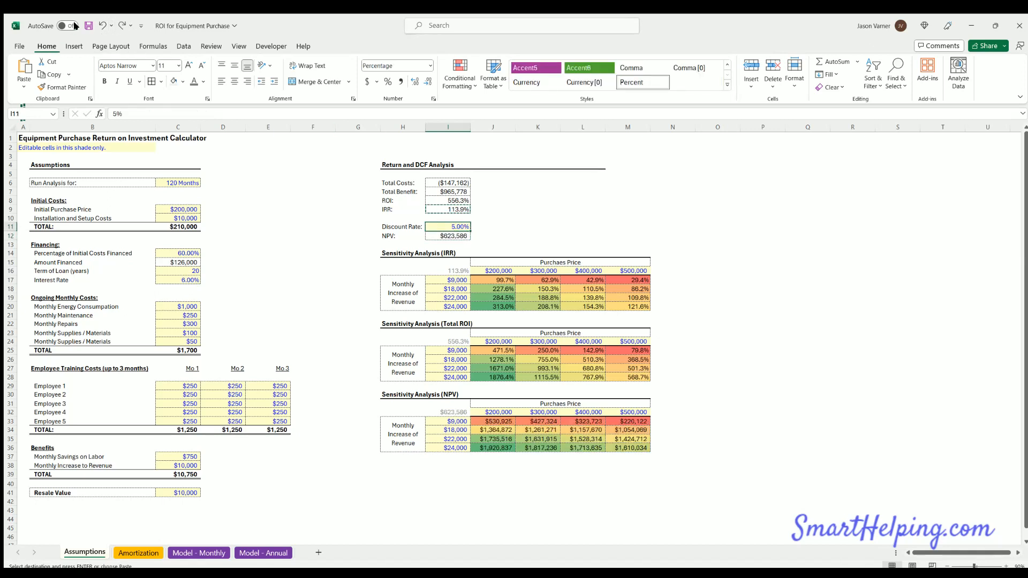
left_click(897, 226)
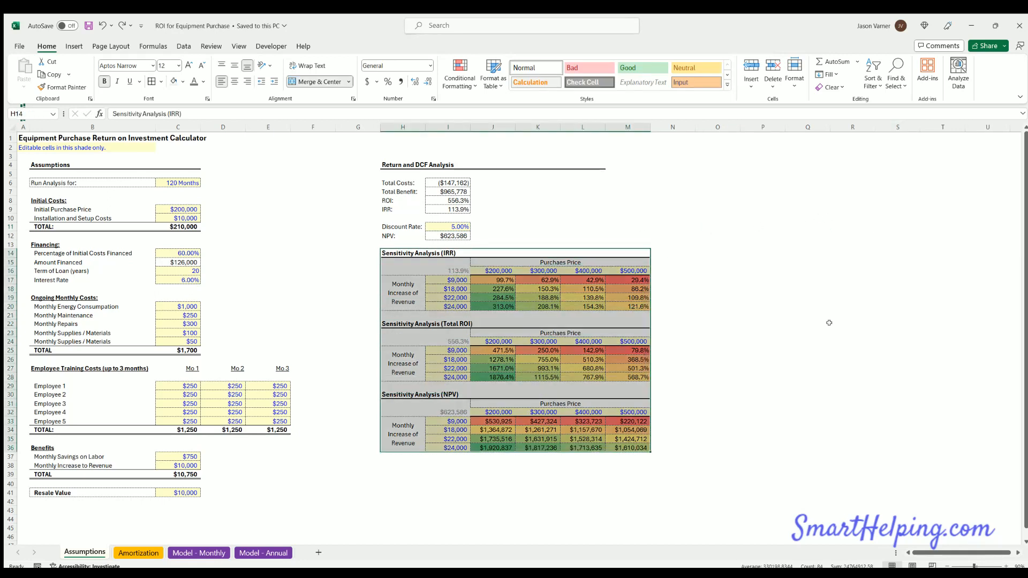
Review the Benefits inputs, then correct the IRR table header to read 'Purchase Price'.
left_click(718, 269)
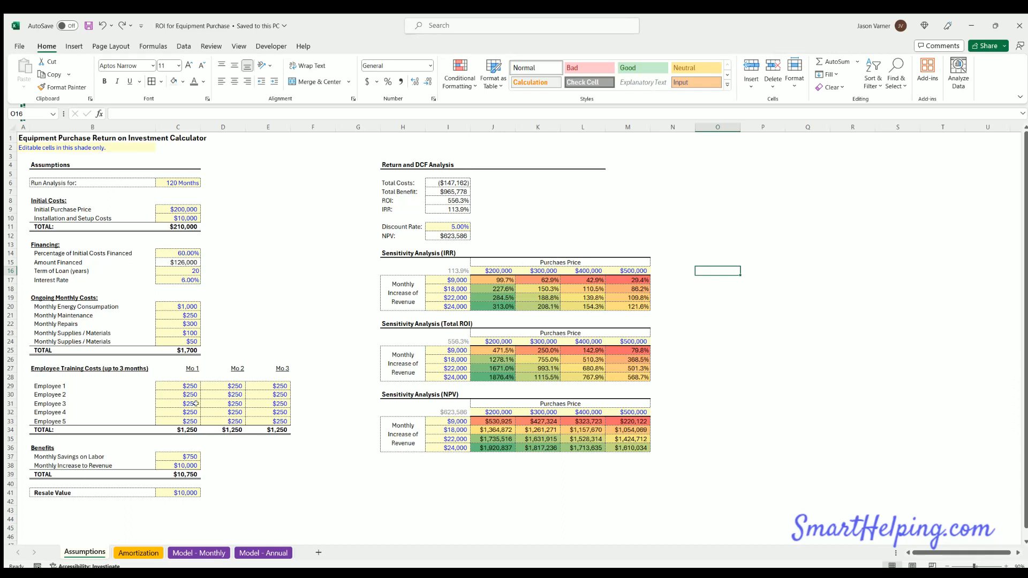
left_click(222, 475)
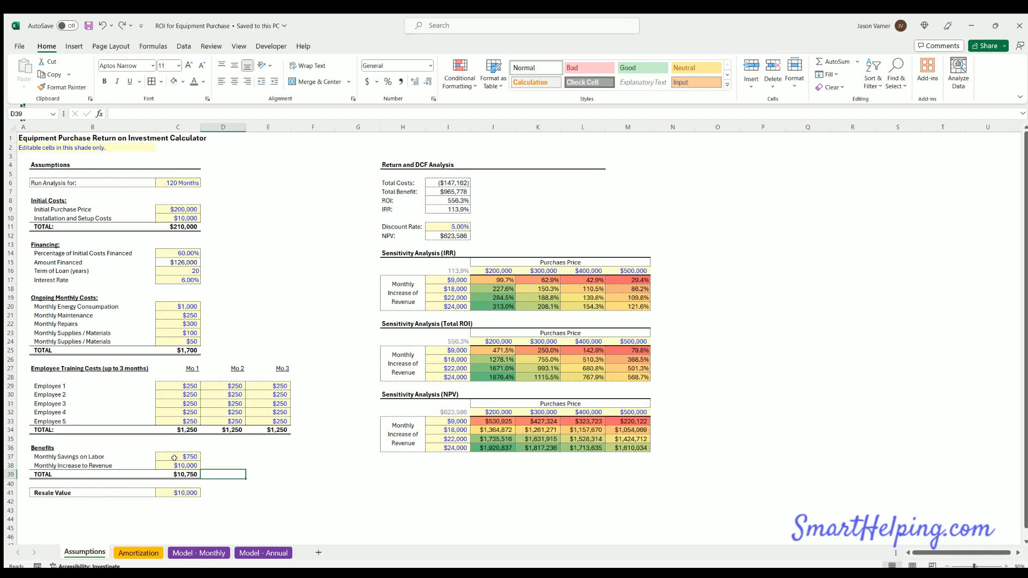
left_click(178, 457)
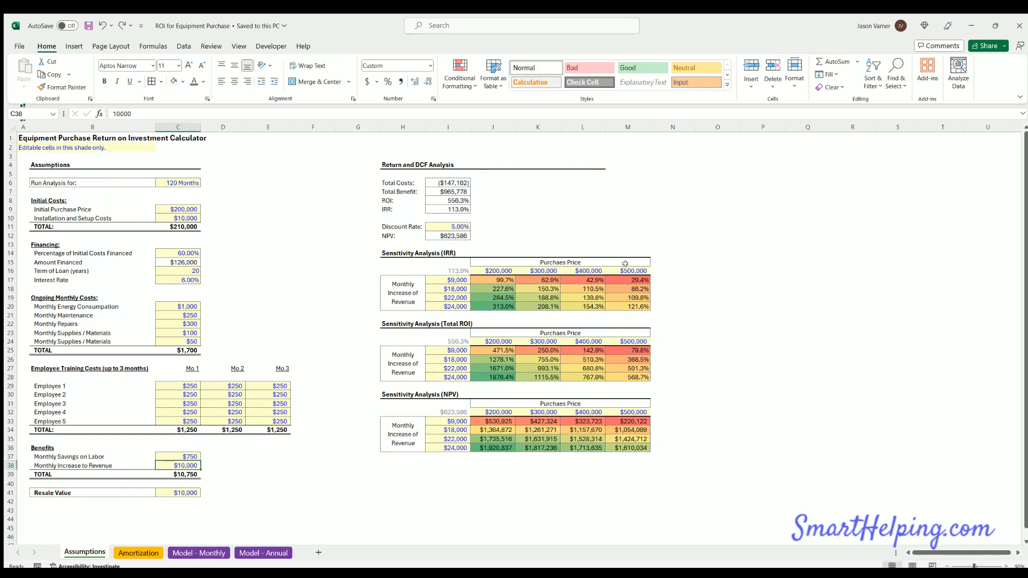
mouse_move(515, 256)
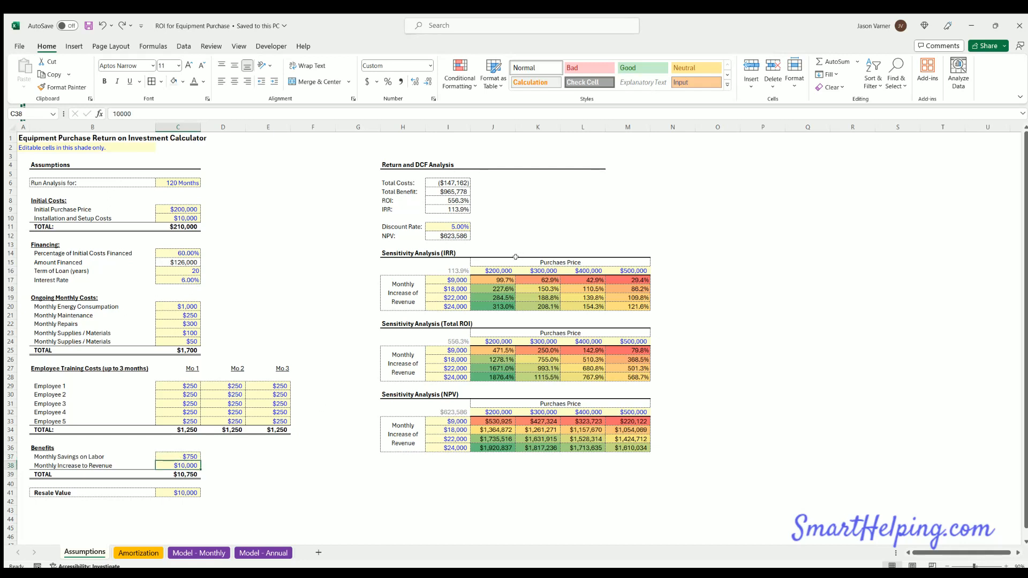
left_click(561, 263)
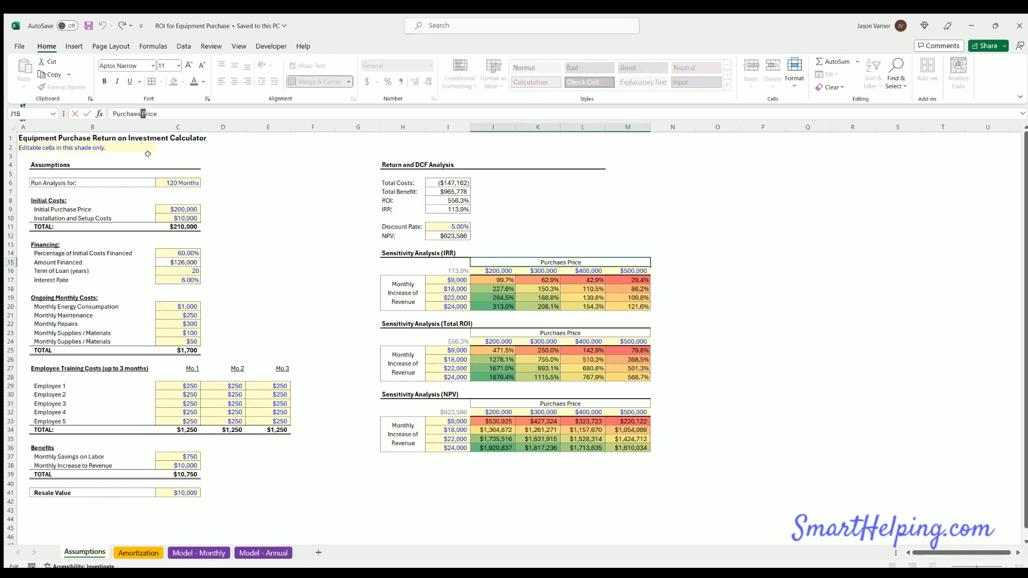
type("Purchase Price")
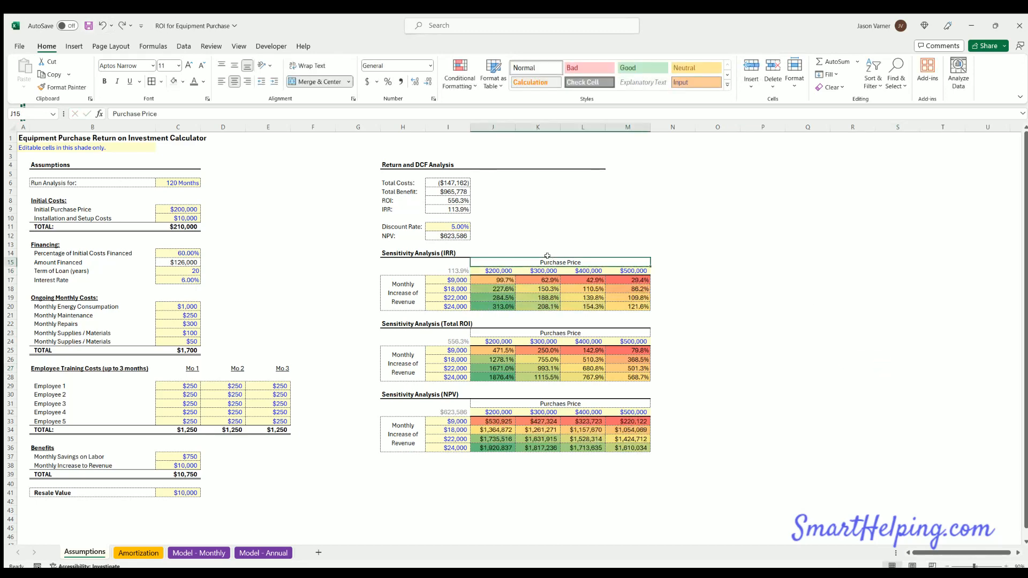
left_click(546, 404)
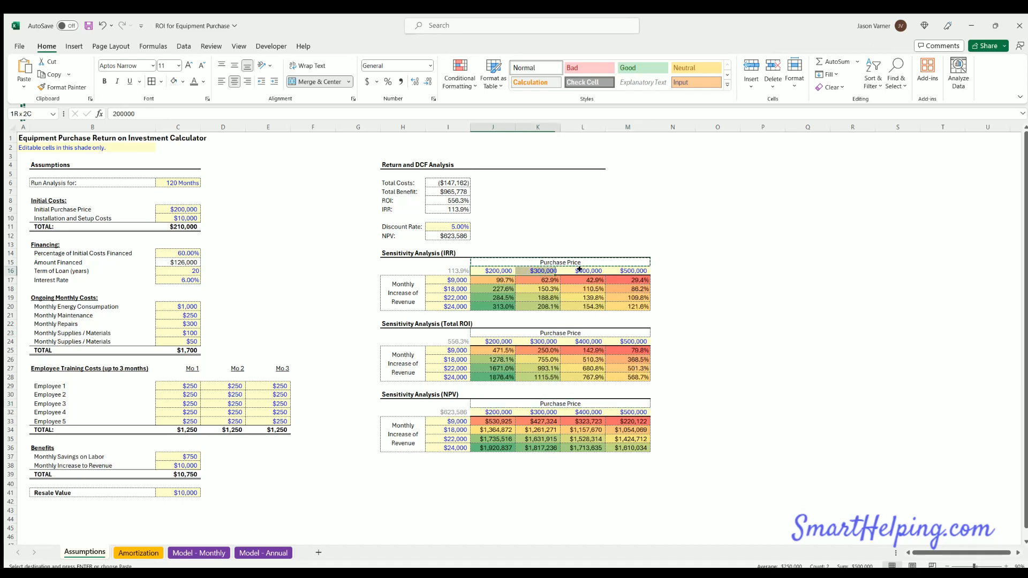
left_click(583, 271)
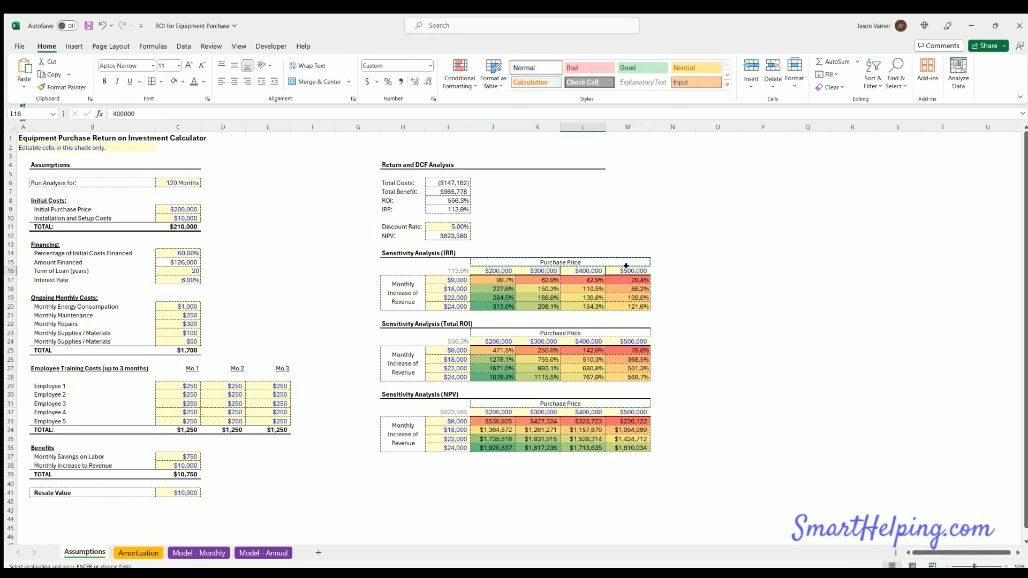
left_click(633, 271)
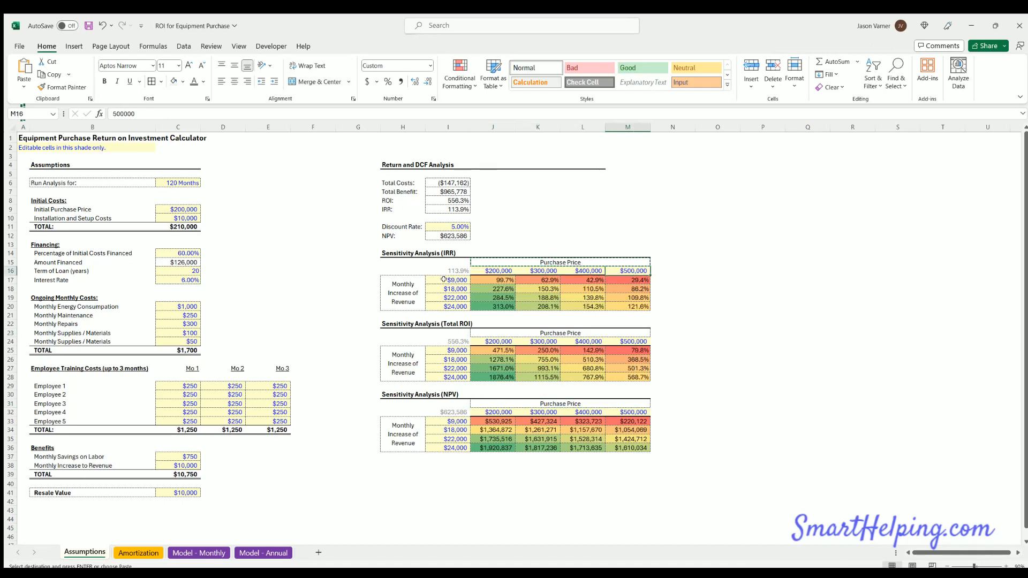
left_click(456, 279)
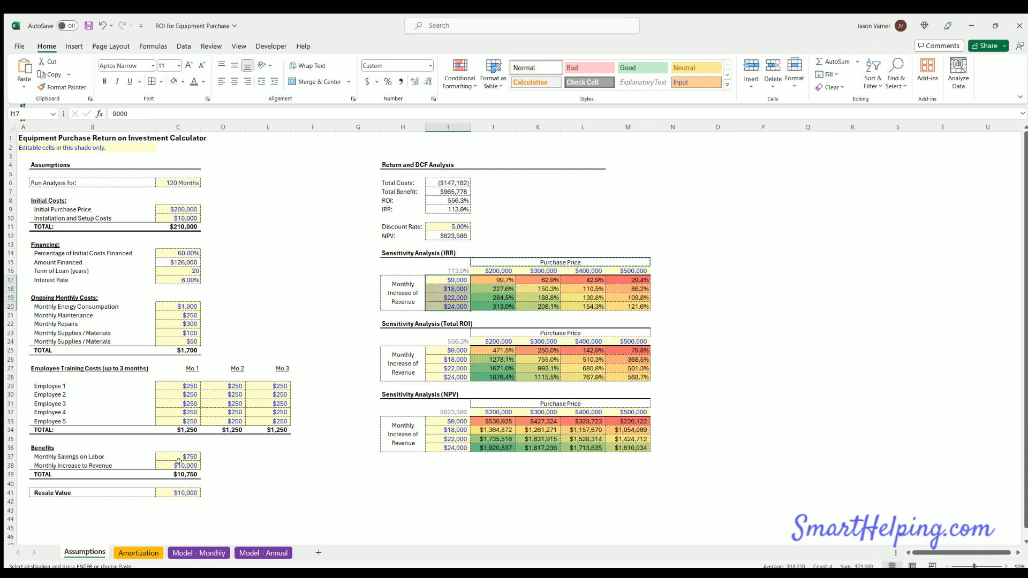
left_click(186, 466)
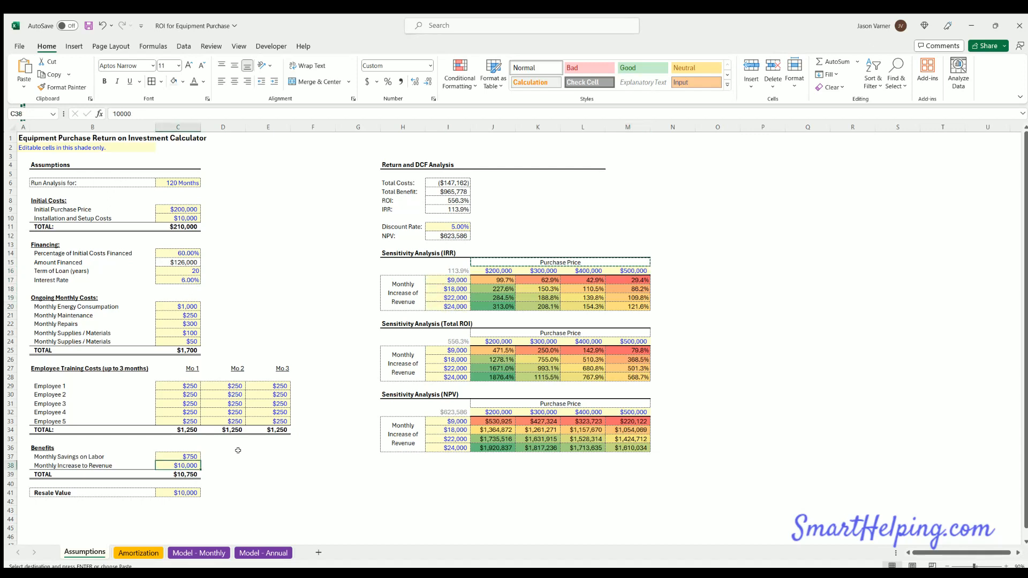
mouse_move(200, 446)
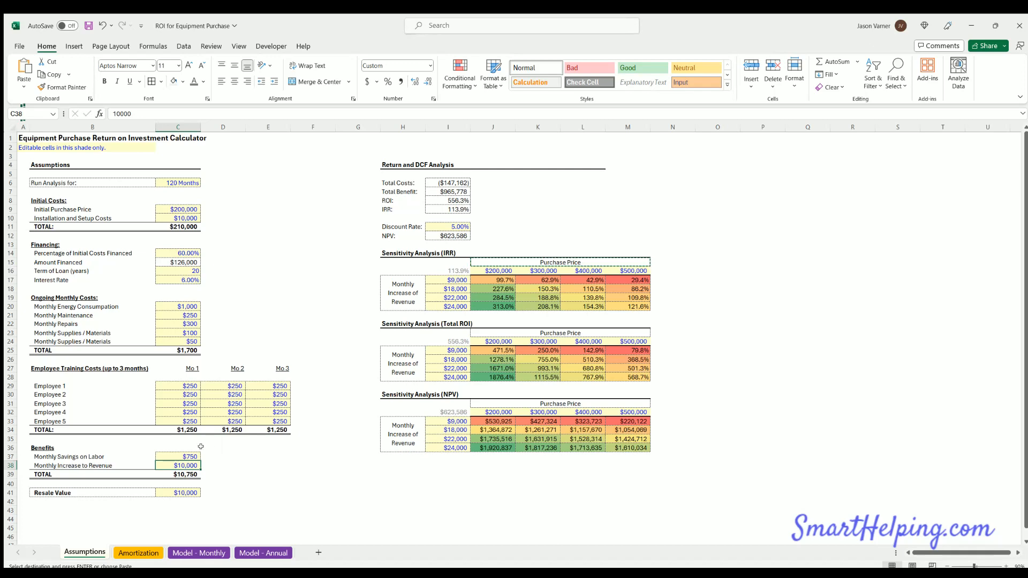
Clear monthly labor savings and set monthly revenue increase to $10,750, recalculating the tables.
left_click(178, 457)
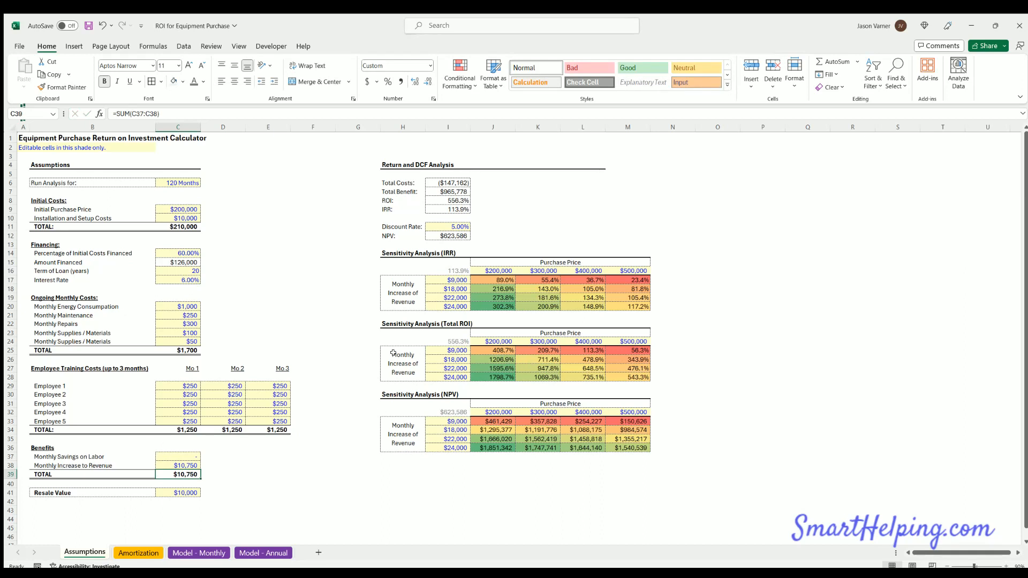
left_click(403, 292)
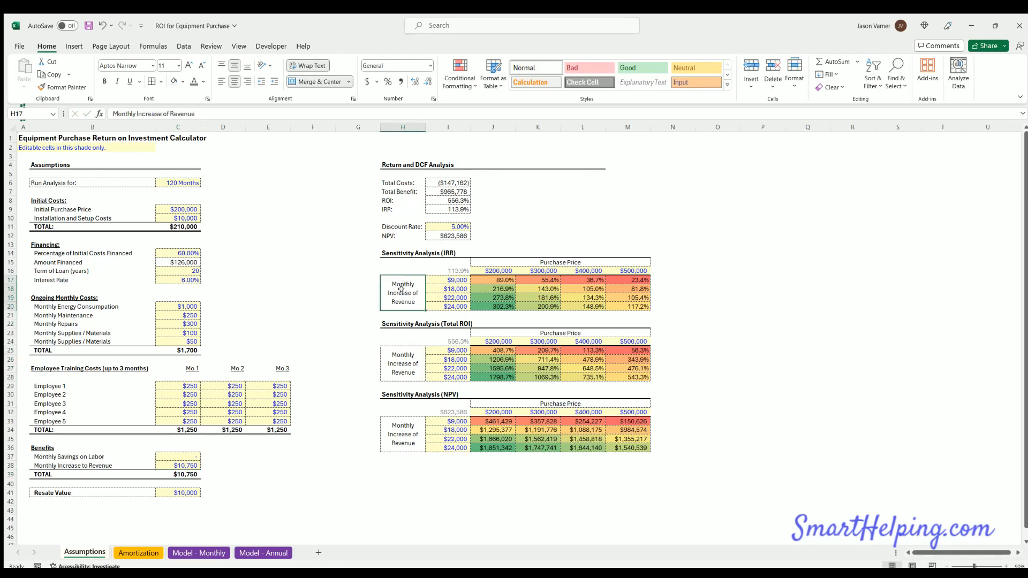
left_click(178, 465)
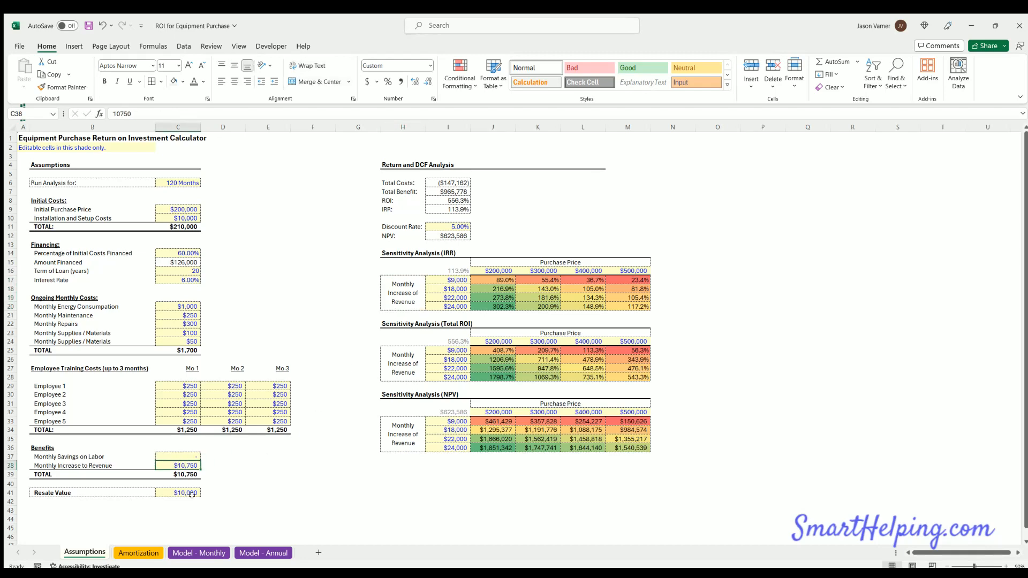
Check the annual model's Revenue Increase row and restore $750 labor savings and $10,000 revenue.
left_click(263, 553)
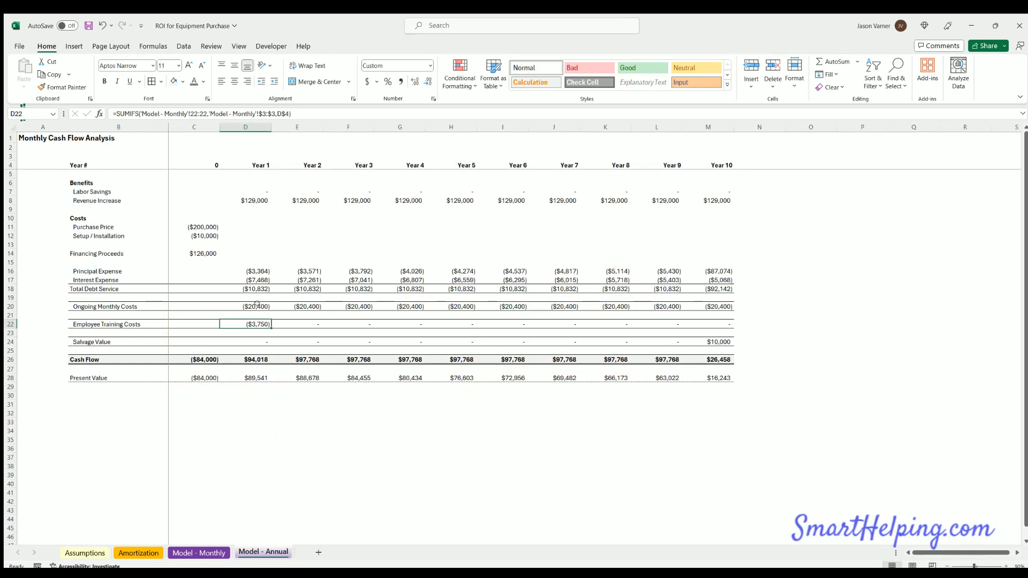
mouse_move(240, 482)
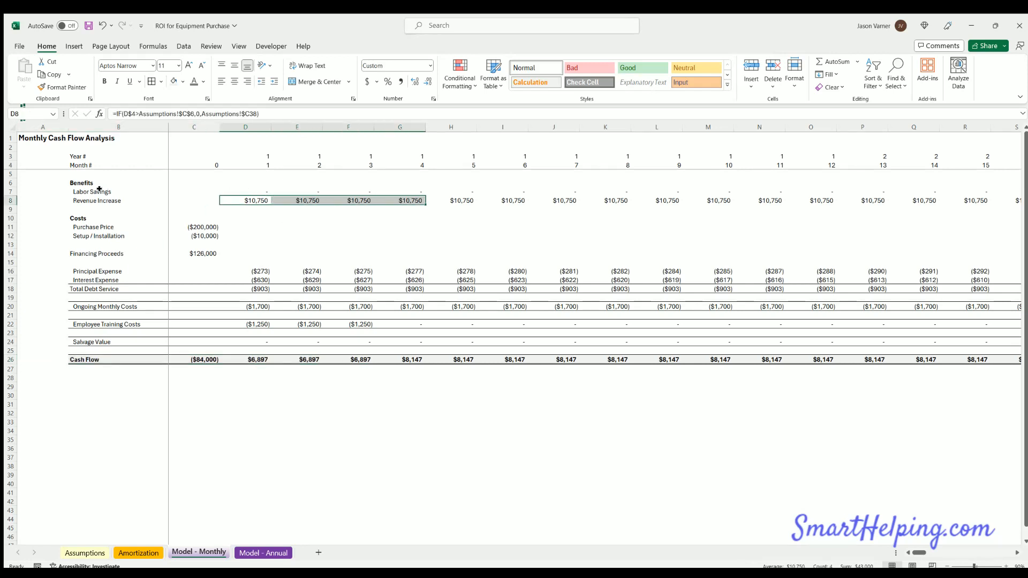
left_click(118, 201)
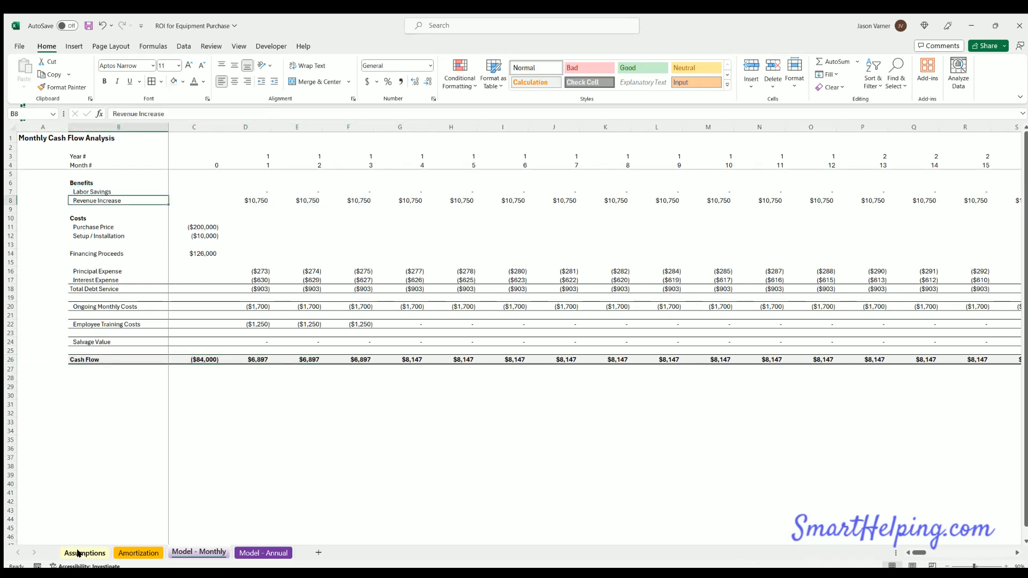
left_click(83, 553)
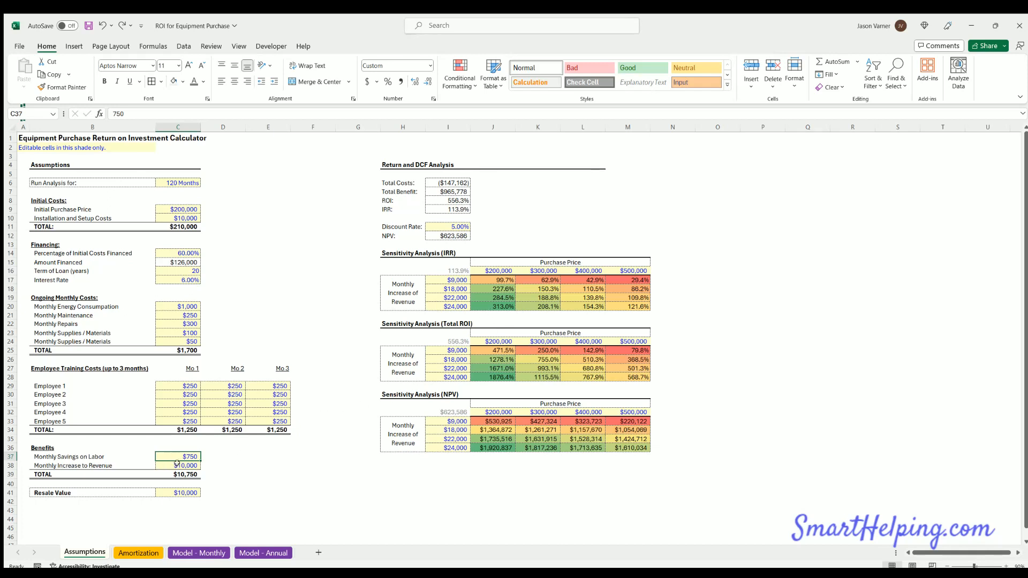
left_click(178, 466)
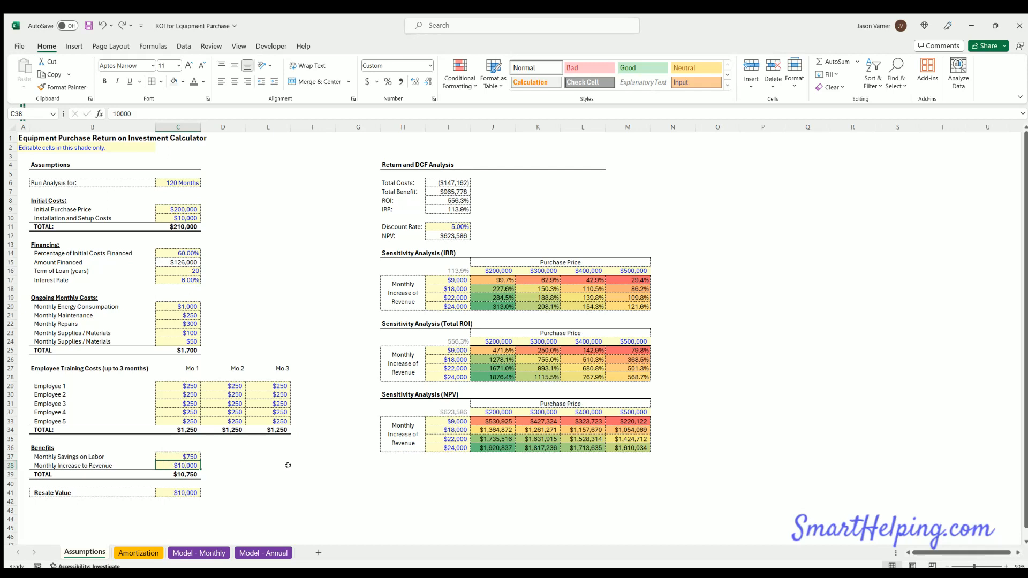
left_click(458, 279)
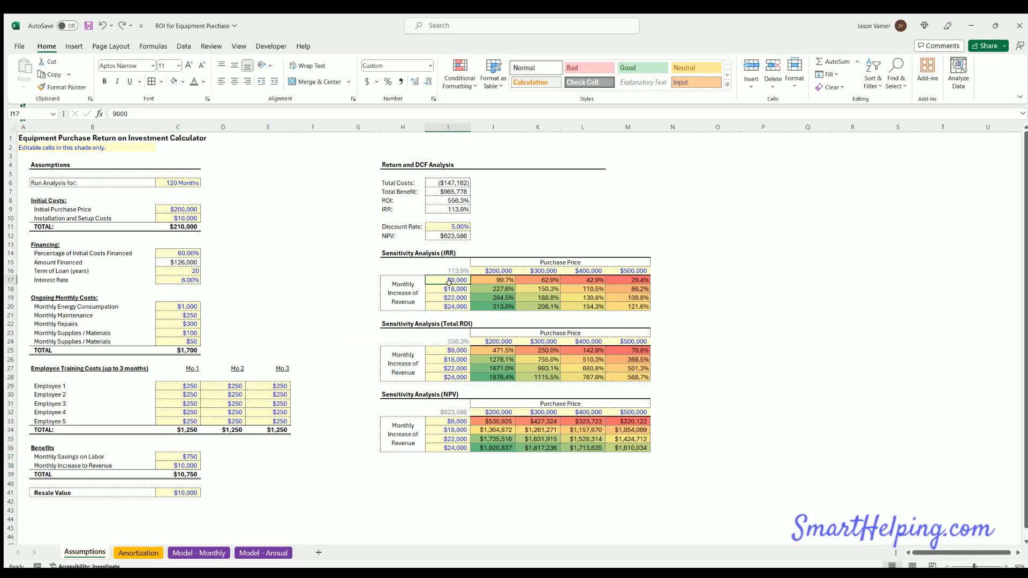
left_click(448, 288)
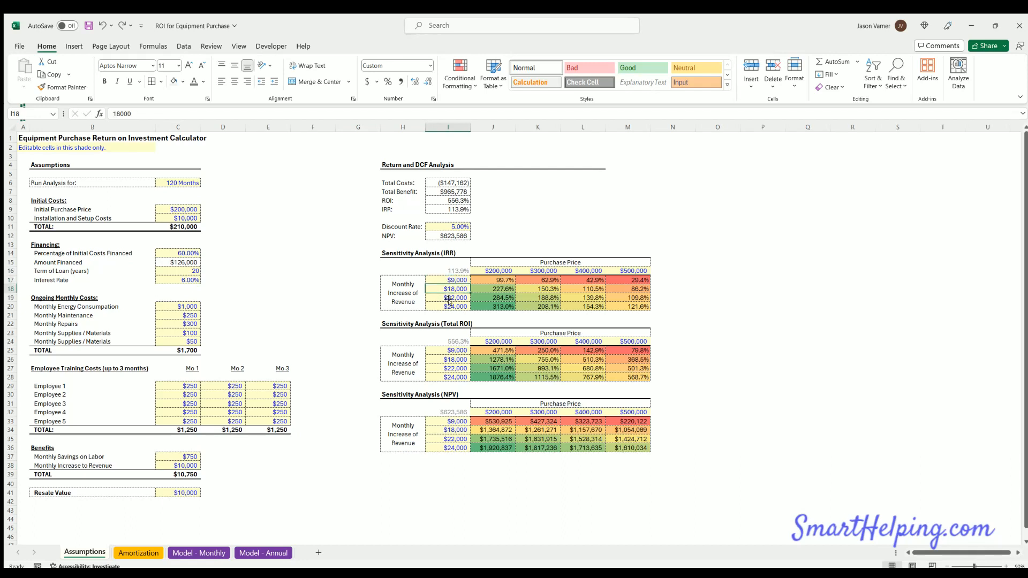
left_click(454, 307)
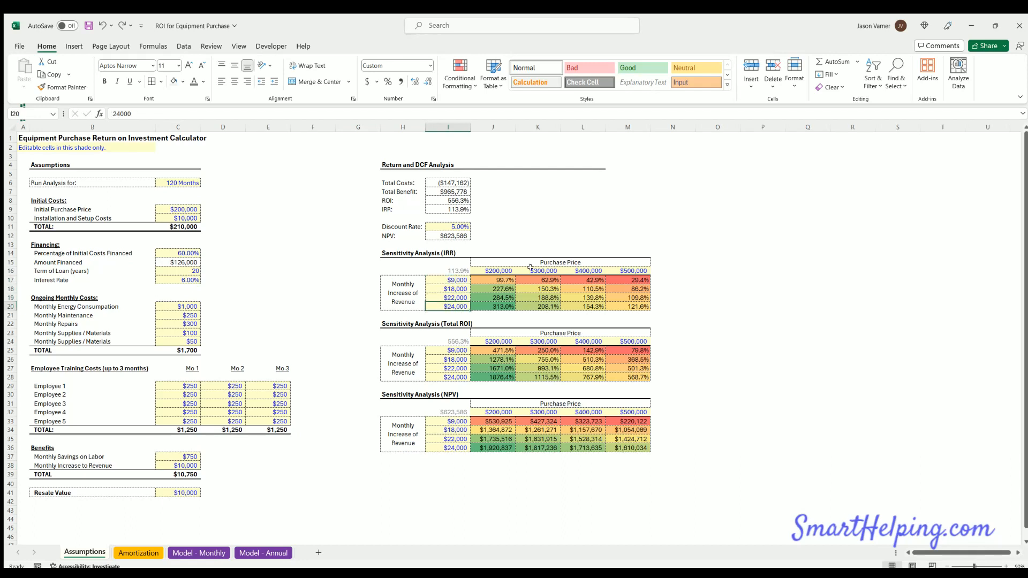
left_click(543, 271)
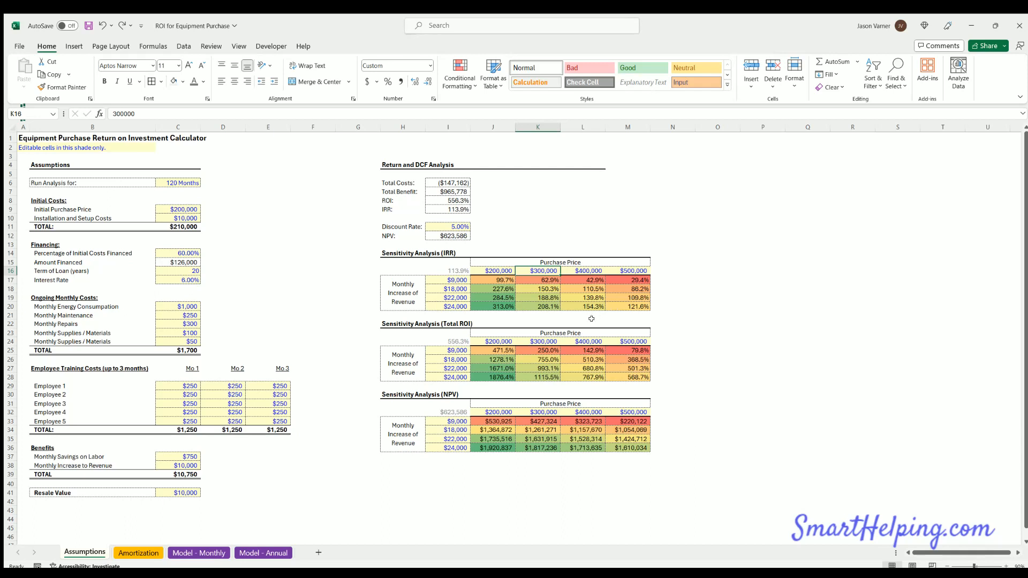
mouse_move(616, 375)
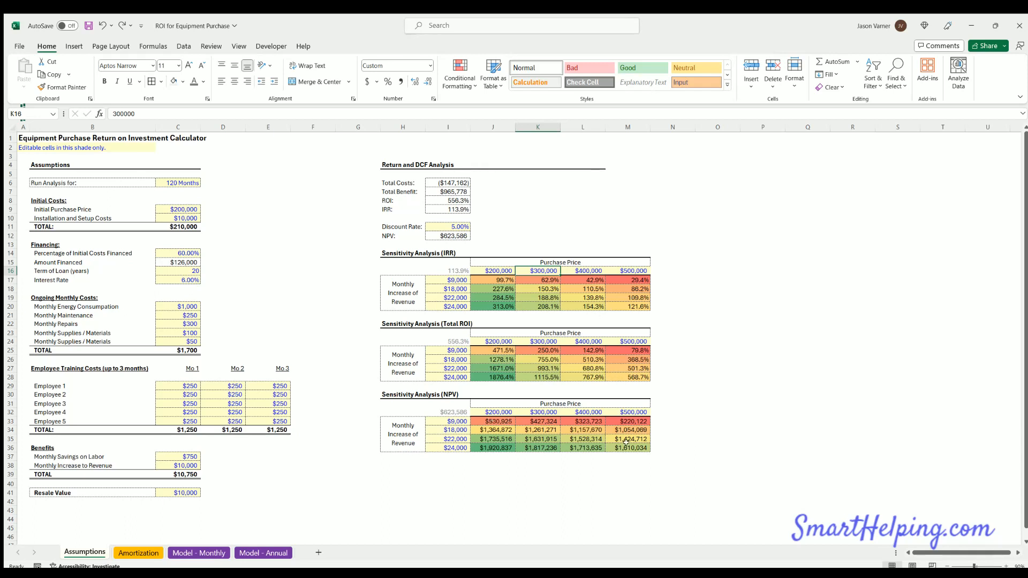
mouse_move(893, 414)
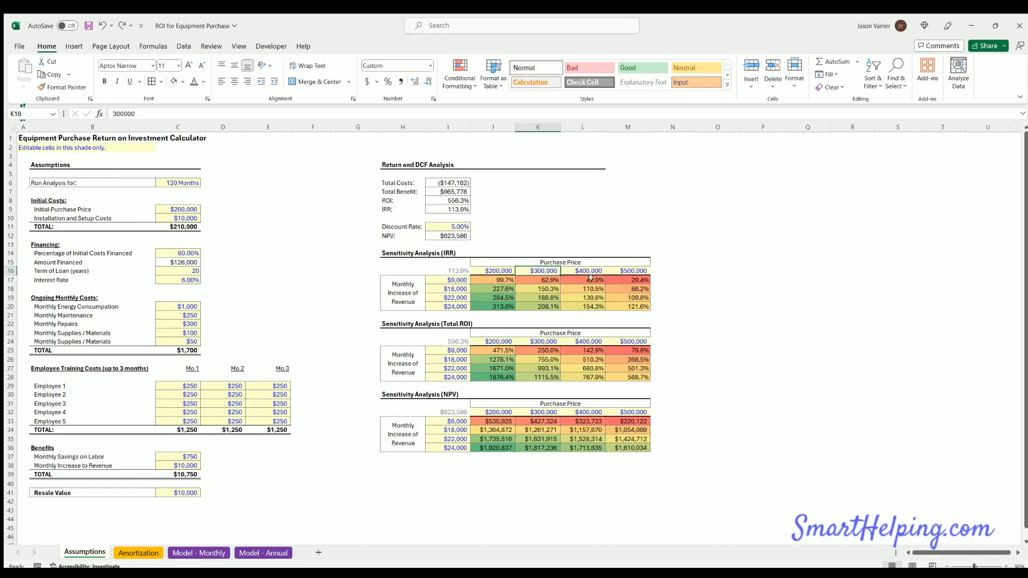
left_click(583, 271)
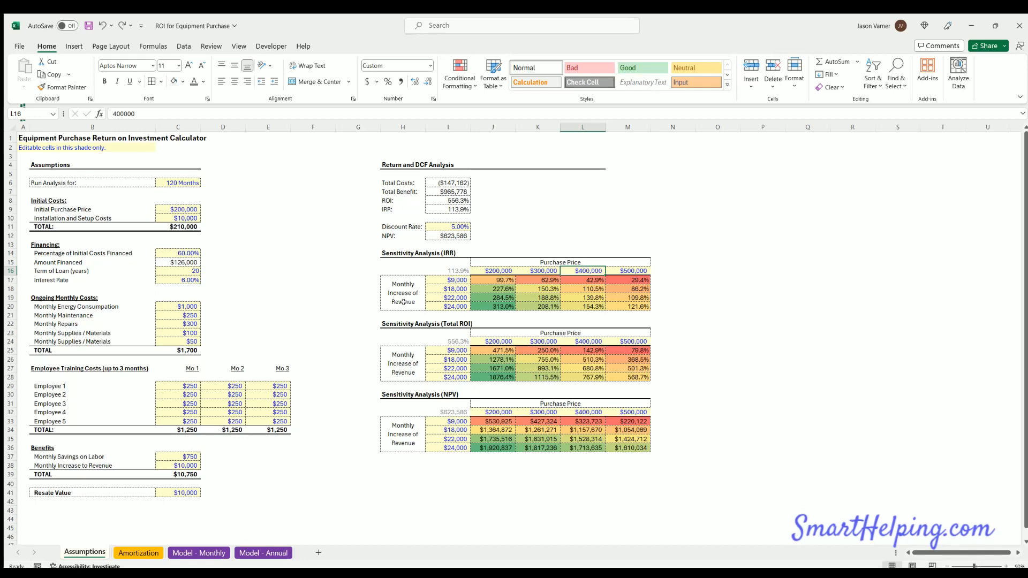
left_click(455, 298)
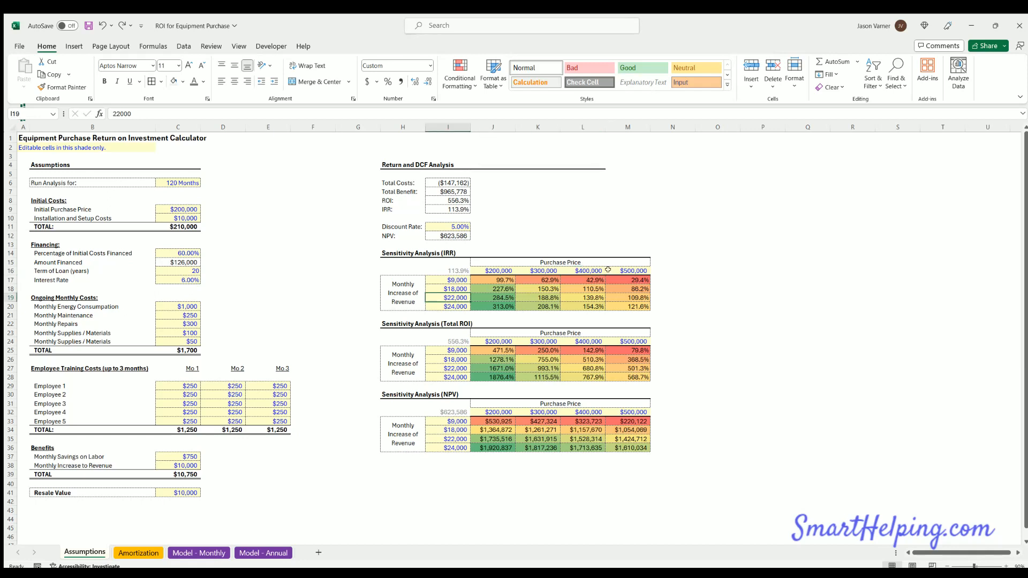
left_click(582, 297)
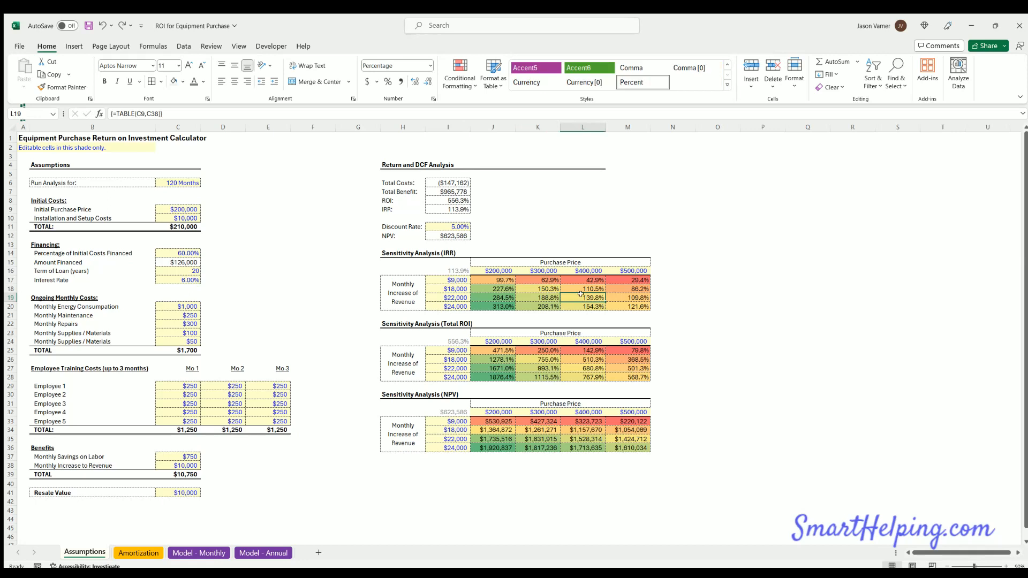
mouse_move(580, 297)
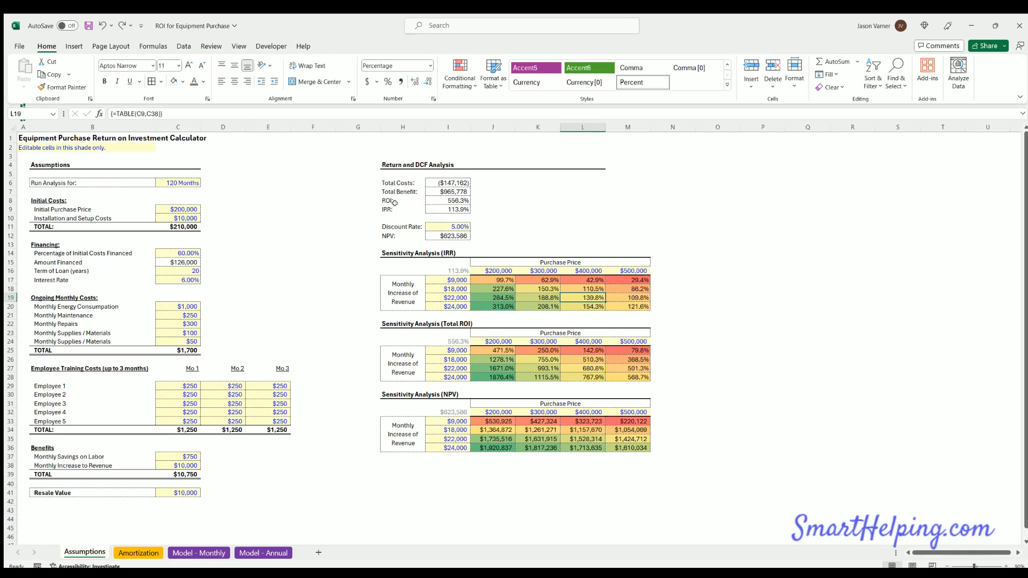
mouse_move(586, 295)
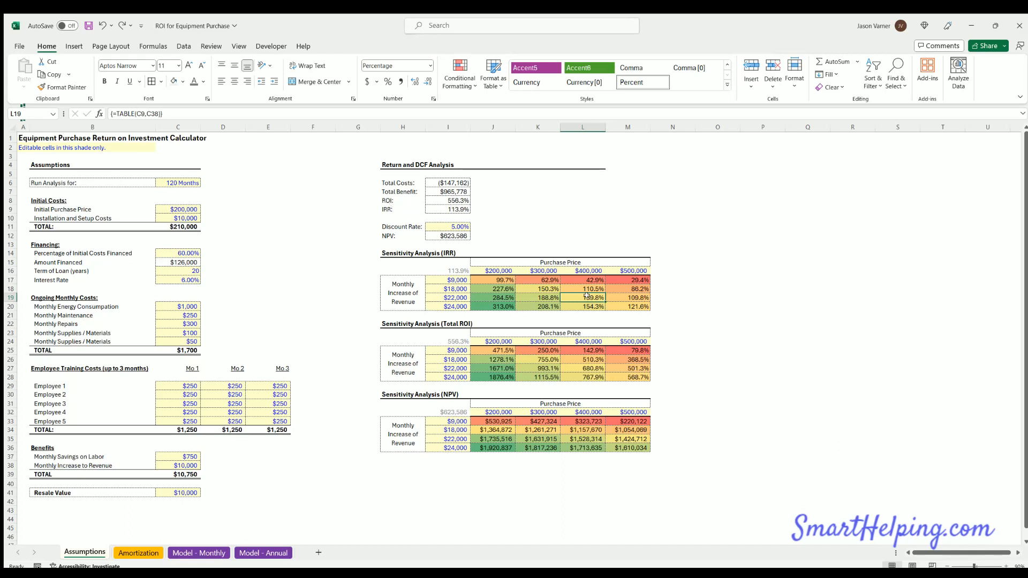
mouse_move(483, 288)
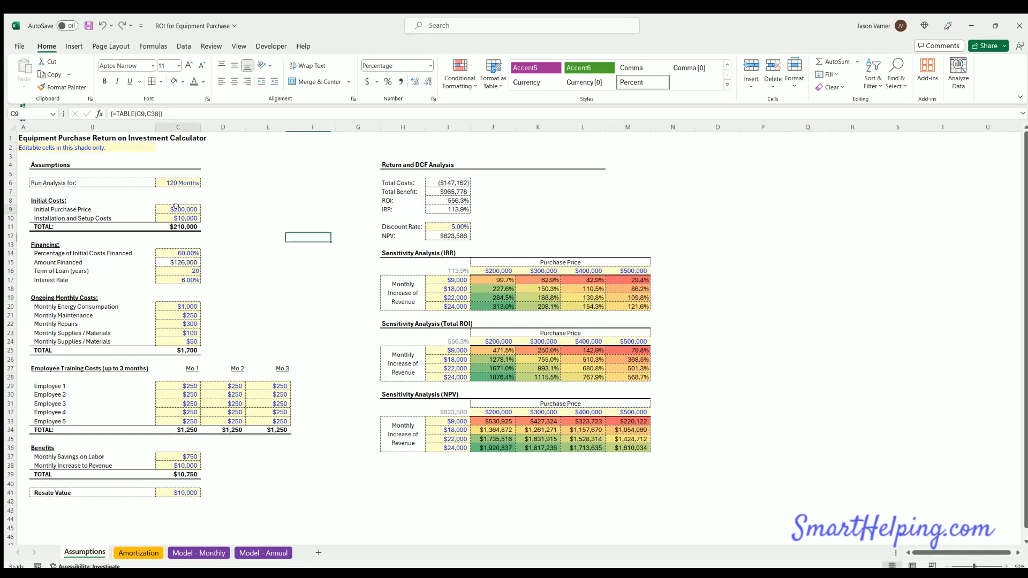
Set monthly revenue increase to $22,000 (ROI 680.8%, NPV $1,528,314) and view an IRR TABLE formula.
left_click(178, 209)
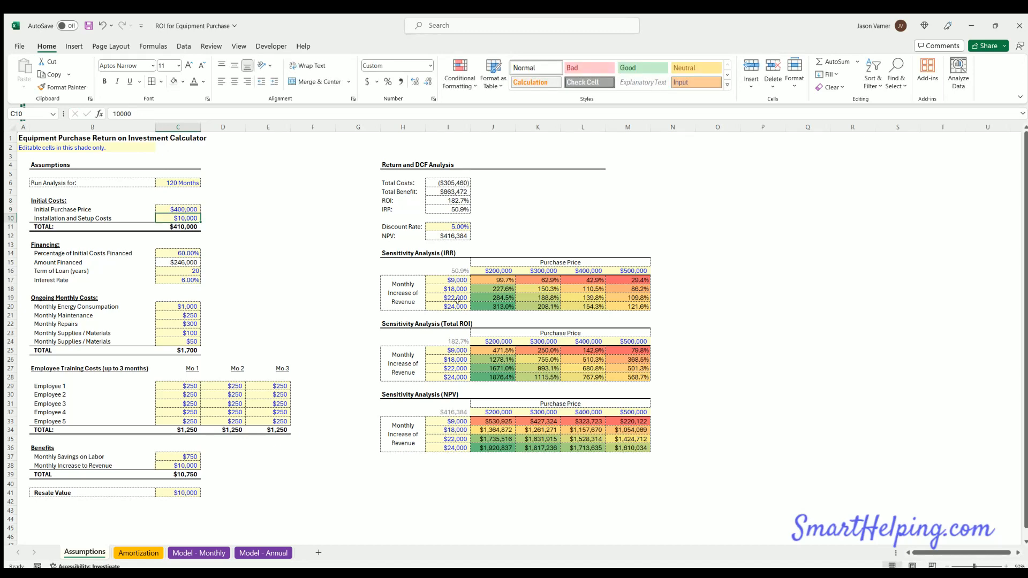
left_click(185, 466)
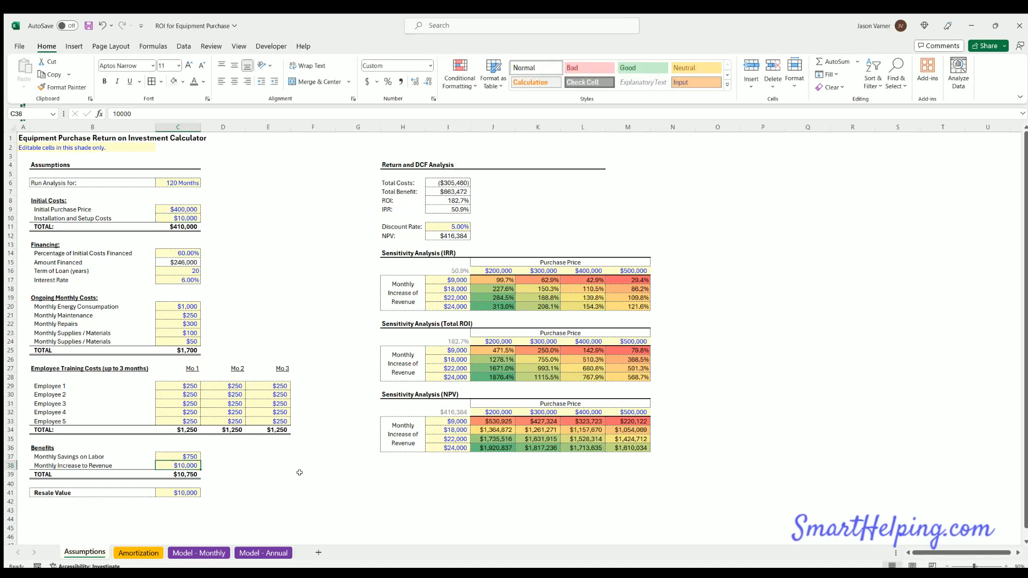
type("22000")
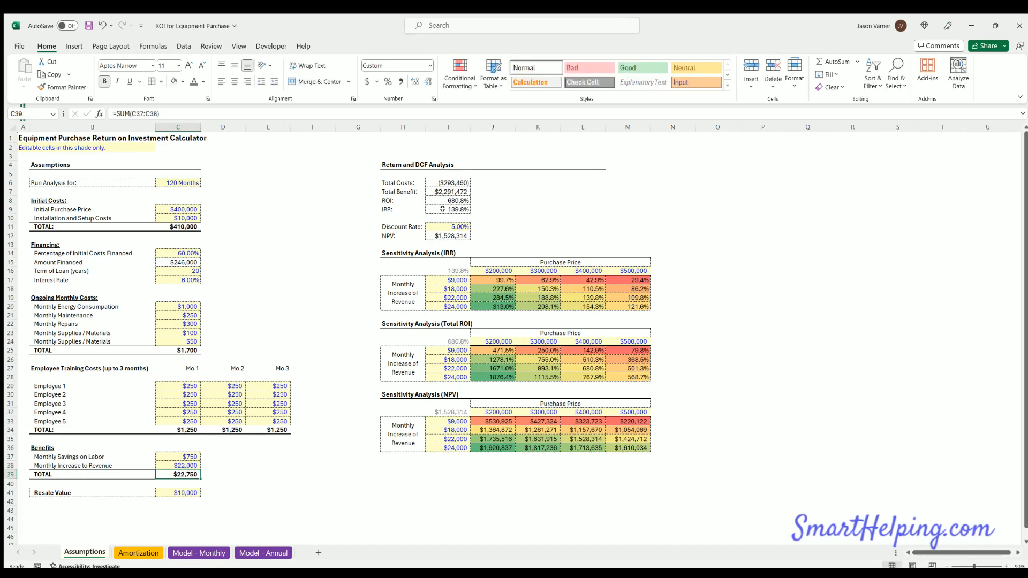
mouse_move(592, 295)
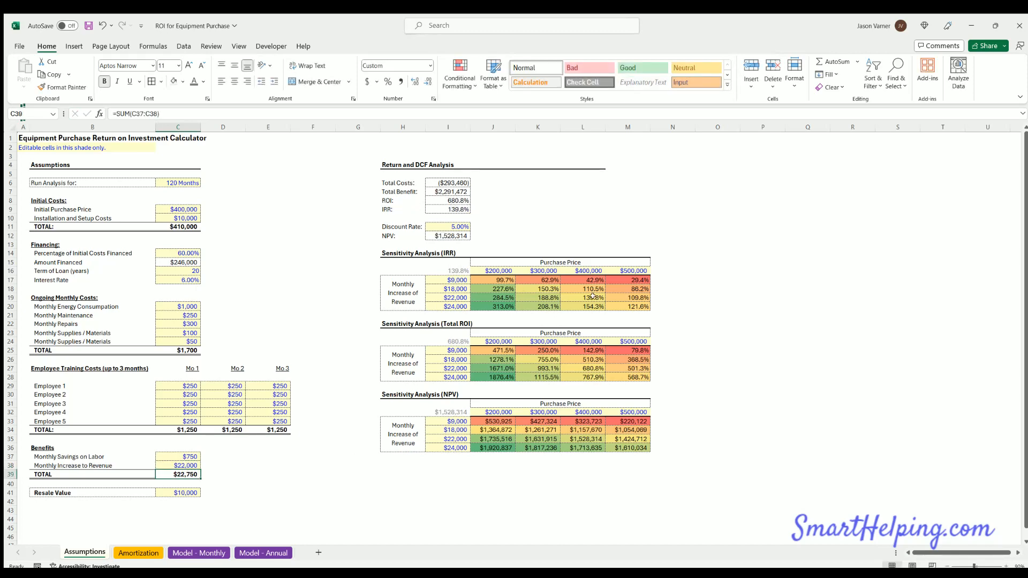
left_click(581, 298)
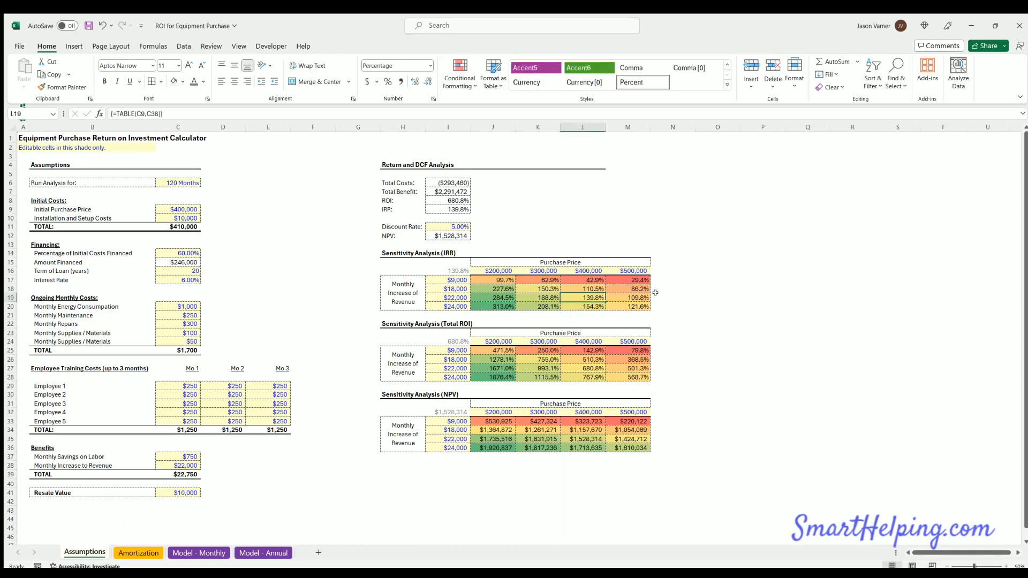
mouse_move(539, 433)
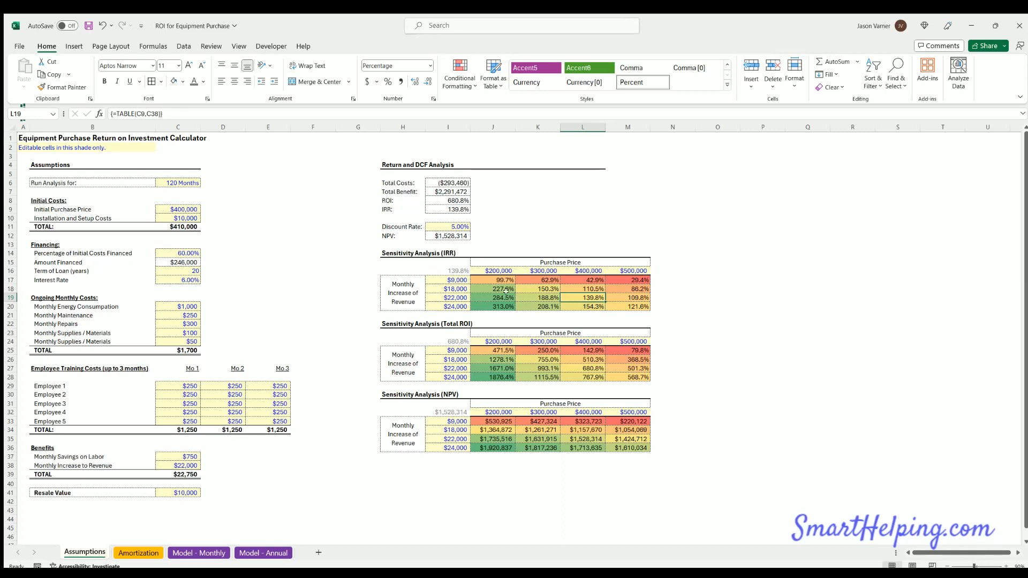
mouse_move(90, 418)
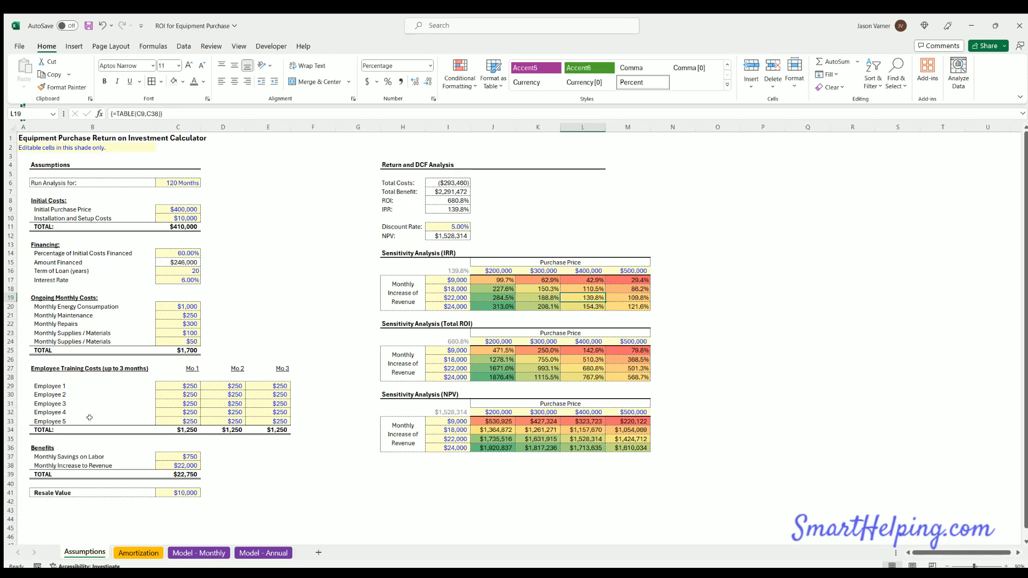
mouse_move(372, 307)
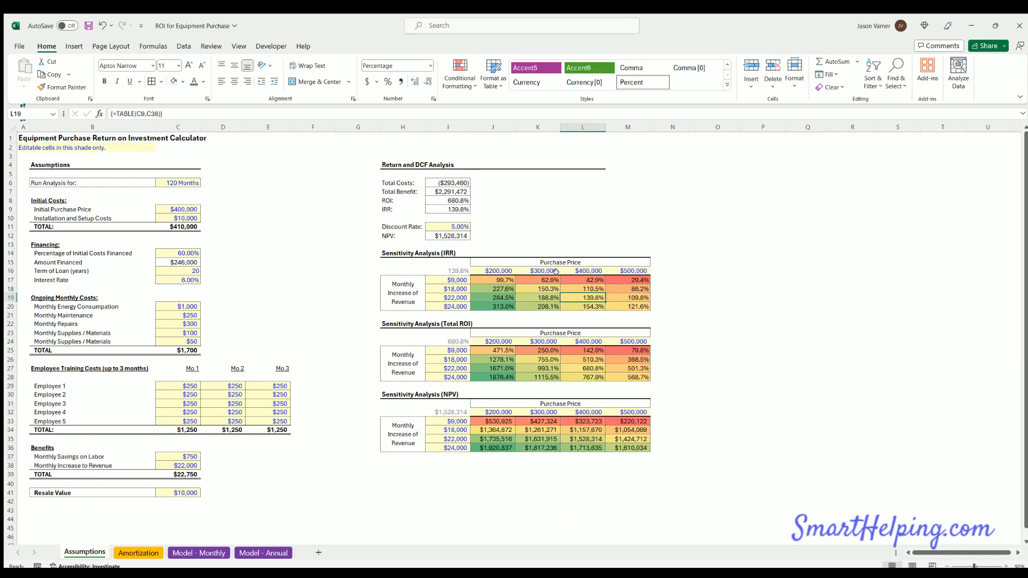
mouse_move(810, 371)
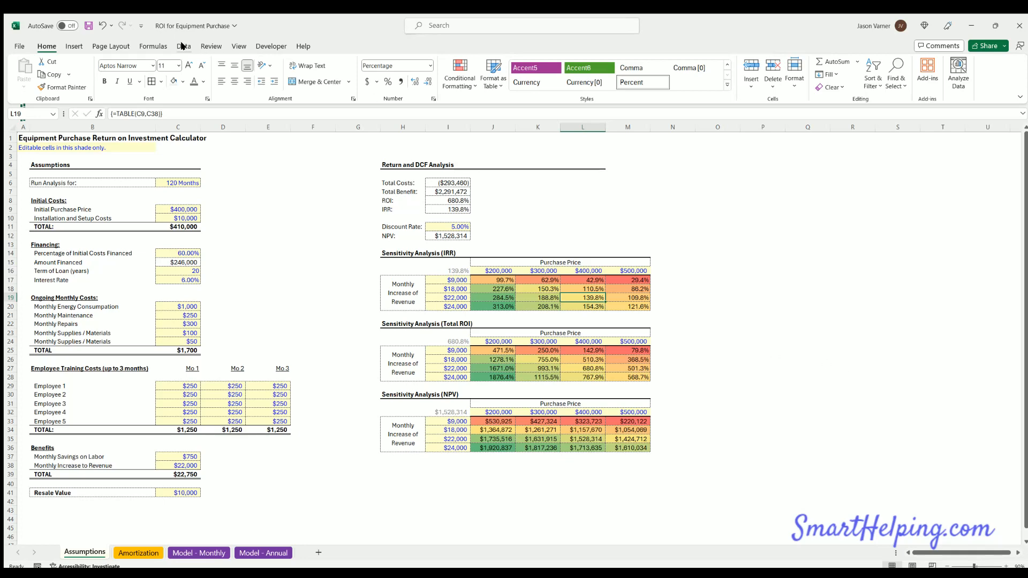
From the Data tab, inspect the IRR table's purchase-price and revenue ranges and their input cells.
left_click(183, 46)
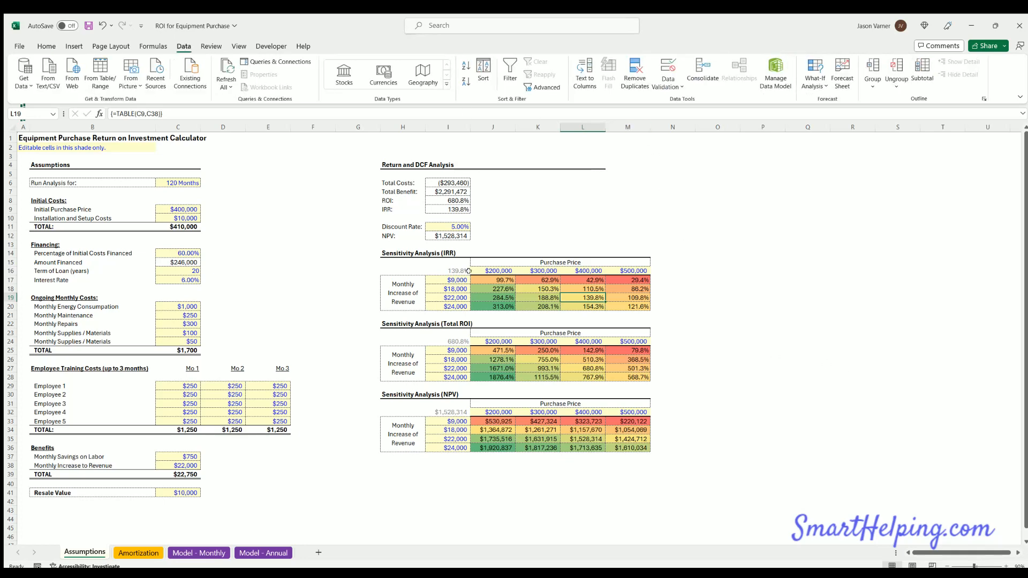
mouse_move(483, 247)
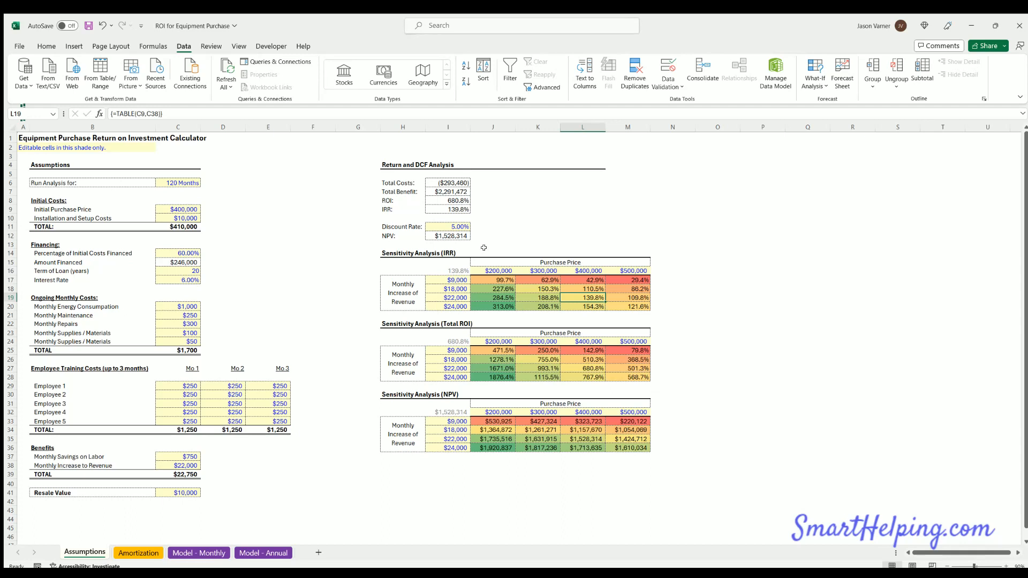
mouse_move(822, 107)
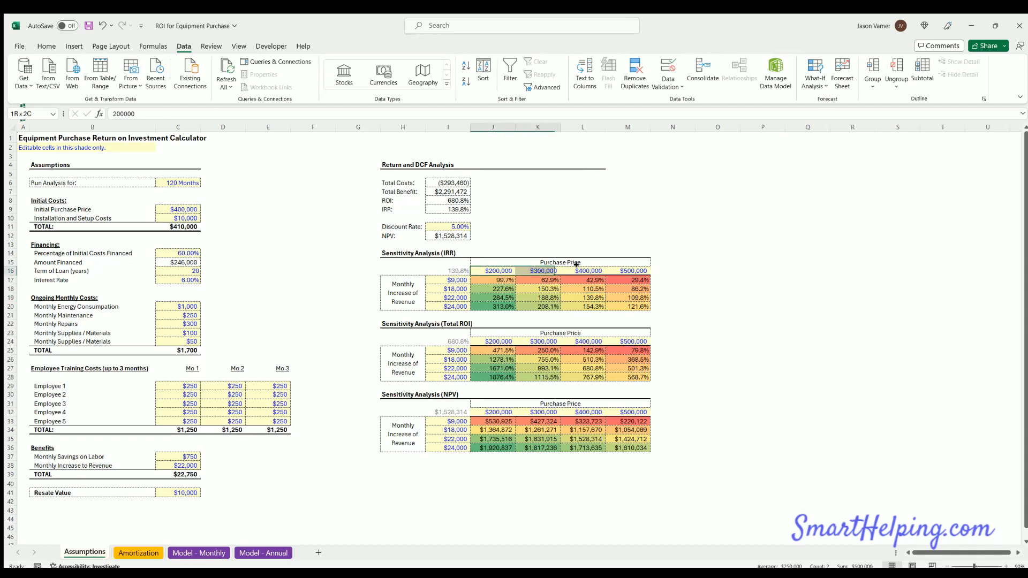
left_click(543, 271)
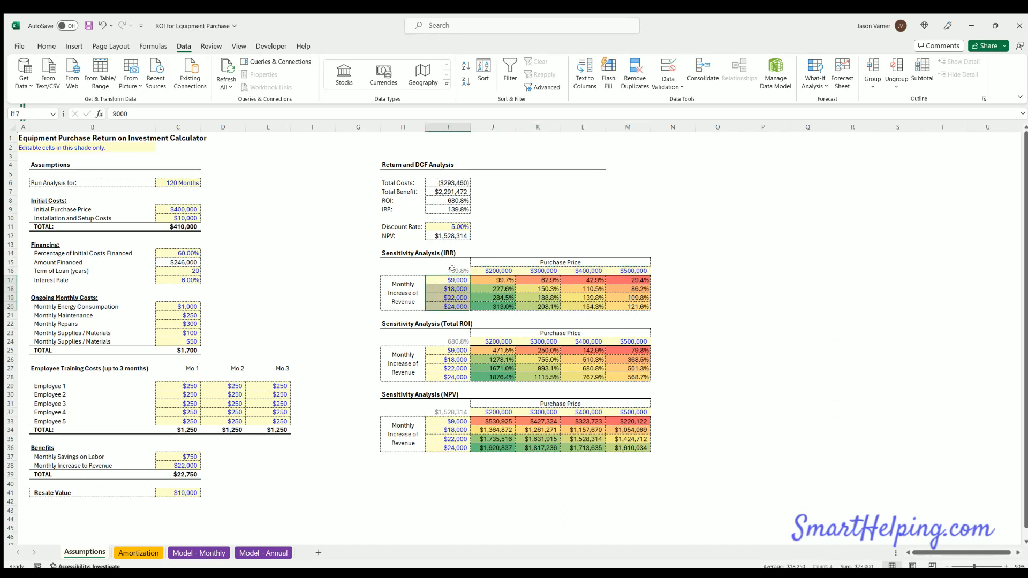
left_click(451, 270)
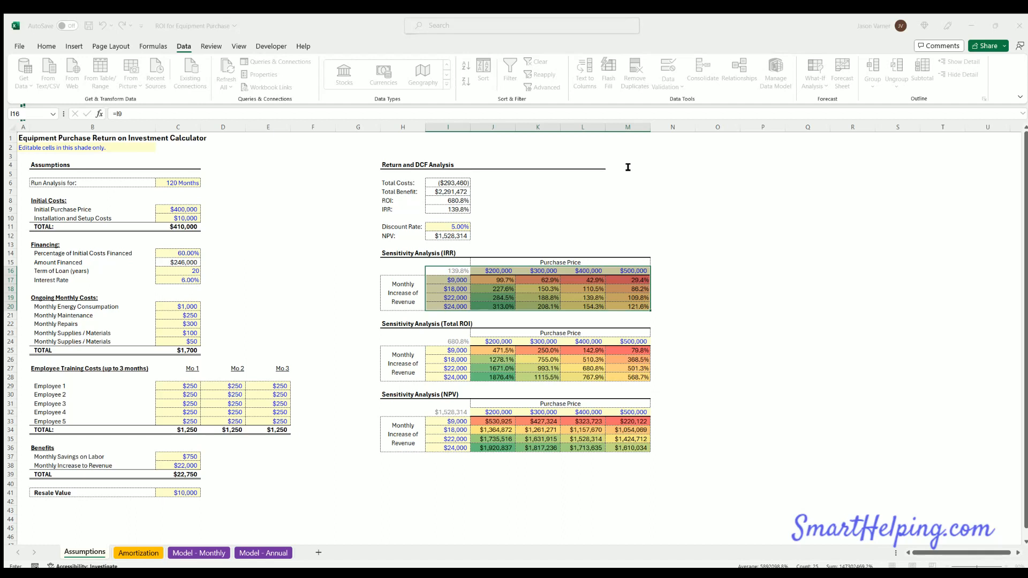
mouse_move(484, 273)
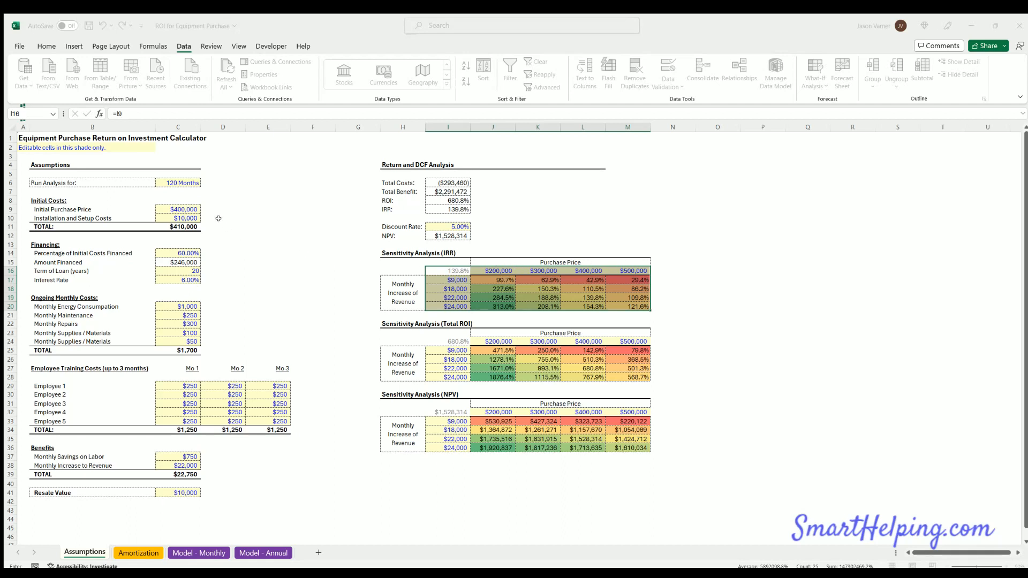
mouse_move(183, 205)
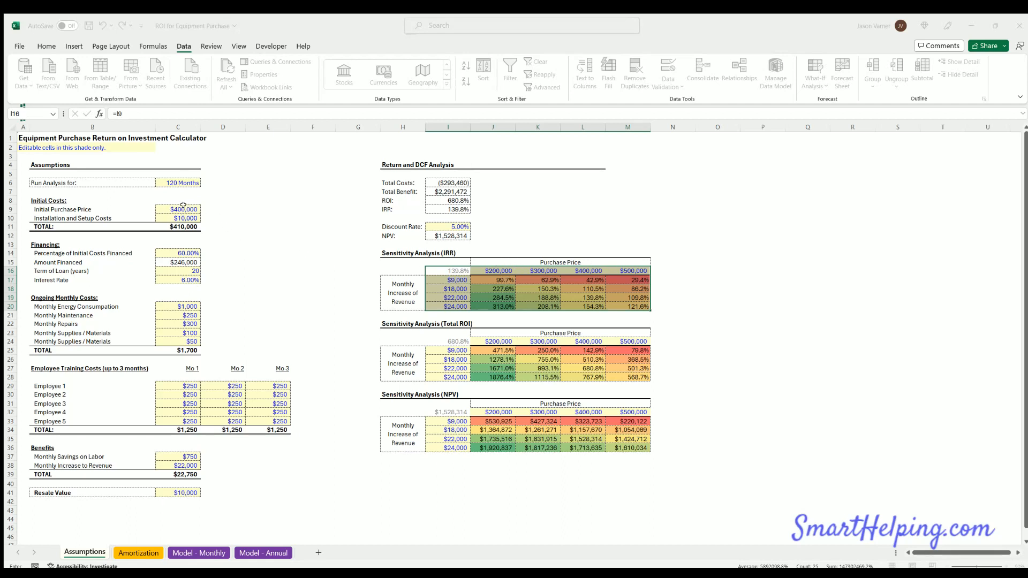
left_click(184, 209)
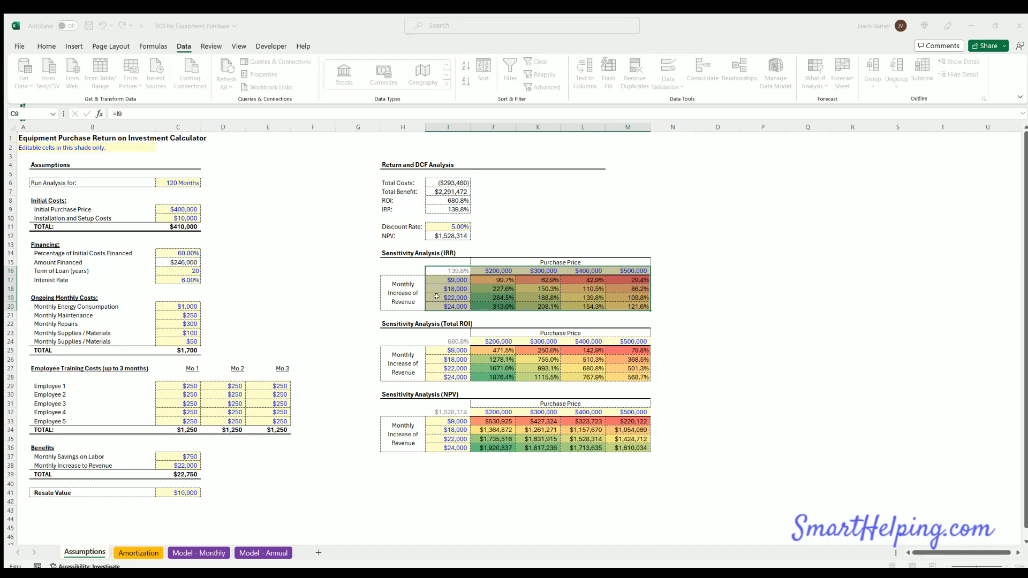
mouse_move(183, 461)
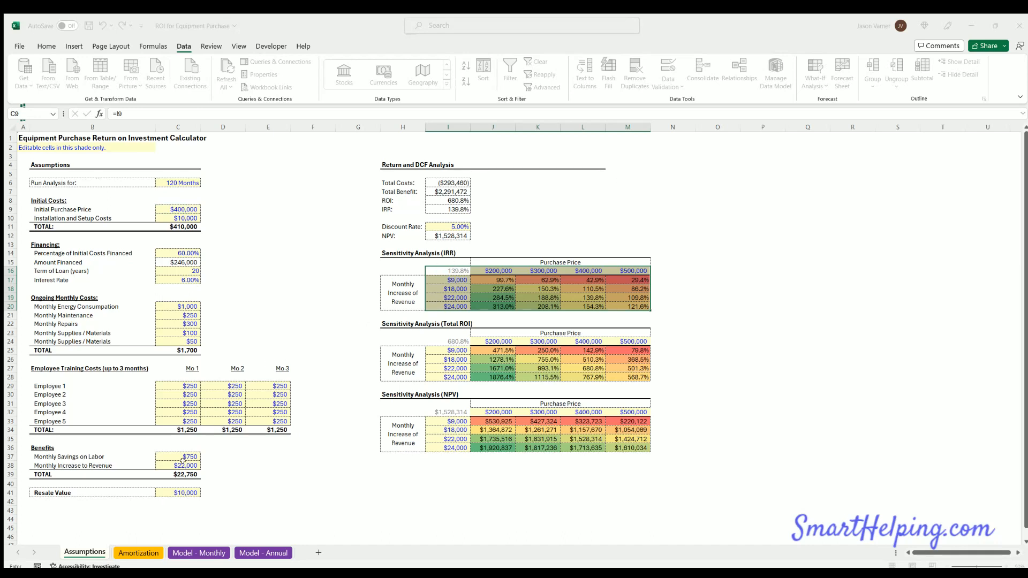
left_click(185, 466)
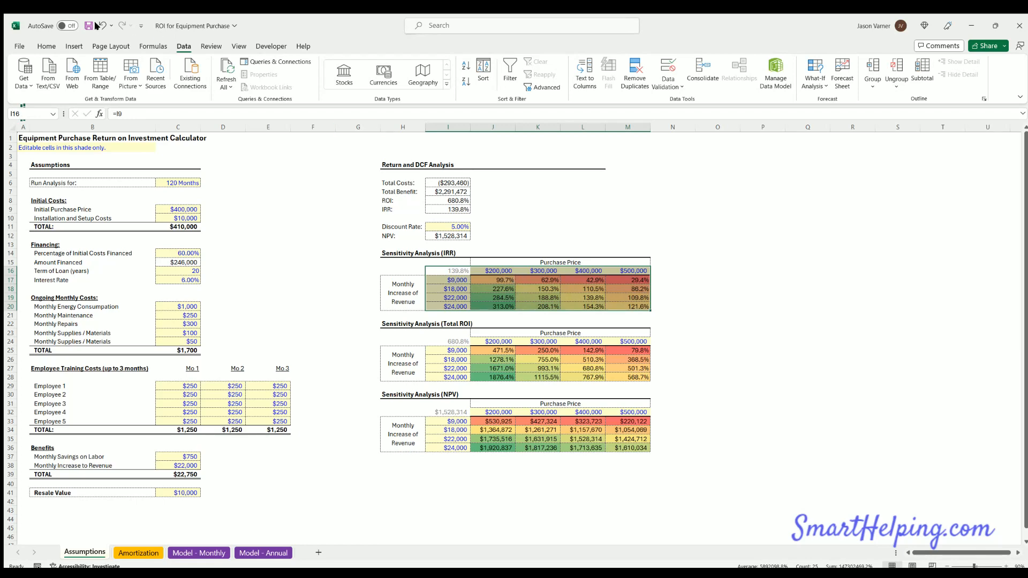
View the Model - Monthly sheet, return to Assumptions, check IRR table results and save the workbook.
left_click(198, 553)
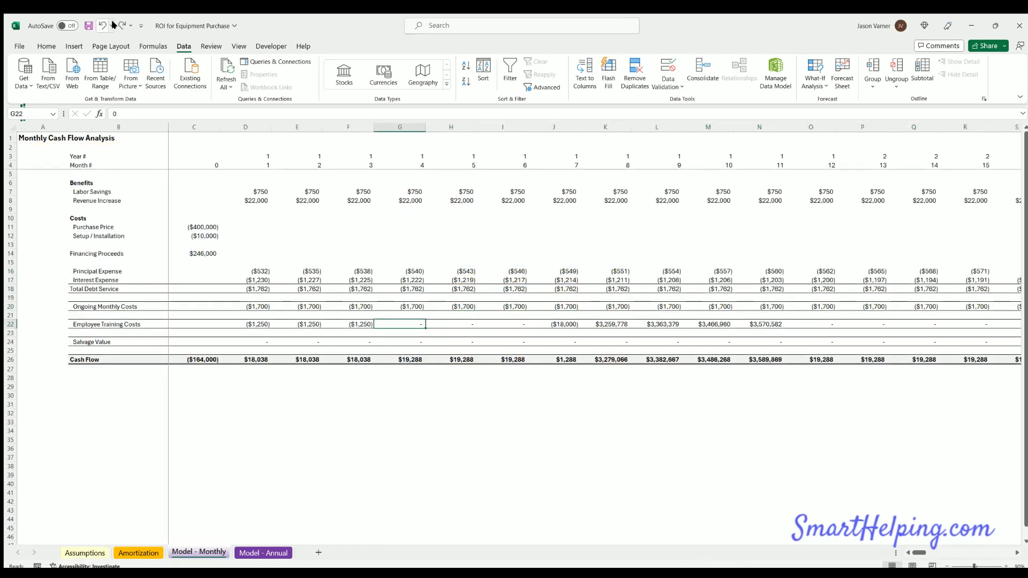
left_click(85, 552)
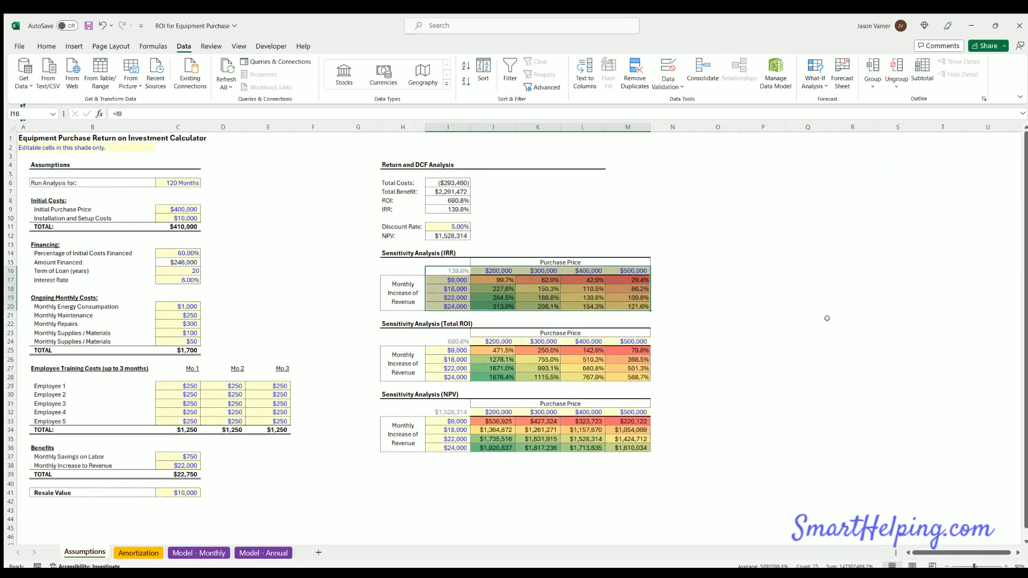
left_click(592, 297)
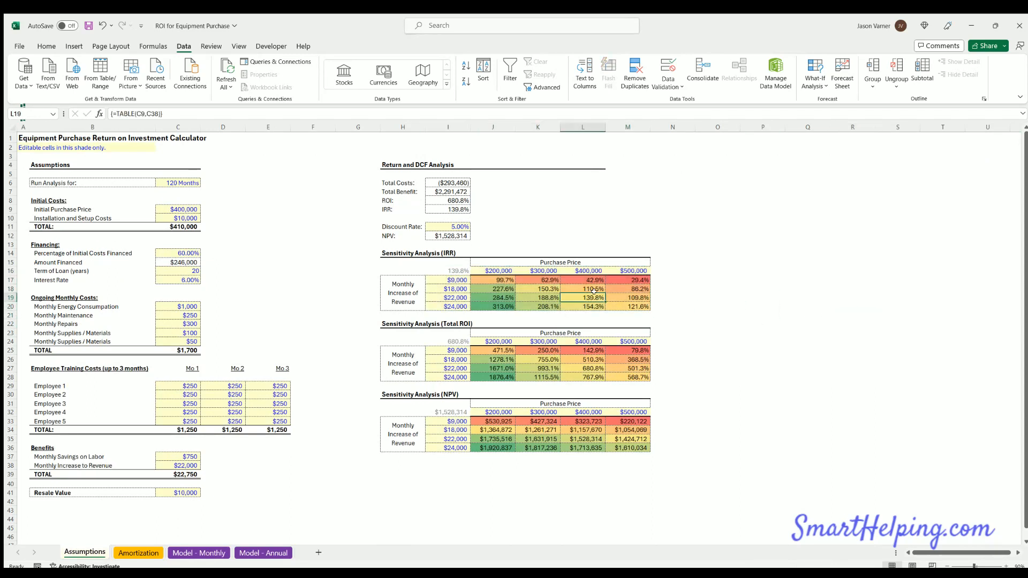
left_click(448, 270)
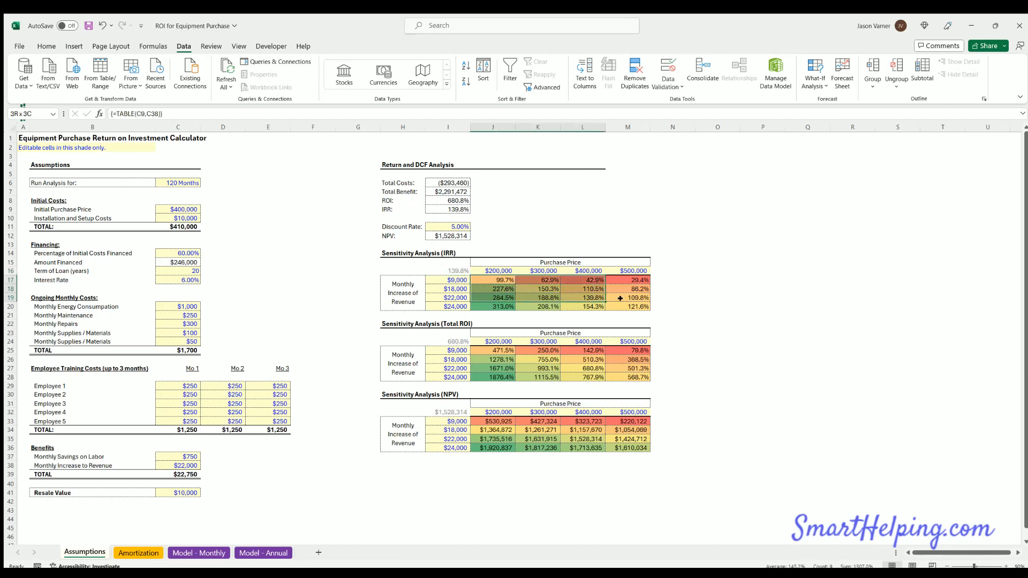
left_click(448, 271)
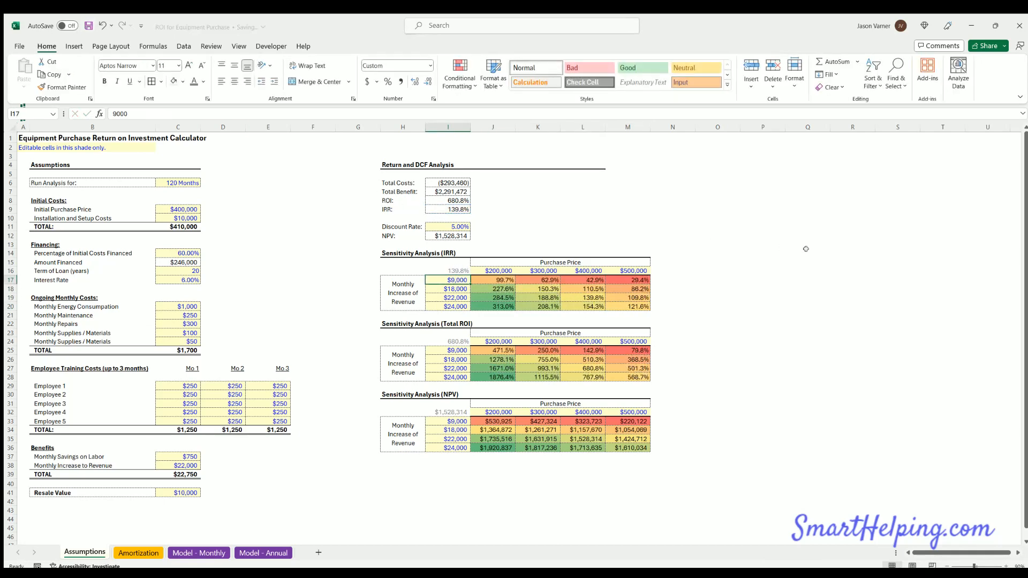
left_click(853, 270)
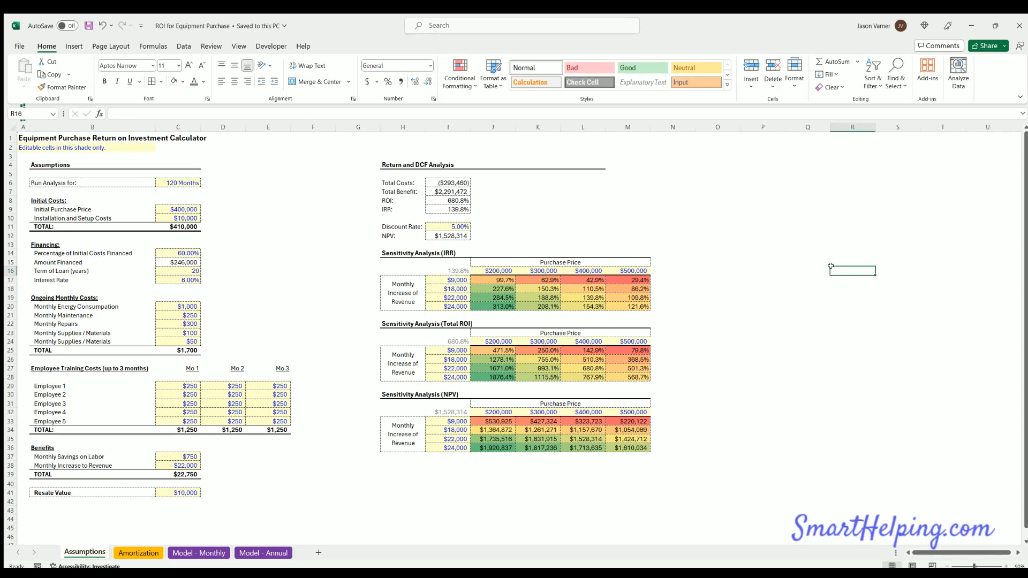
mouse_move(762, 308)
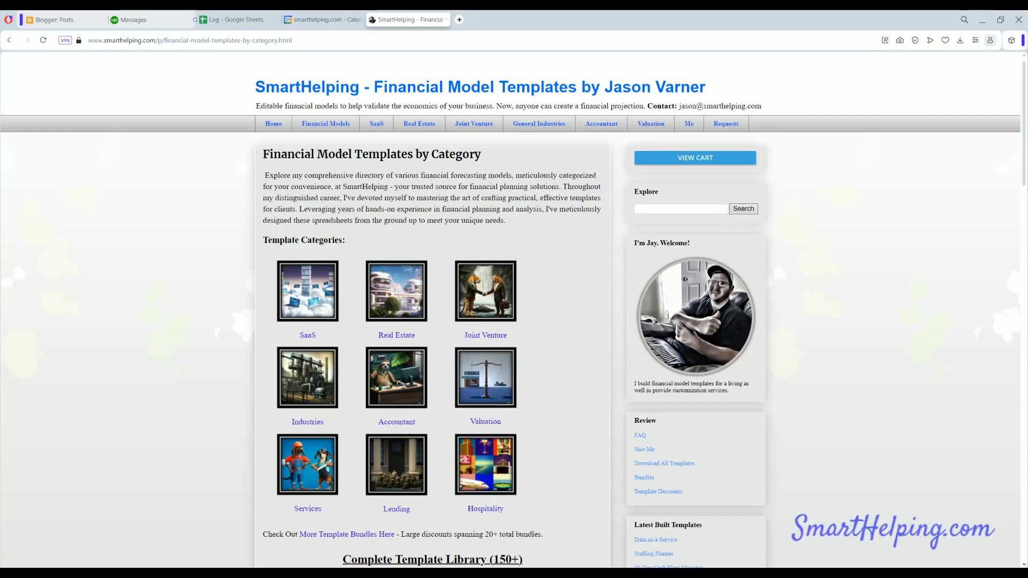
mouse_move(353, 353)
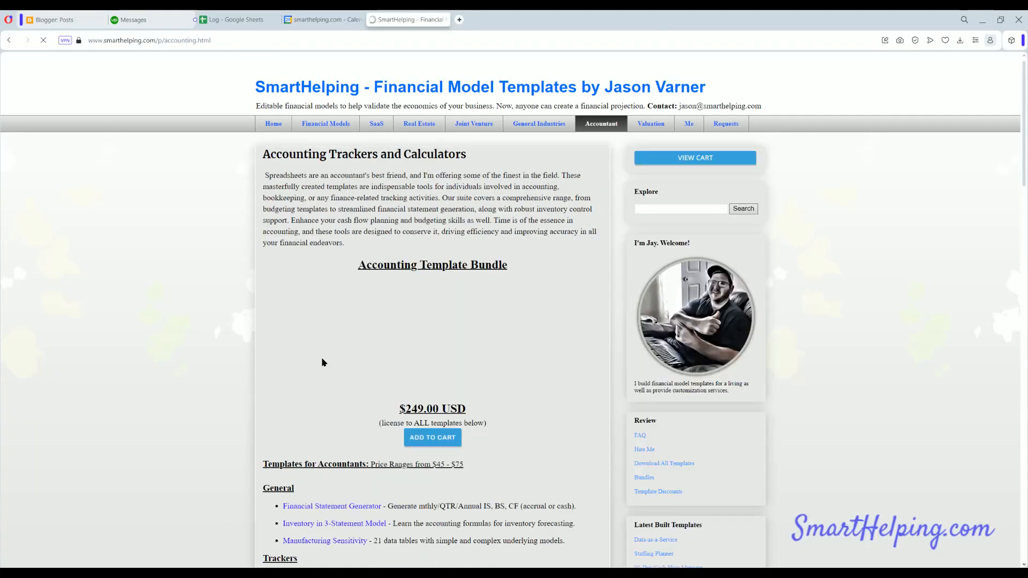
Scroll through the SmartHelping Accounting page's $249 bundle, trackers and calculators, then back to top.
scroll("down", 3)
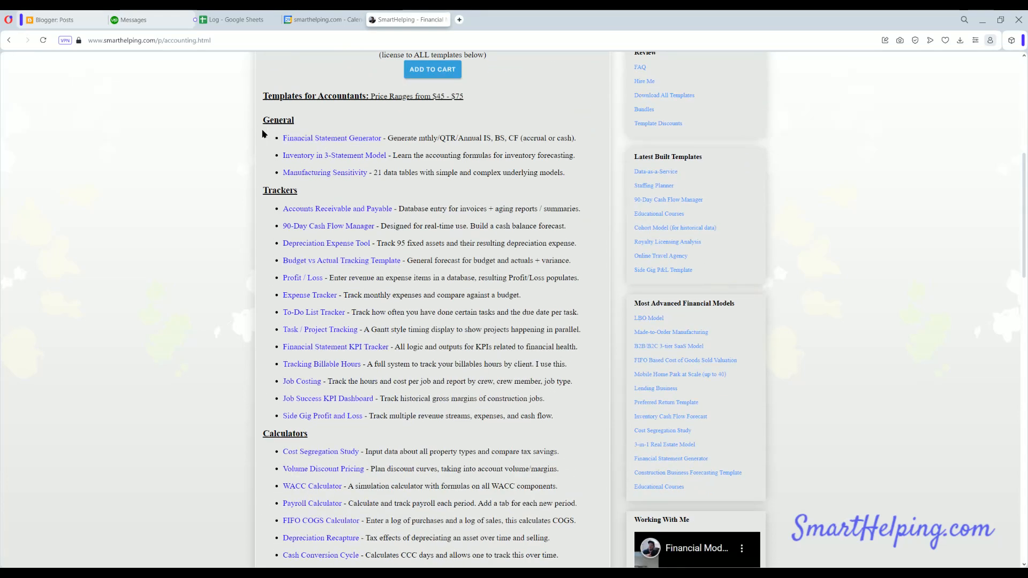
scroll("down", 3)
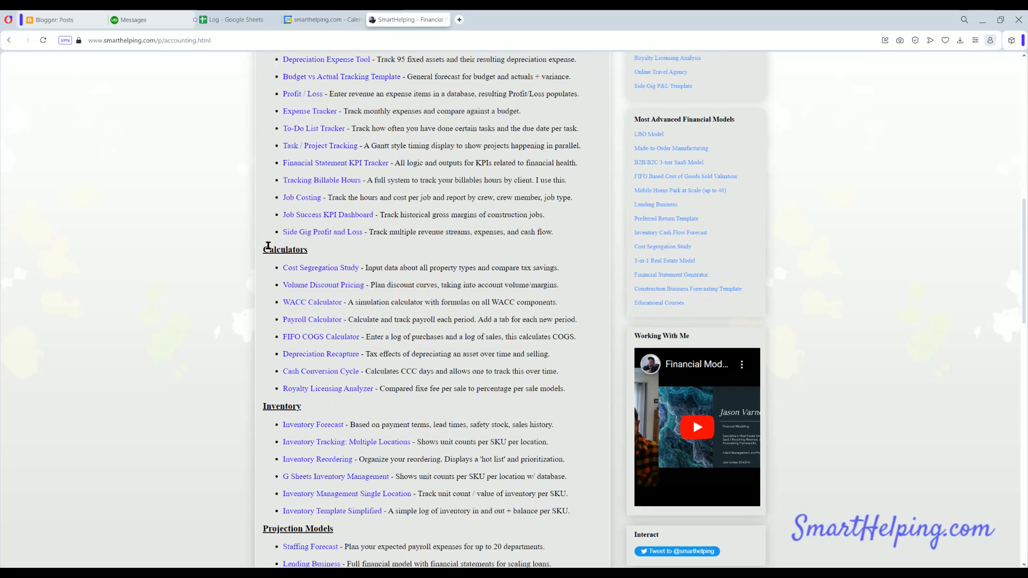
scroll("up", 3)
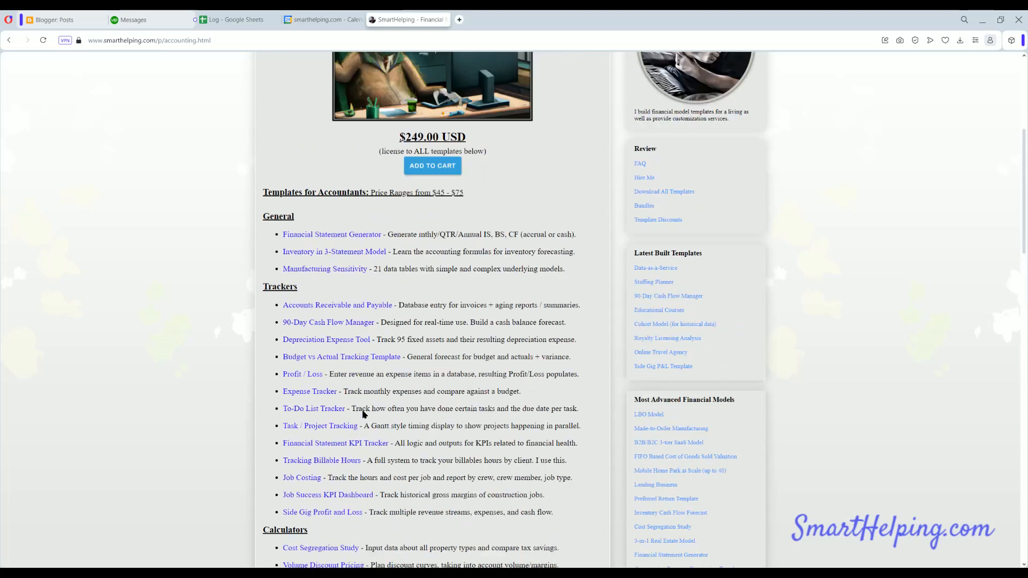
scroll("up", 3)
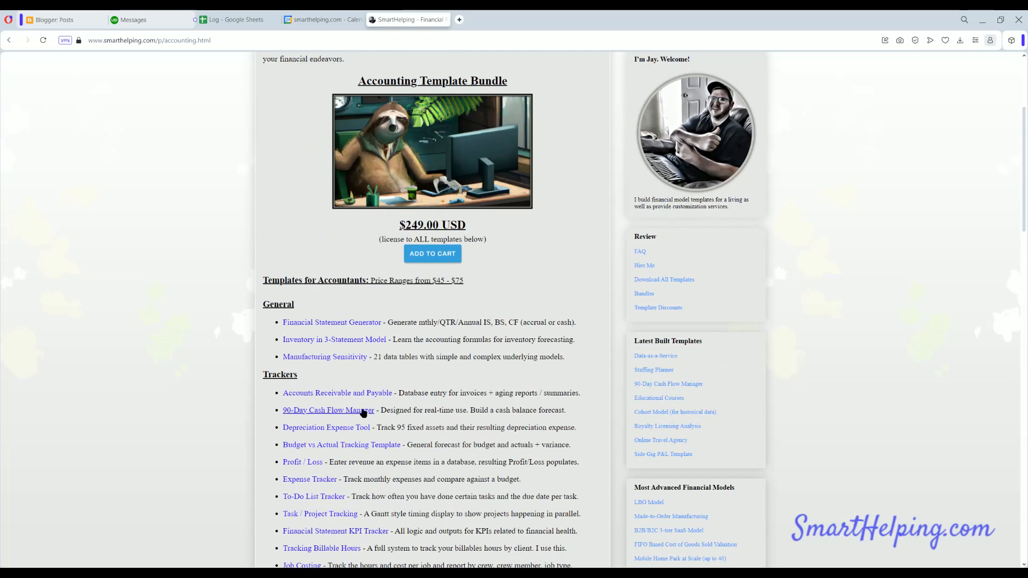
scroll("up", 3)
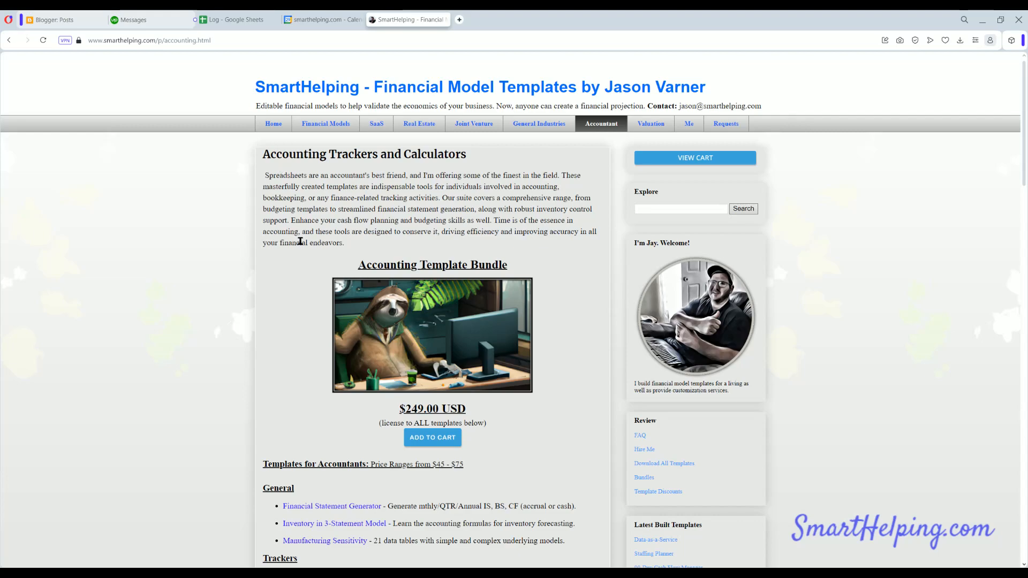
scroll("down", 3)
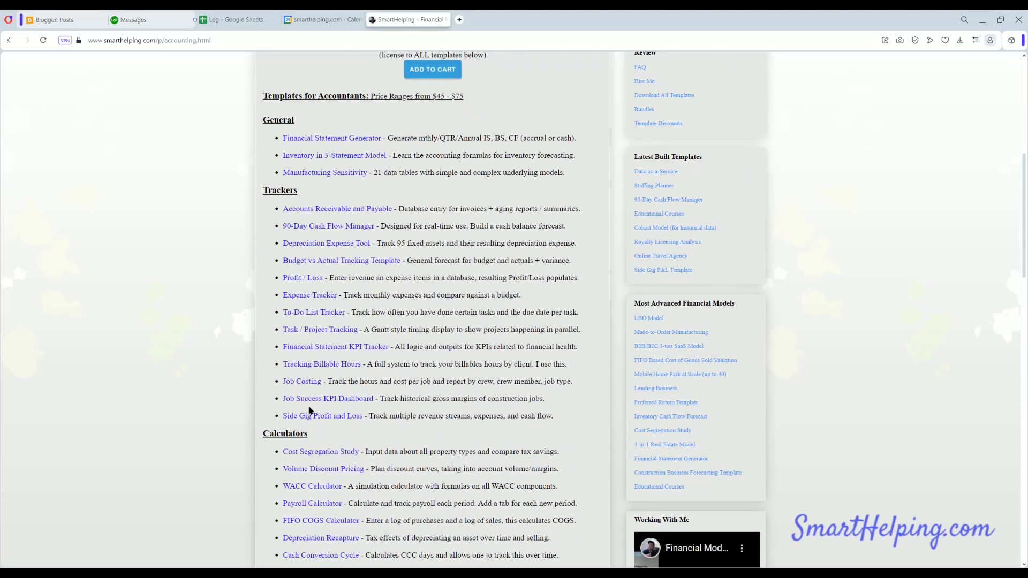
scroll("down", 3)
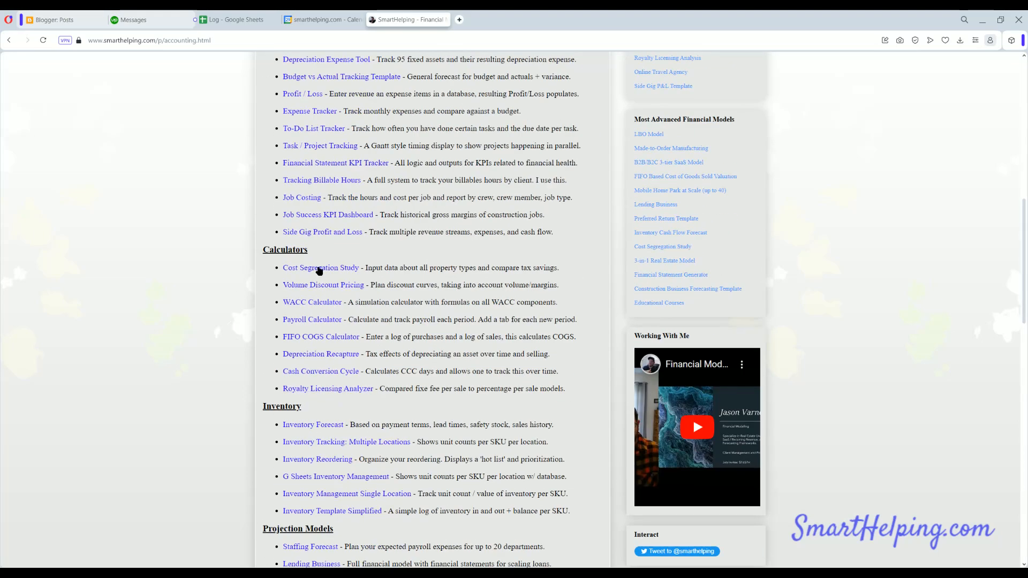
mouse_move(312, 302)
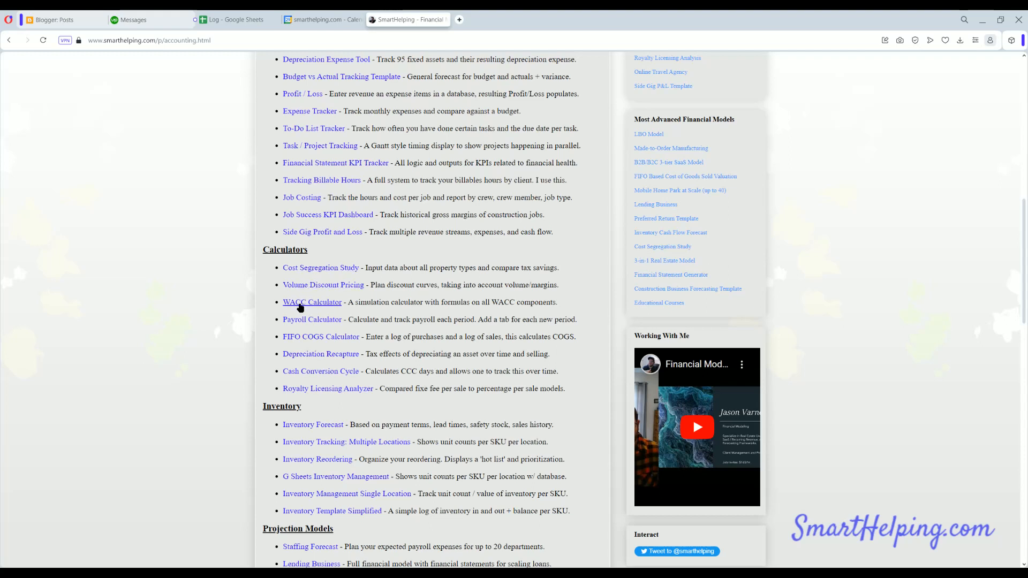
mouse_move(299, 342)
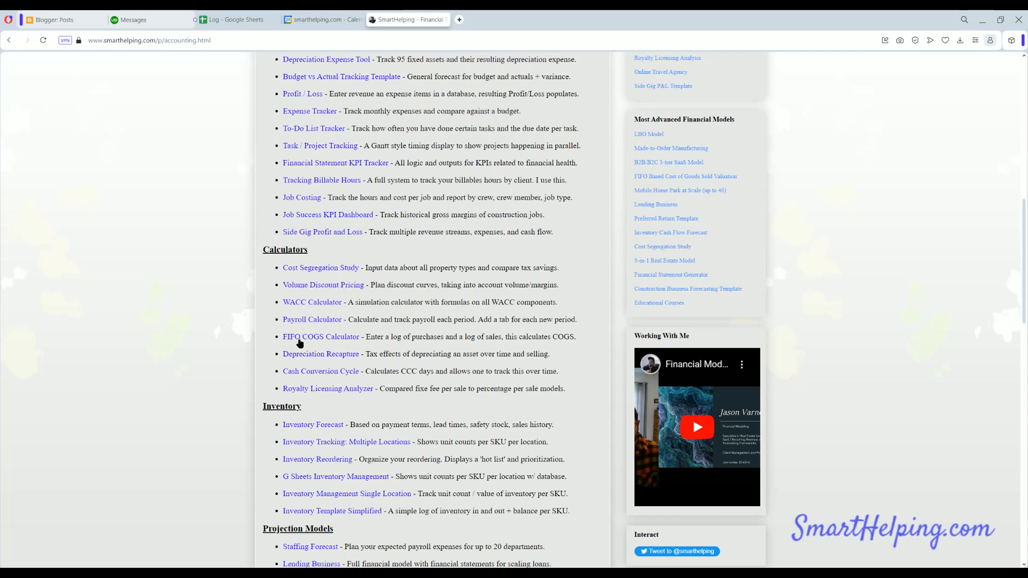
mouse_move(291, 428)
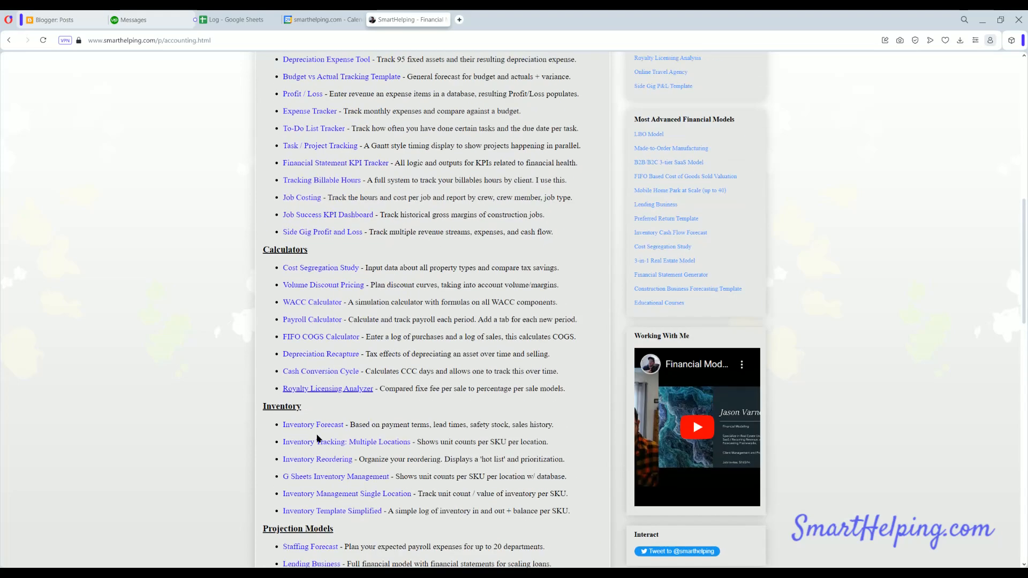
scroll("up", 3)
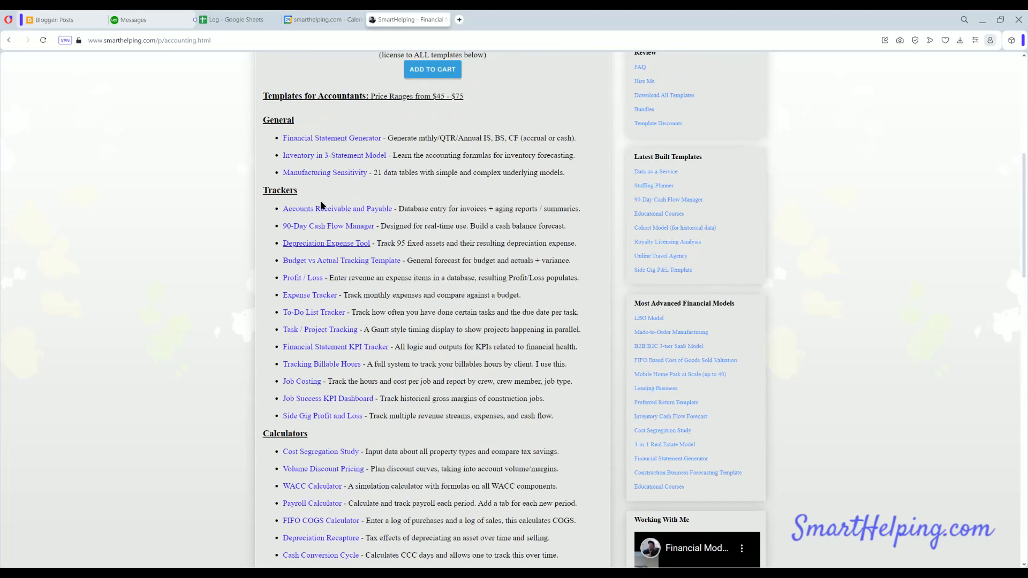
scroll("up", 3)
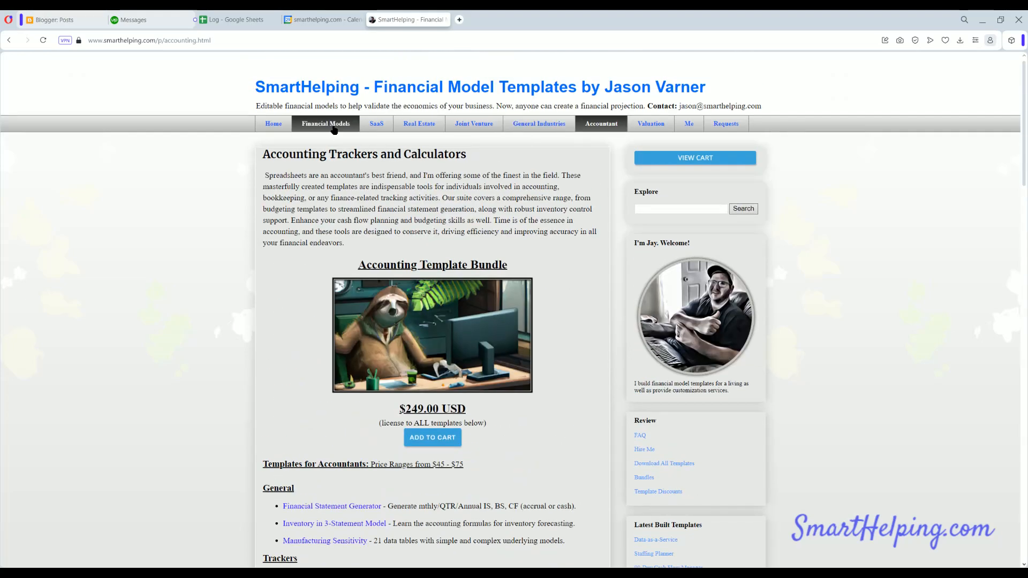
Open the Financial Models page and scroll through the SaaS, real estate, industry and valuation template lists.
left_click(326, 123)
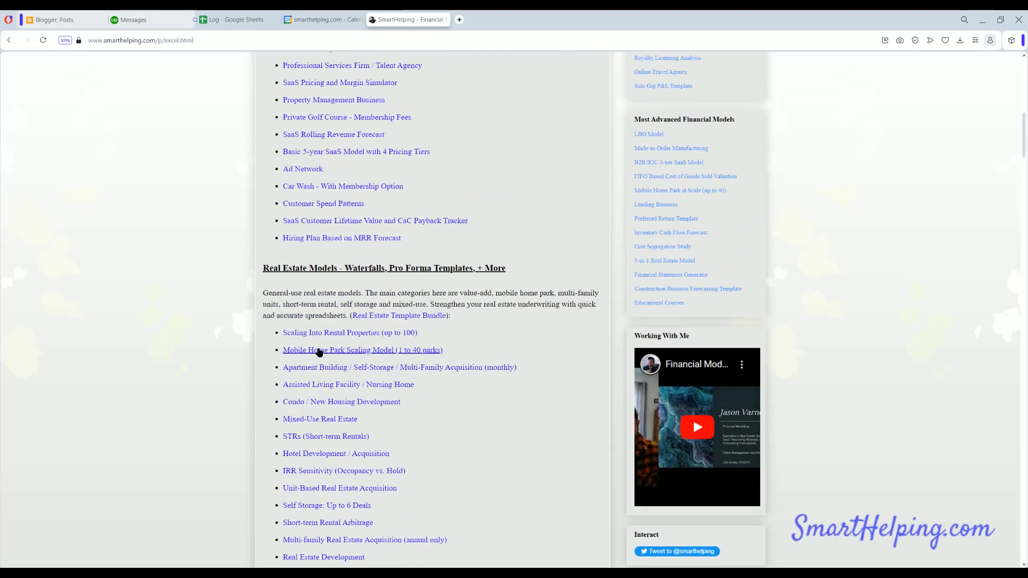
scroll("down", 3)
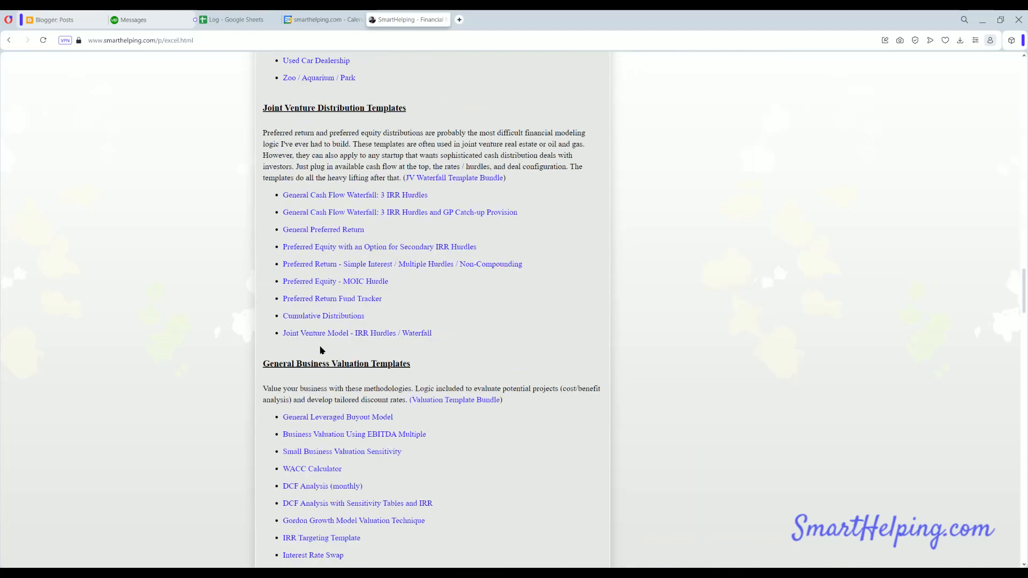
scroll("up", 3)
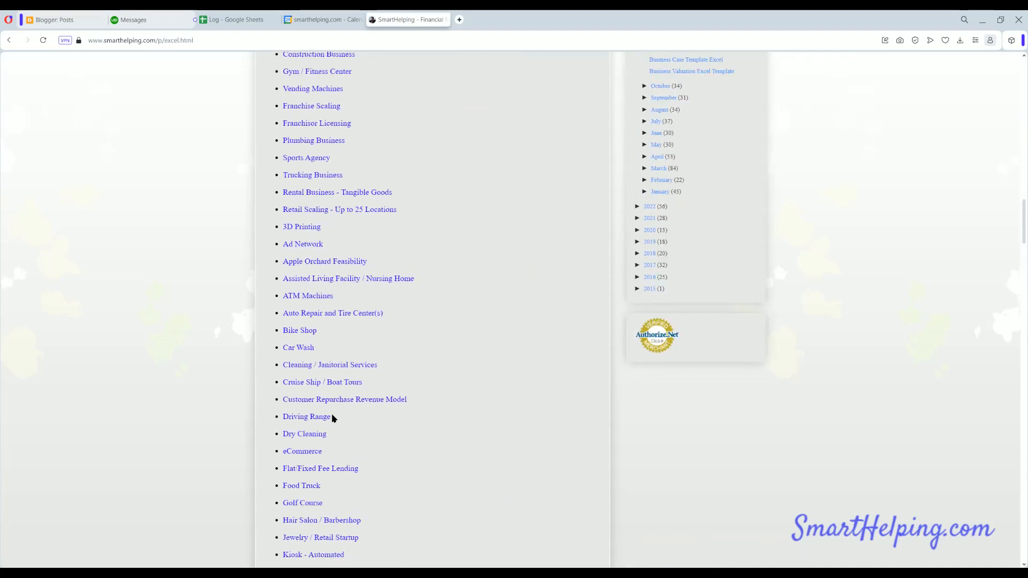
scroll("down", 3)
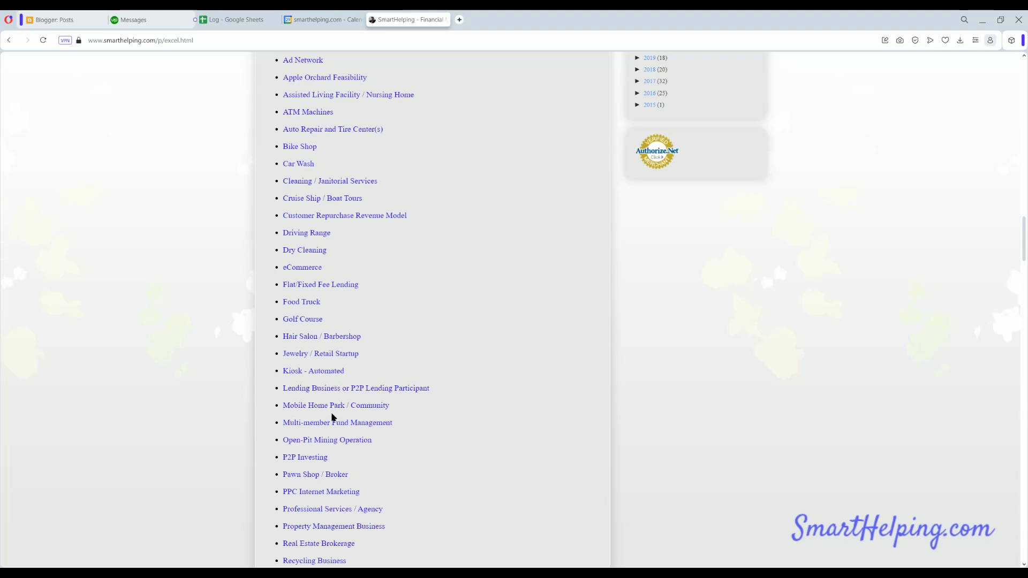
scroll("down", 3)
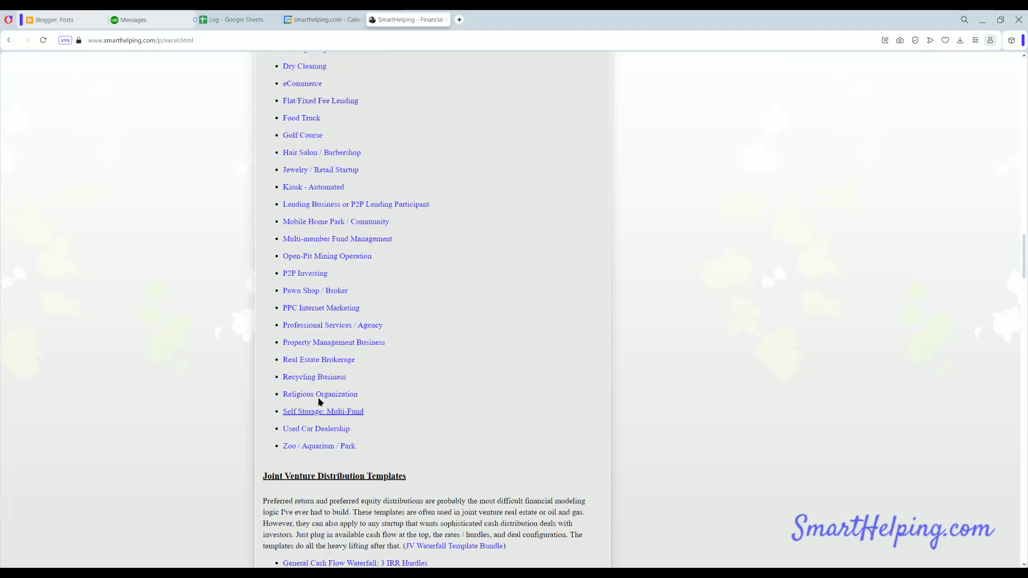
scroll("up", 3)
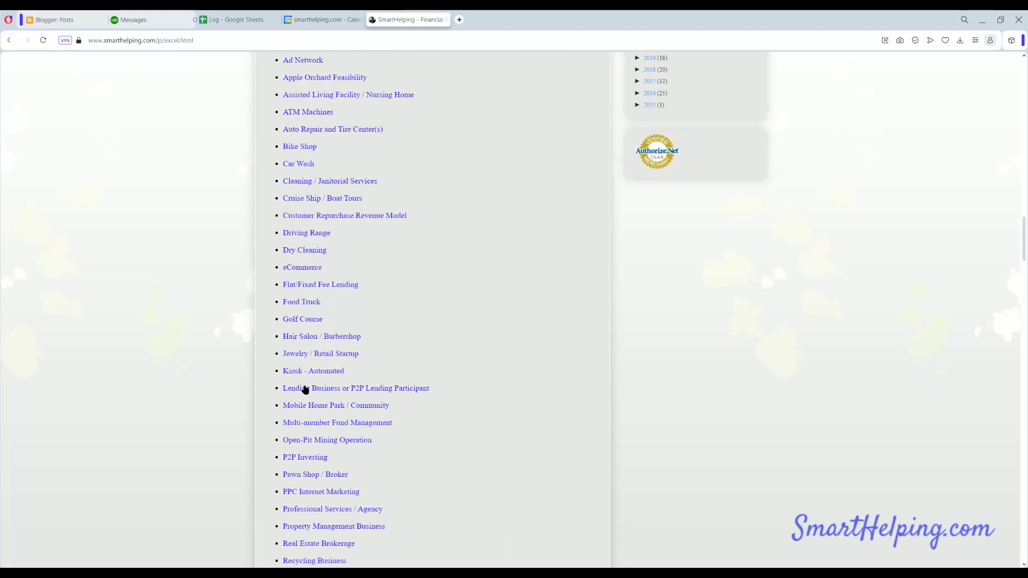
mouse_move(305, 250)
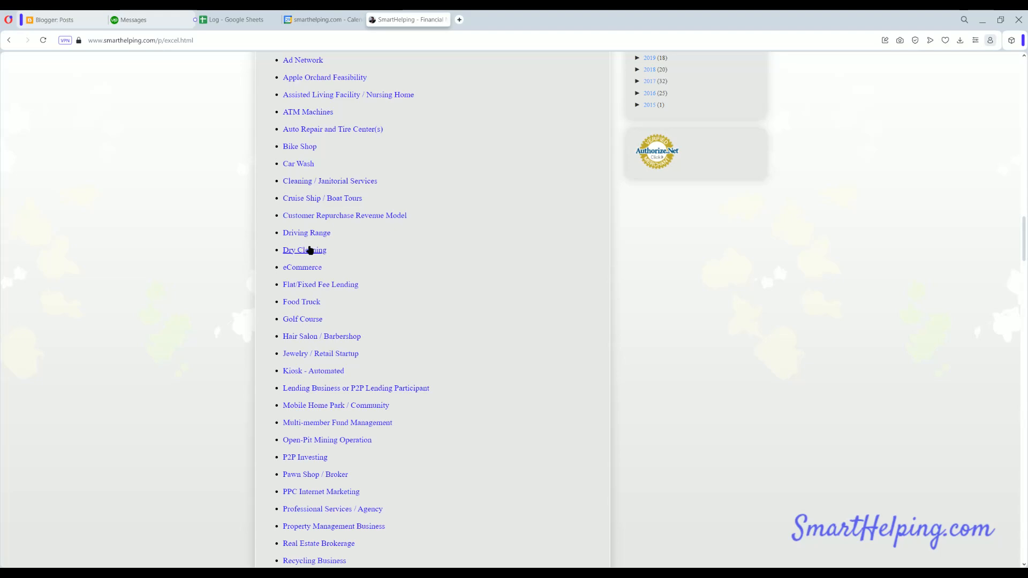
scroll("down", 3)
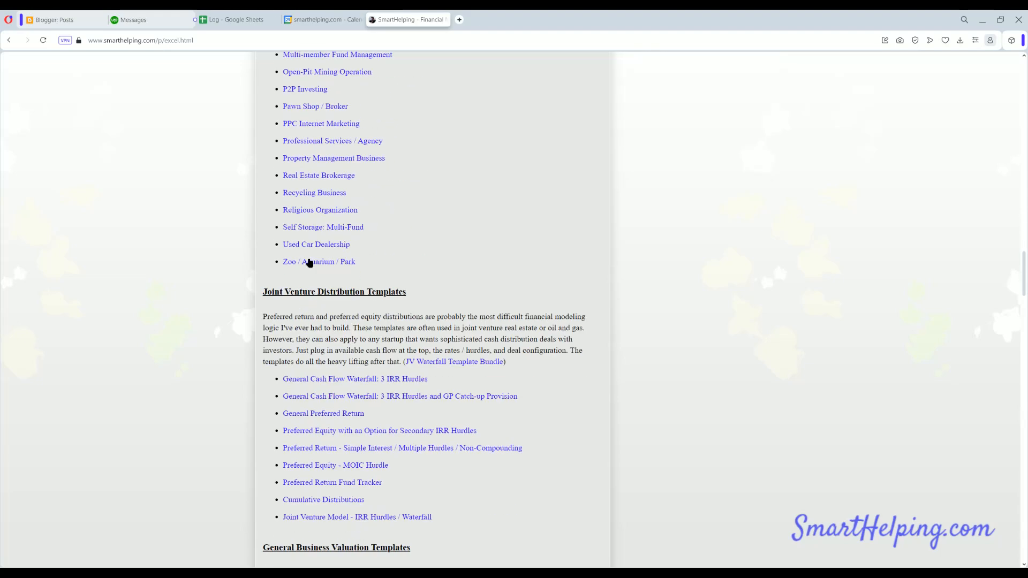
scroll("down", 3)
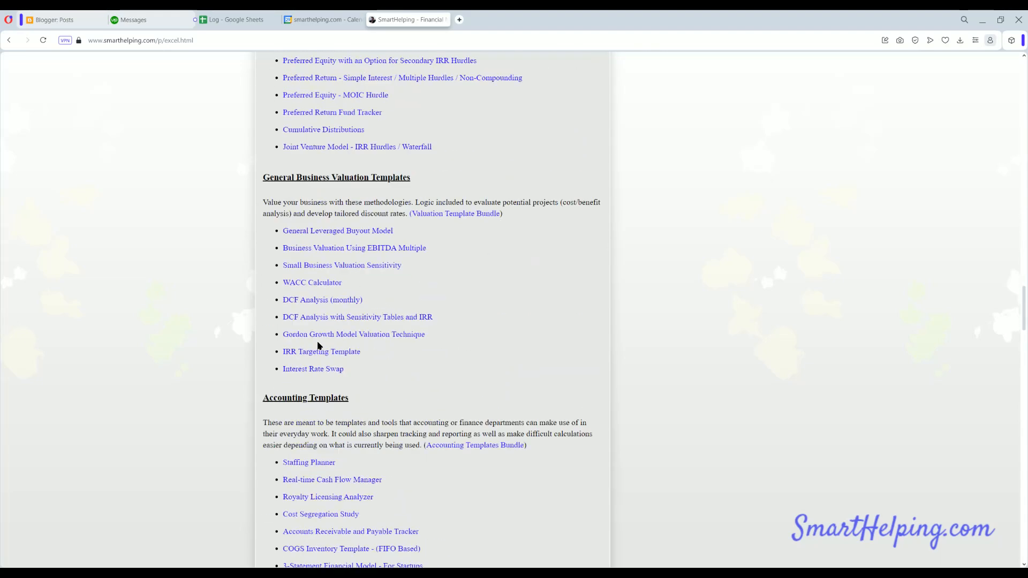
scroll("up", 3)
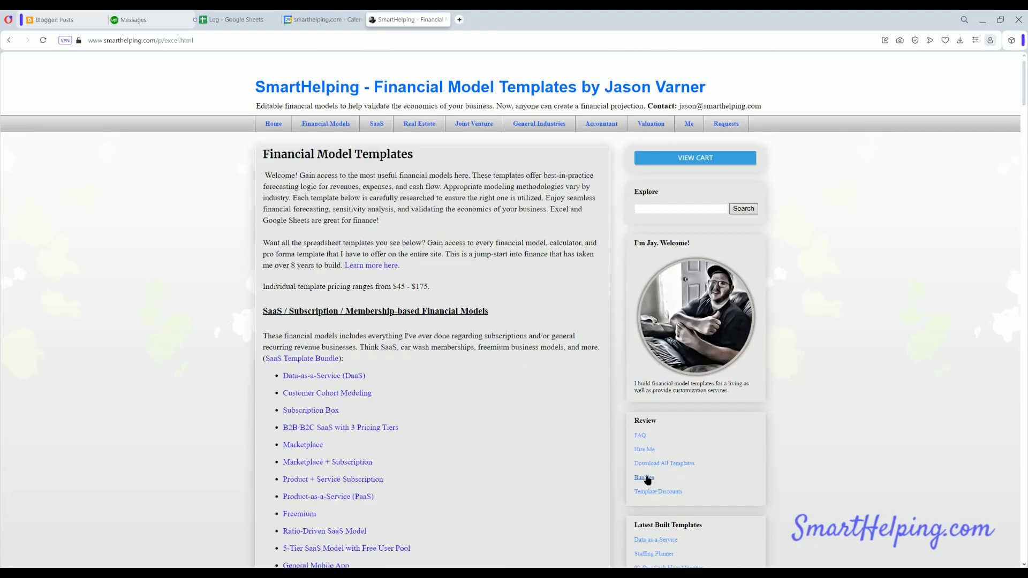
Browse the Bundles listing and the template categories home page before the Super Smart Bundle.
left_click(644, 478)
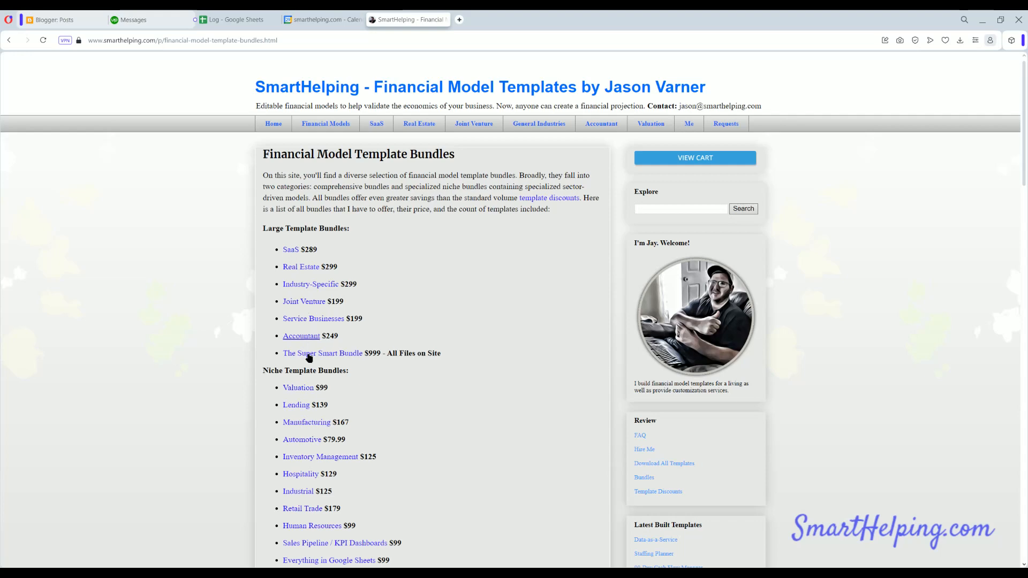
mouse_move(292, 247)
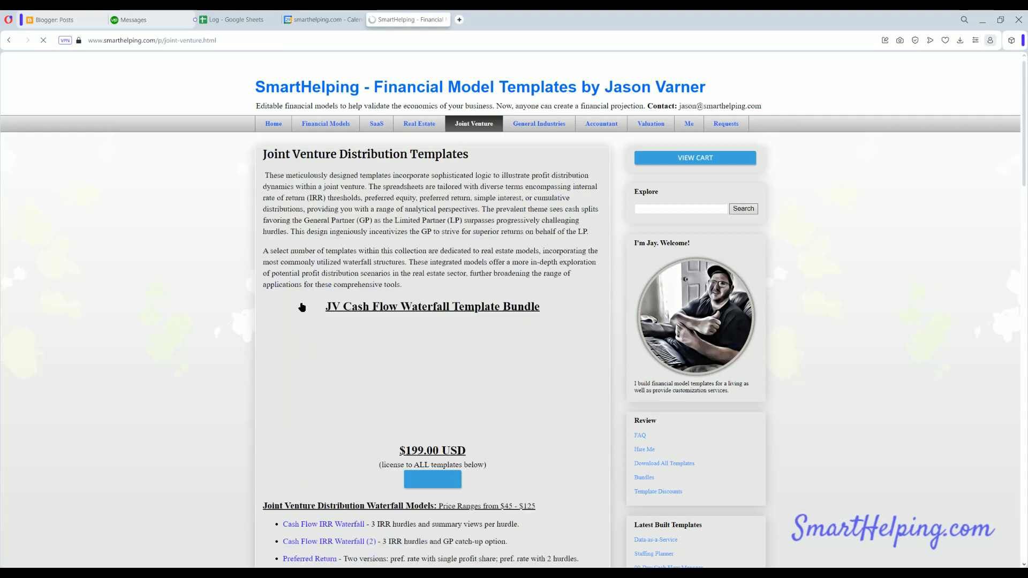
scroll("down", 3)
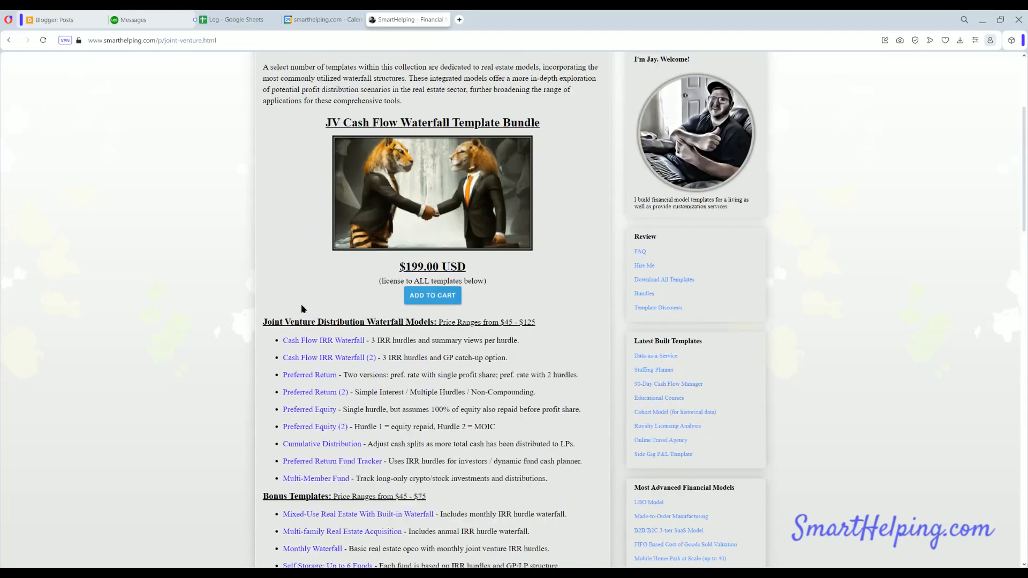
left_click(273, 123)
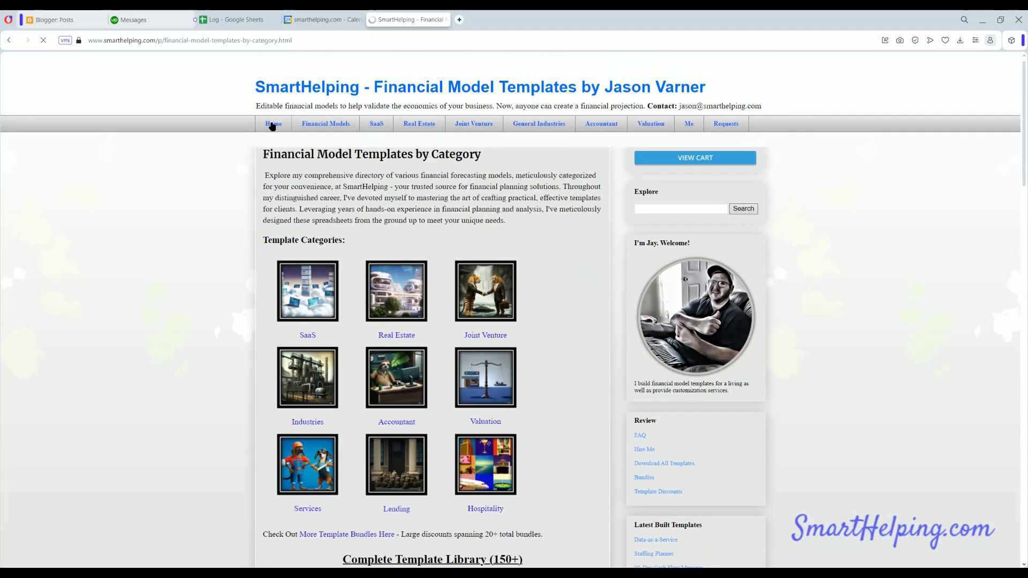
scroll("down", 3)
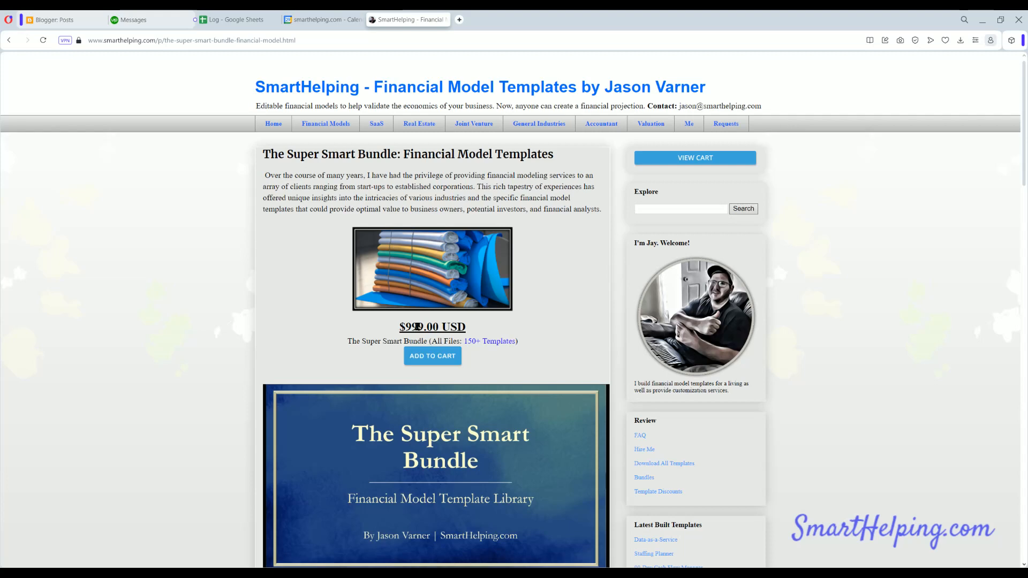
mouse_move(399, 314)
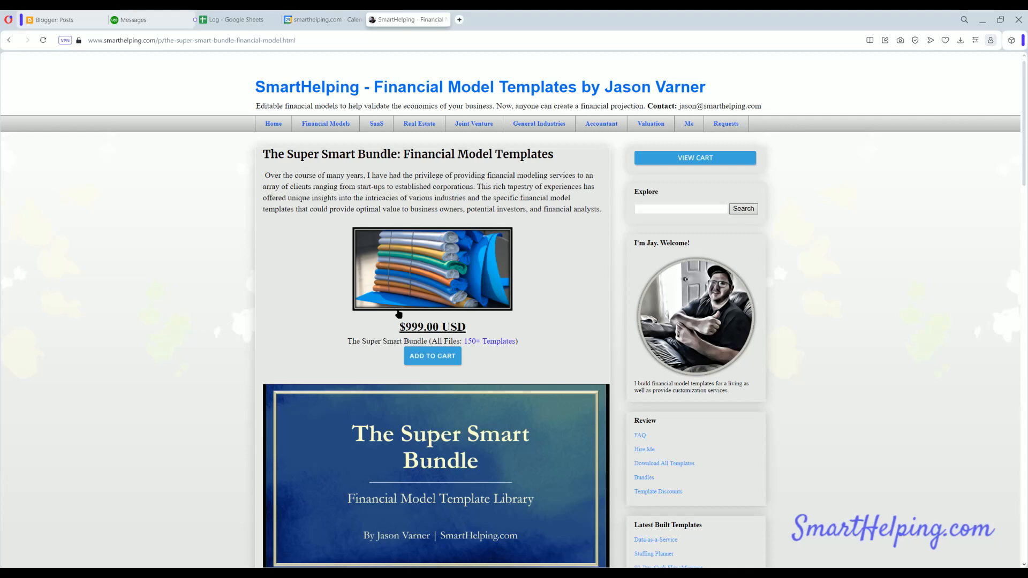
mouse_move(400, 324)
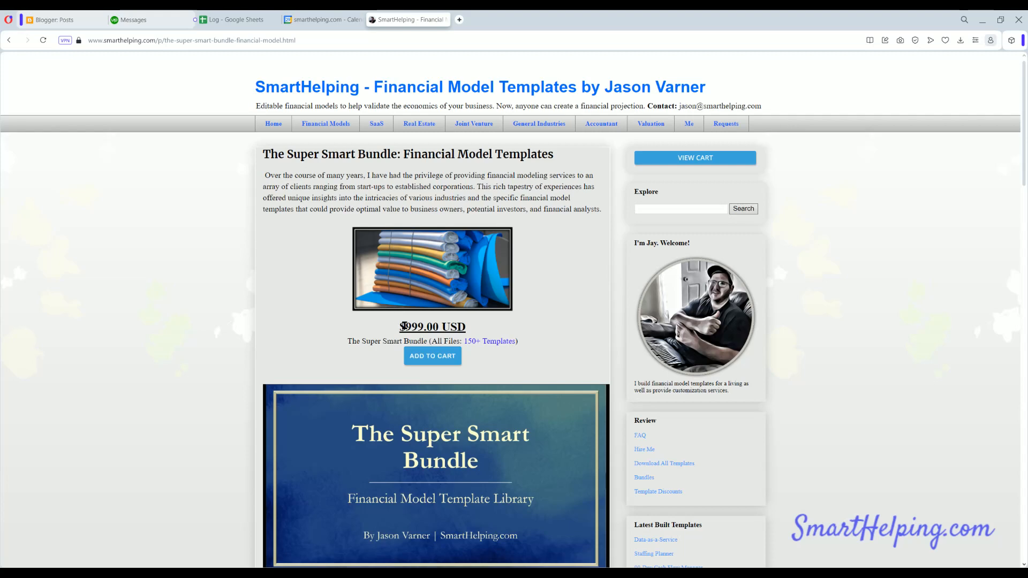